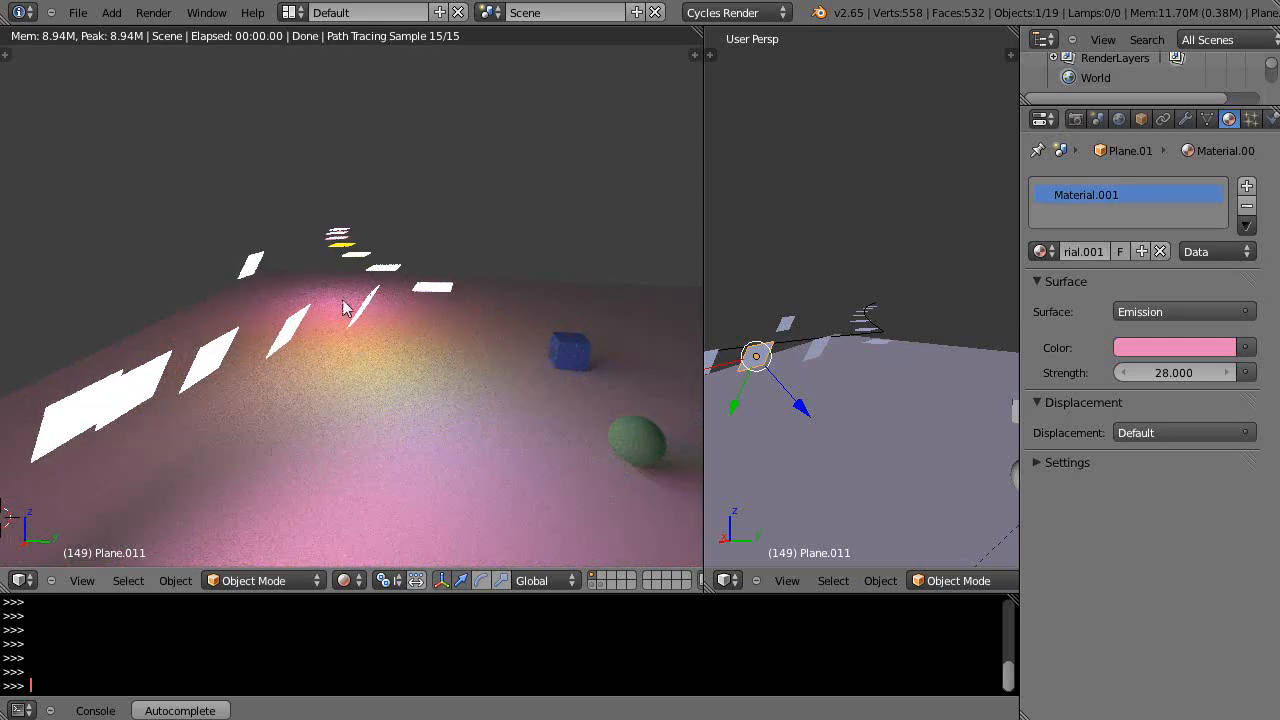
pyautogui.moveTo(236, 292)
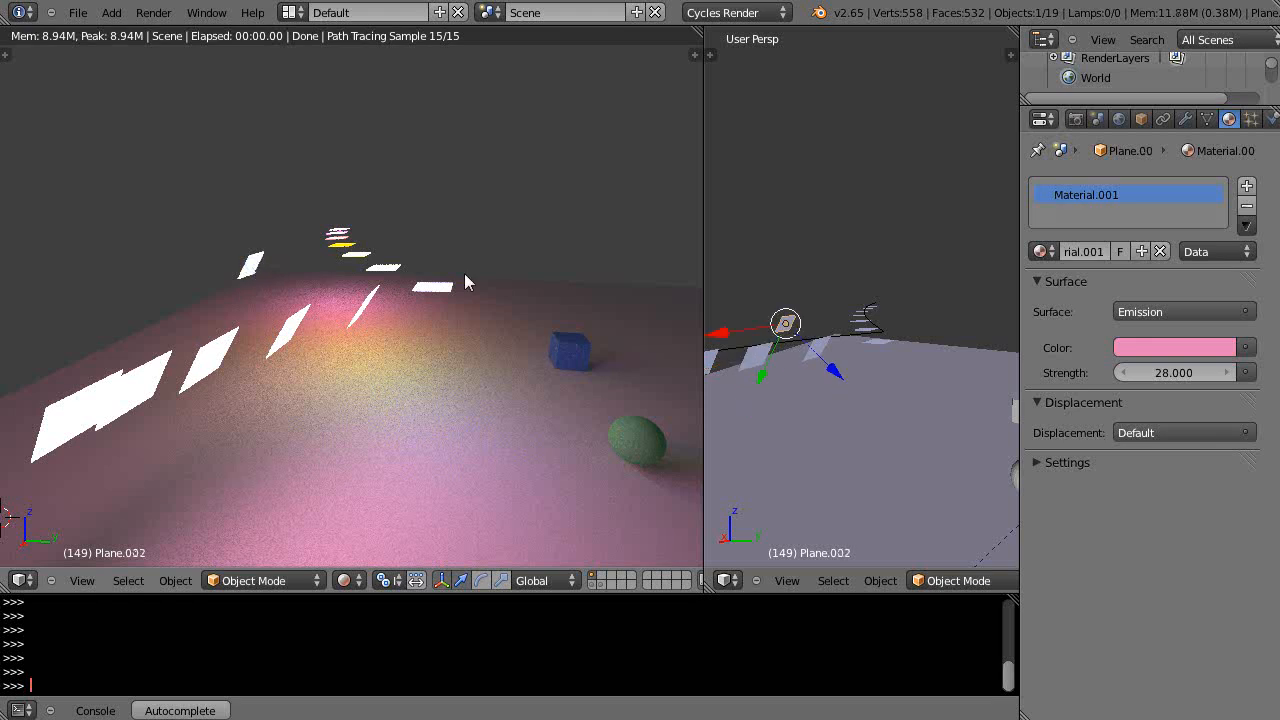
# Delete the selected small emission plane from the scene
pyautogui.click(1118, 120)
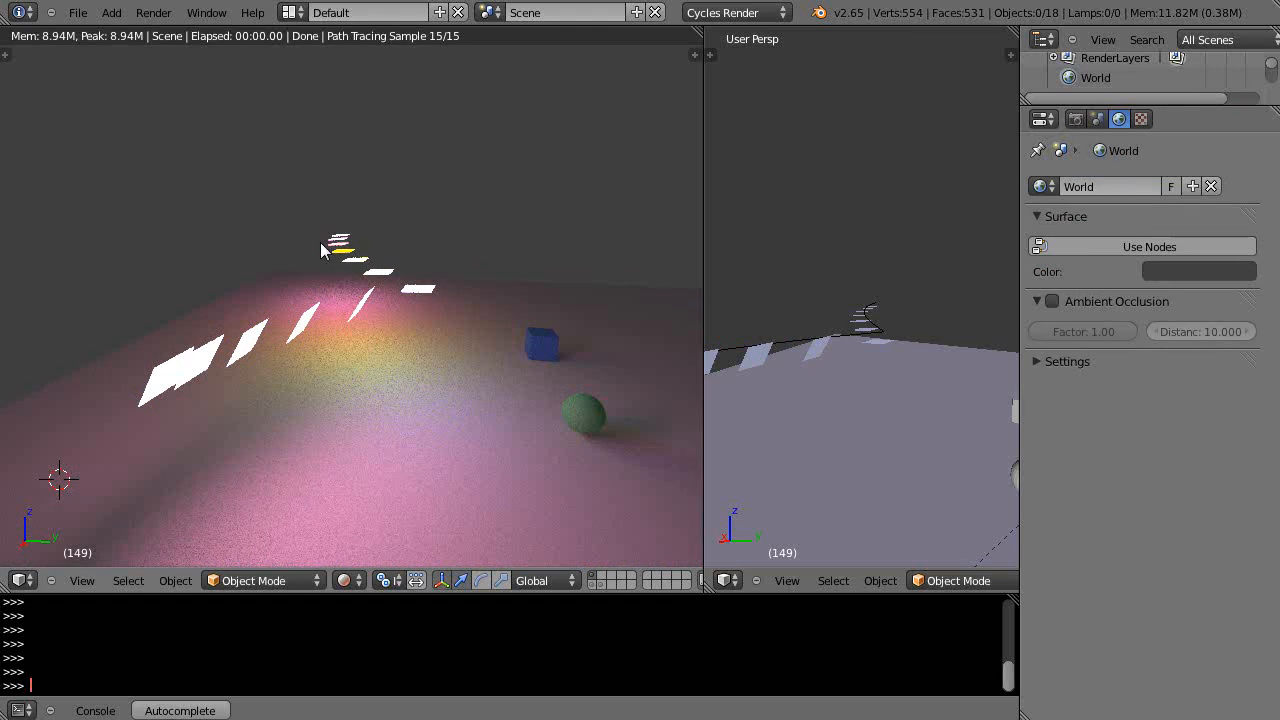
pyautogui.moveTo(336, 216)
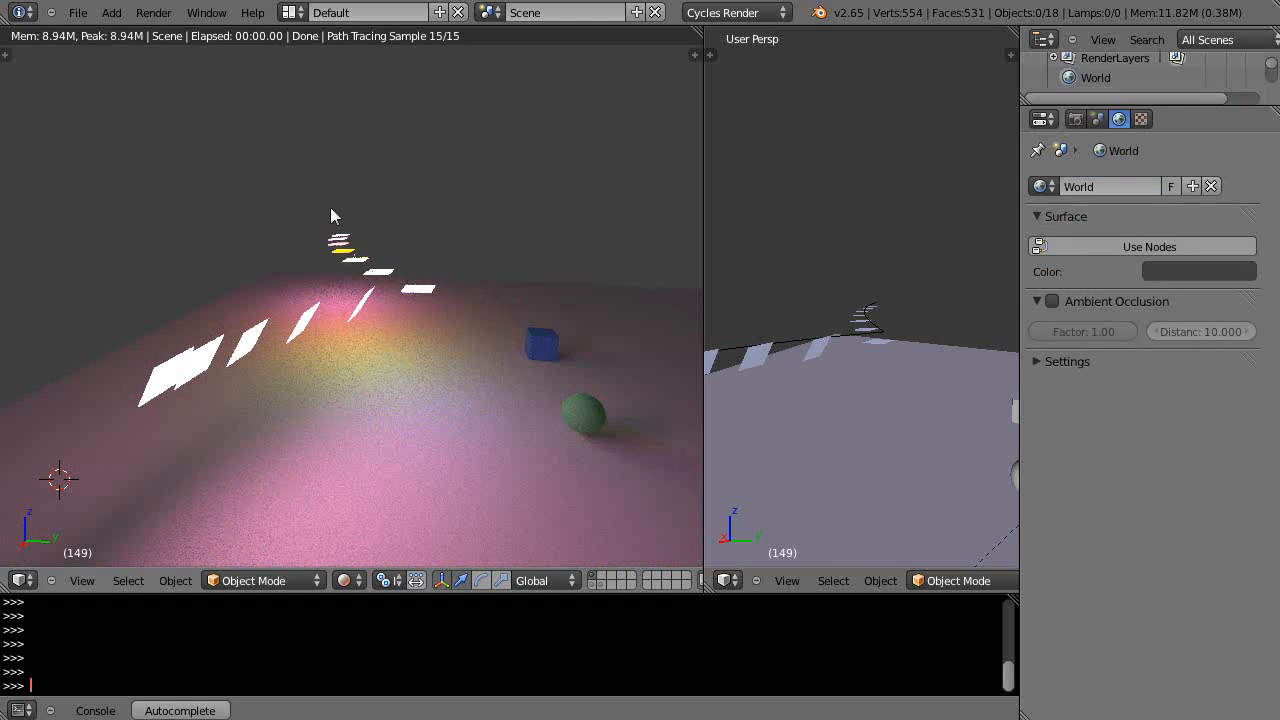
pyautogui.moveTo(376, 264)
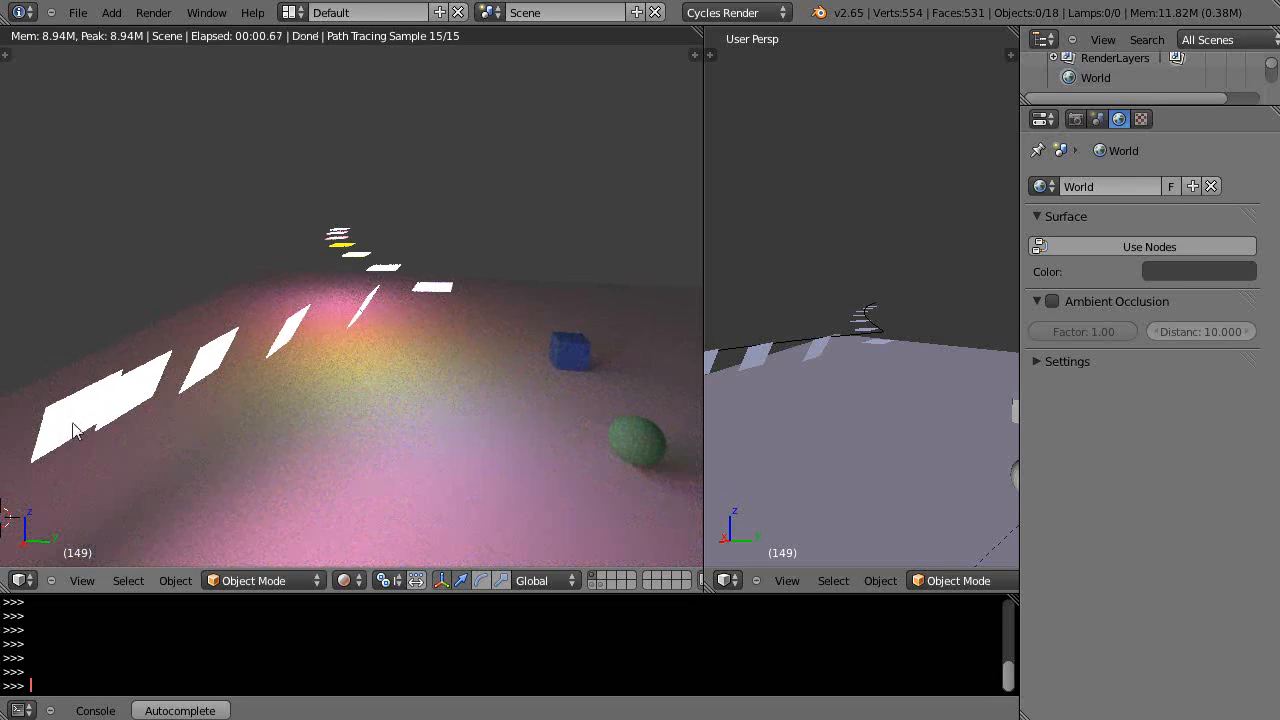
pyautogui.moveTo(364, 316)
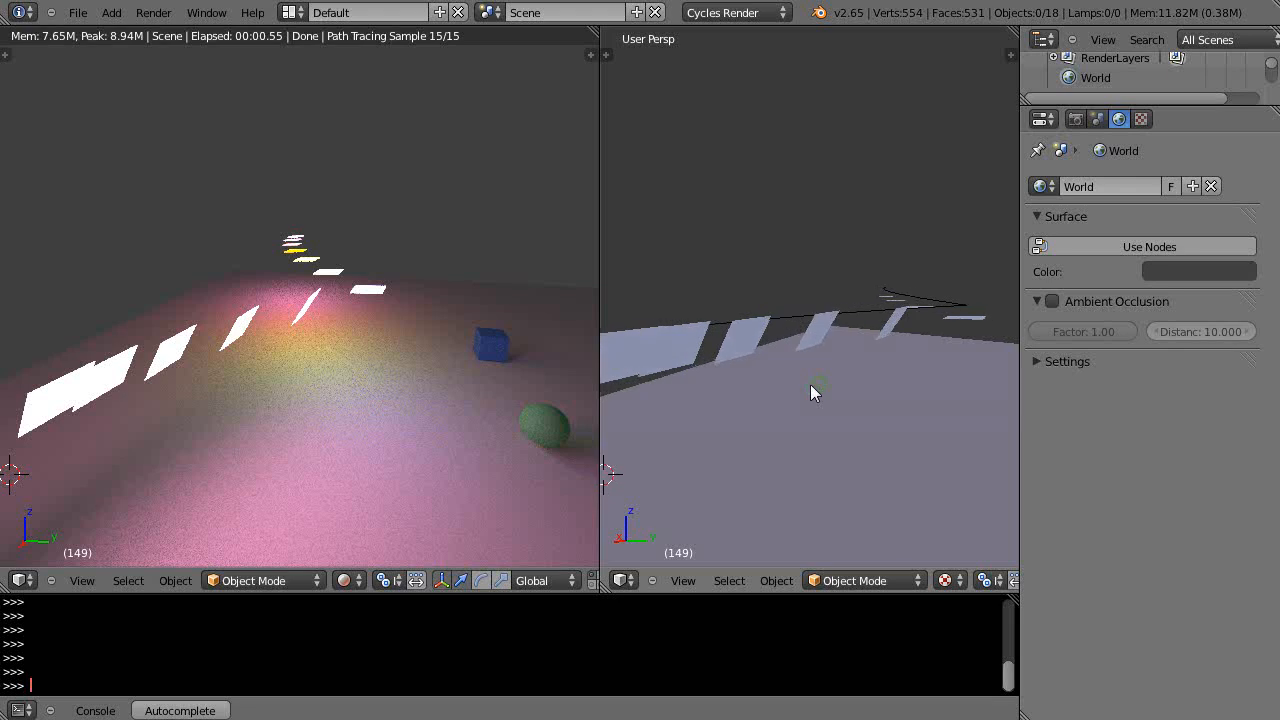
# Select the nearest emission plane, Plane.014, to tilt it and show its transform values
pyautogui.click(896, 322)
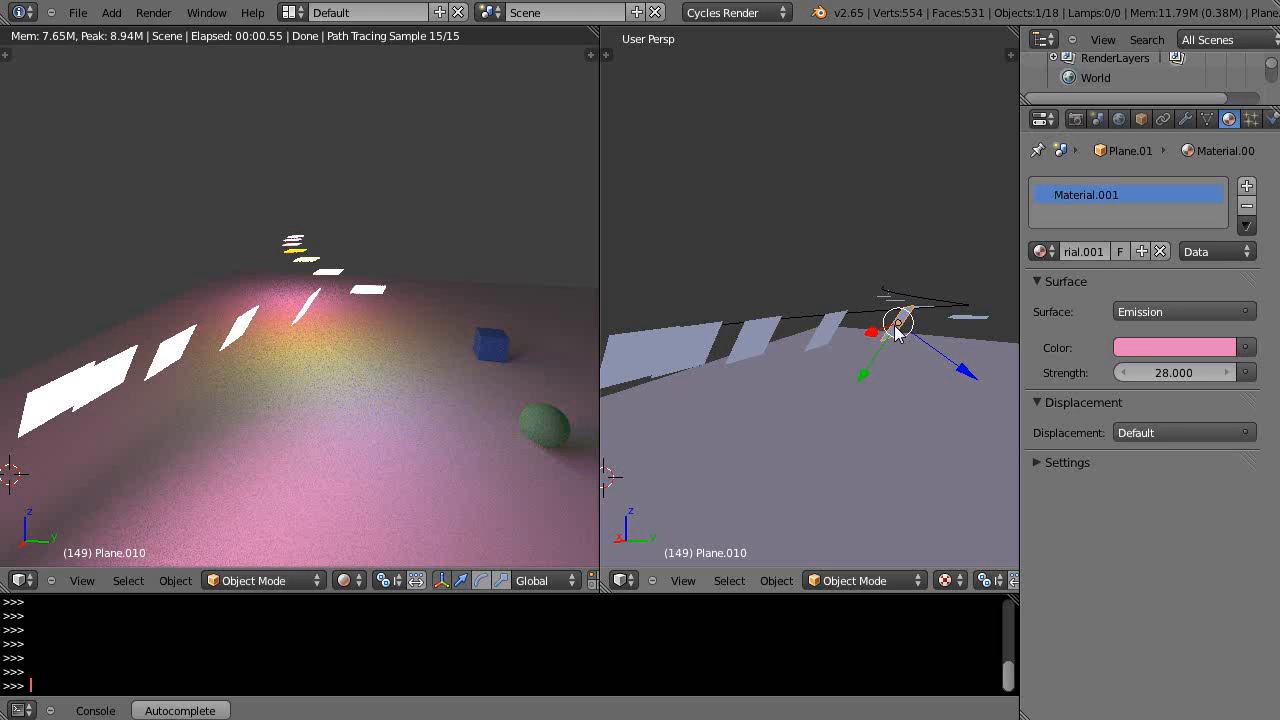
pyautogui.moveTo(858, 344)
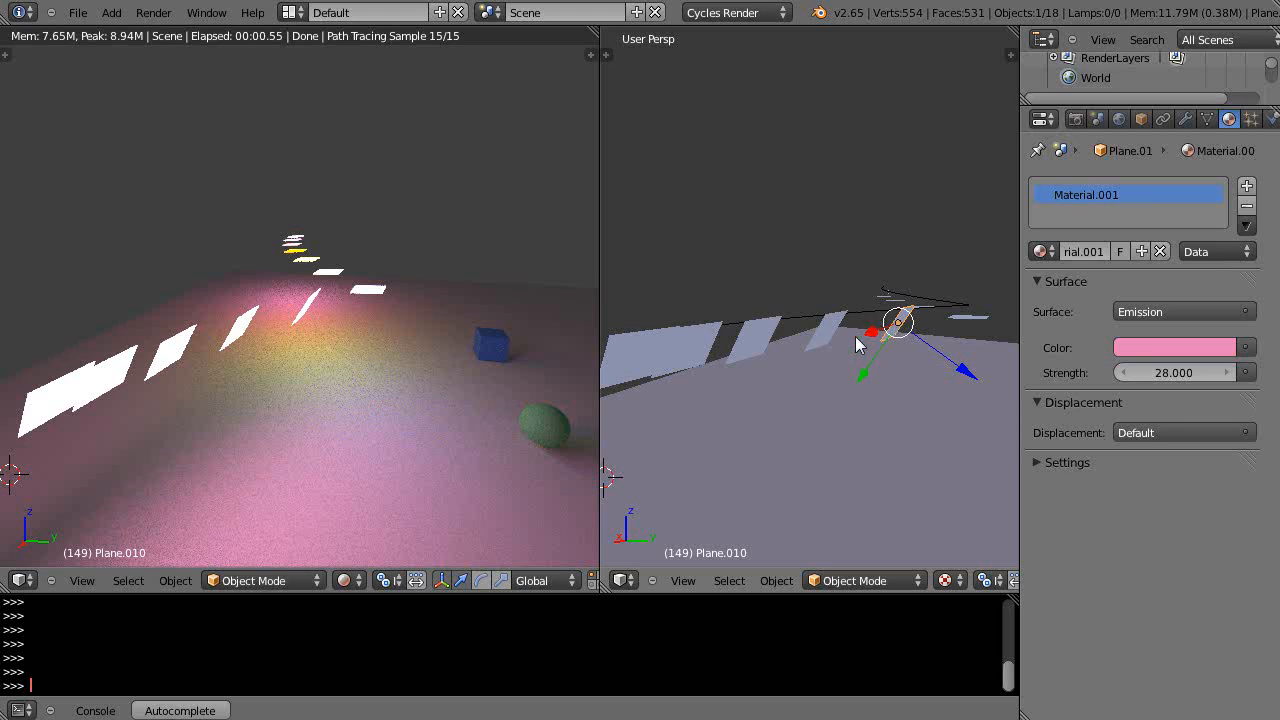
pyautogui.moveTo(892, 336)
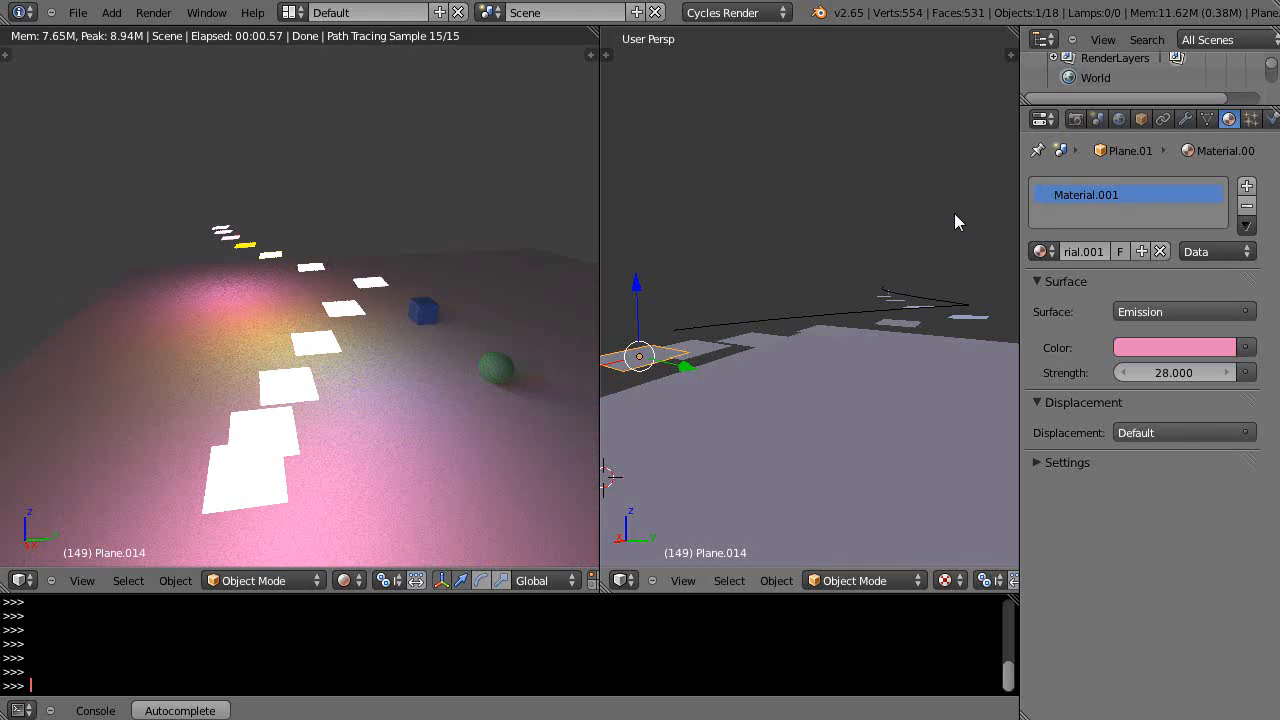
pyautogui.moveTo(892, 298)
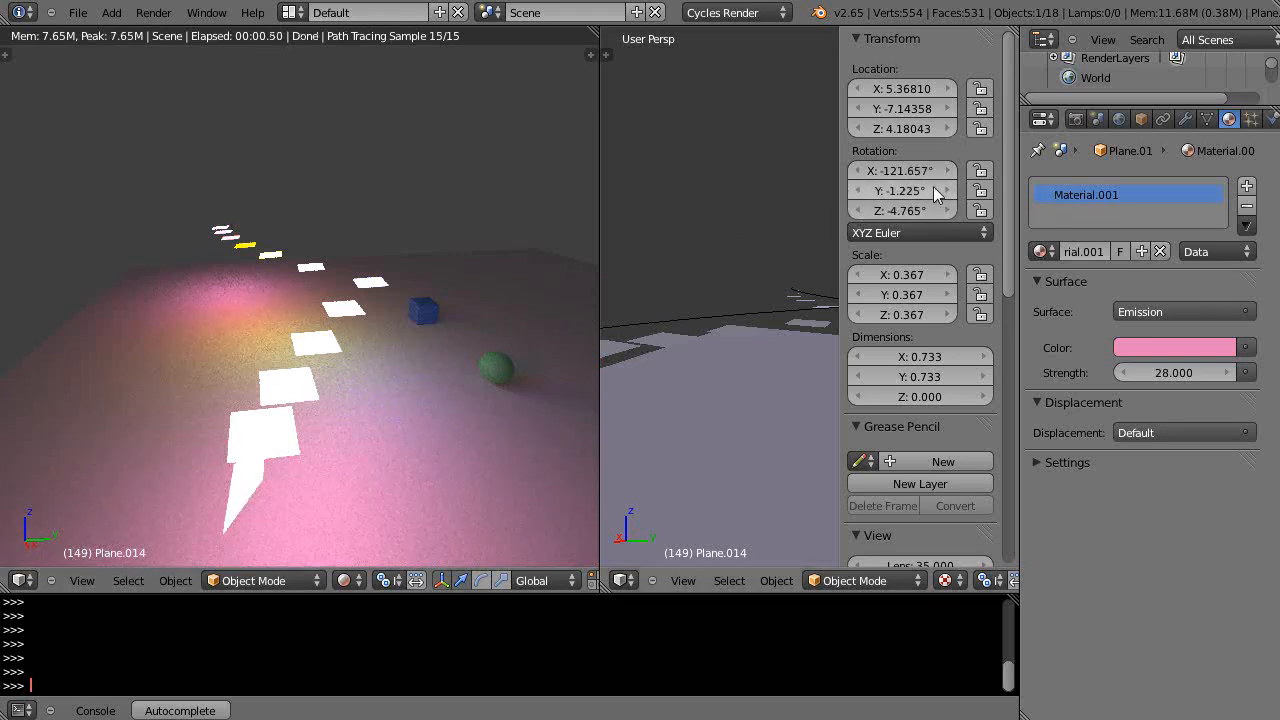
pyautogui.moveTo(904, 170)
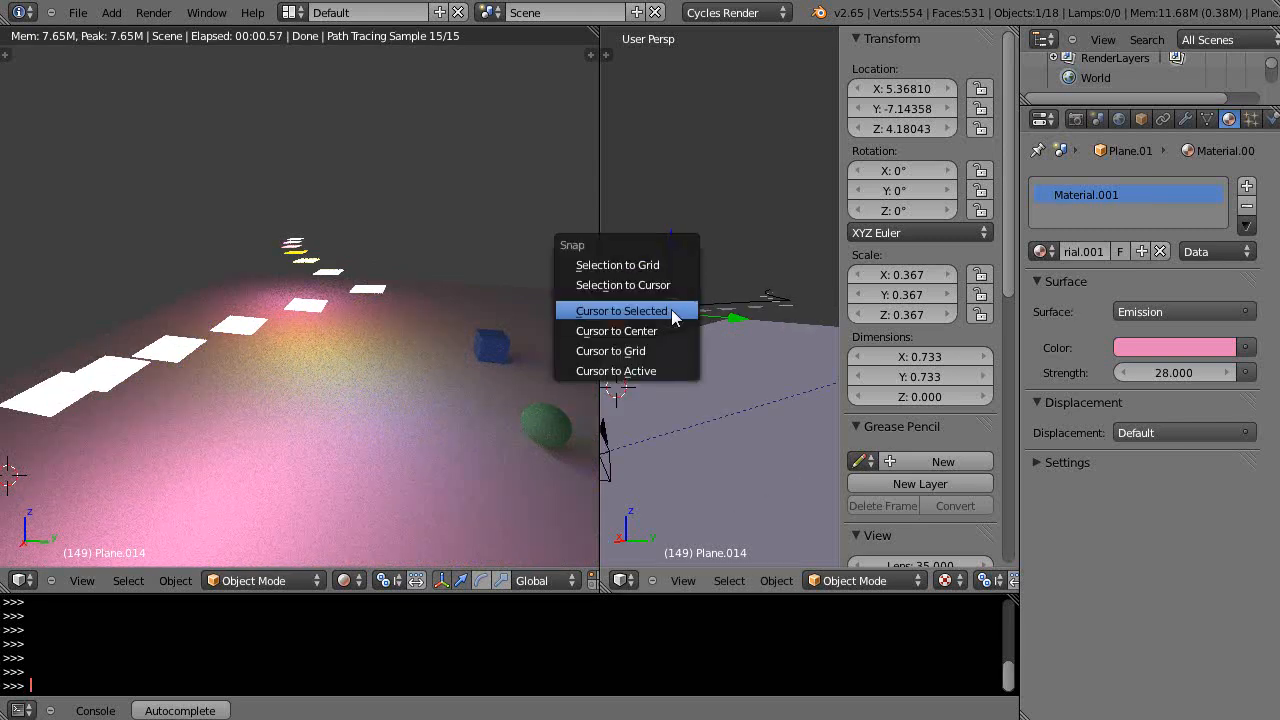
# Snap the cursor to the plane, add a cylinder there, shrink it and switch to Local orientation
pyautogui.click(620, 310)
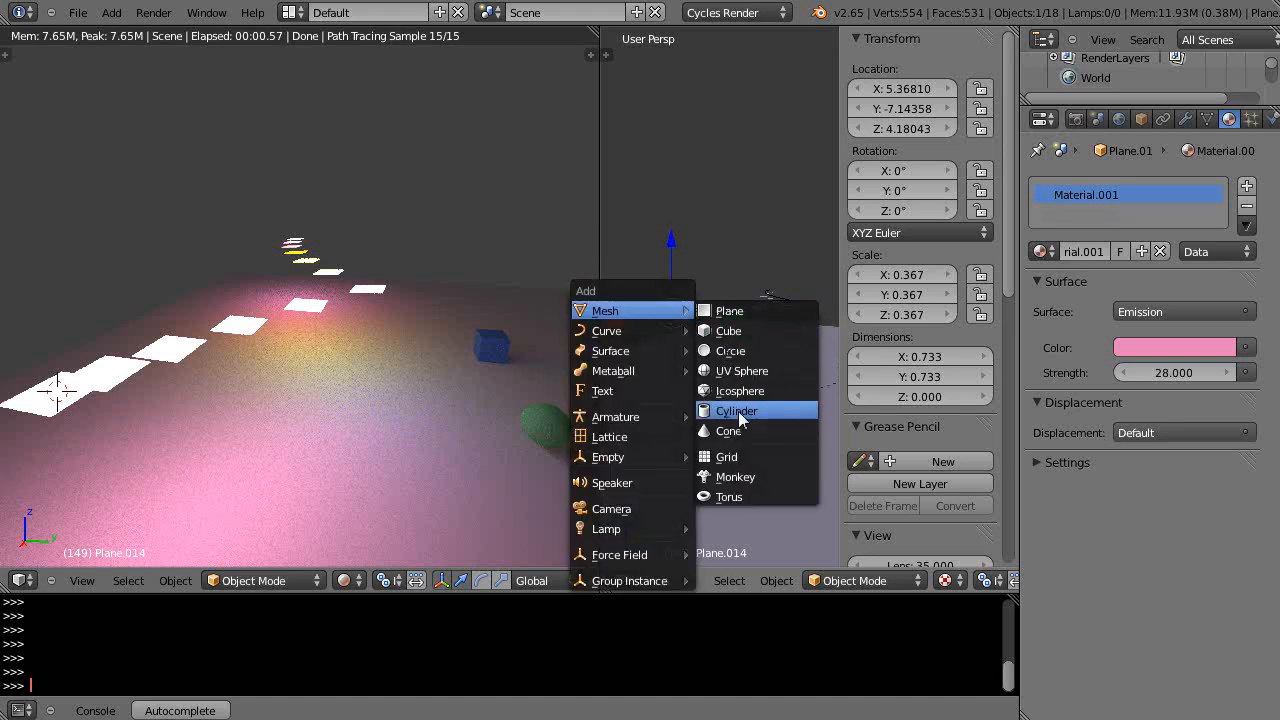
pyautogui.click(736, 410)
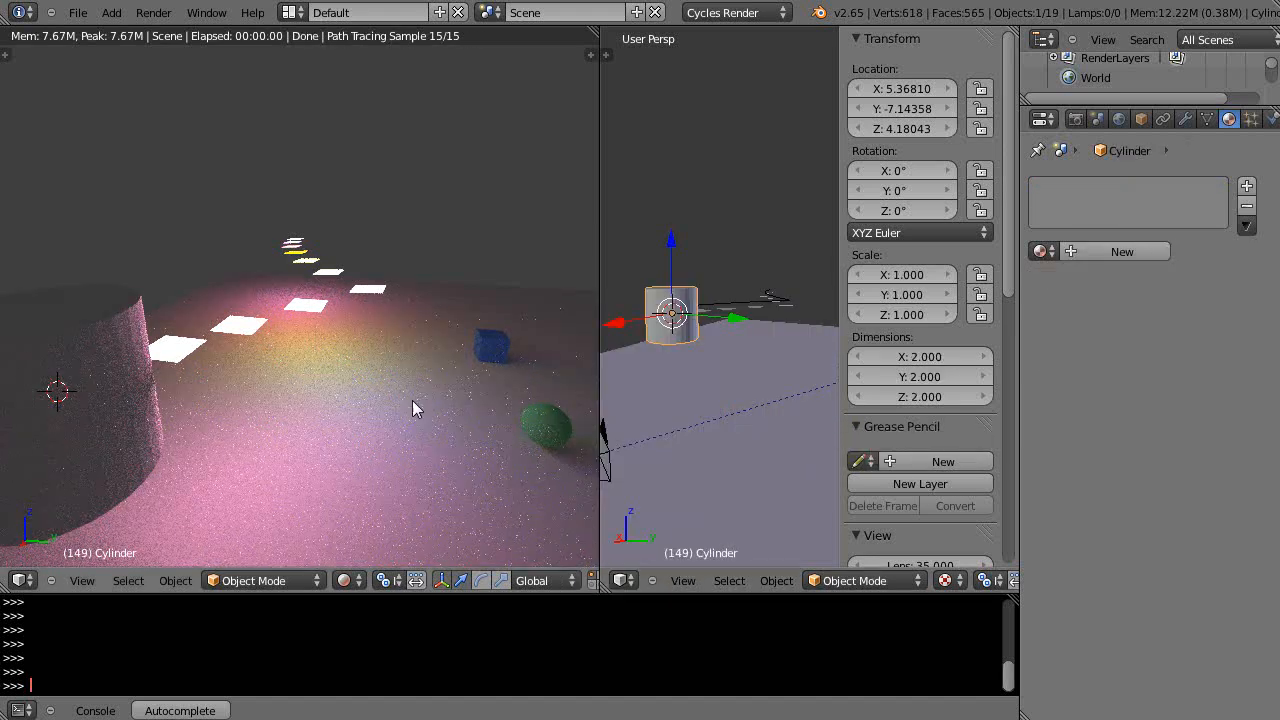
pyautogui.moveTo(438, 350)
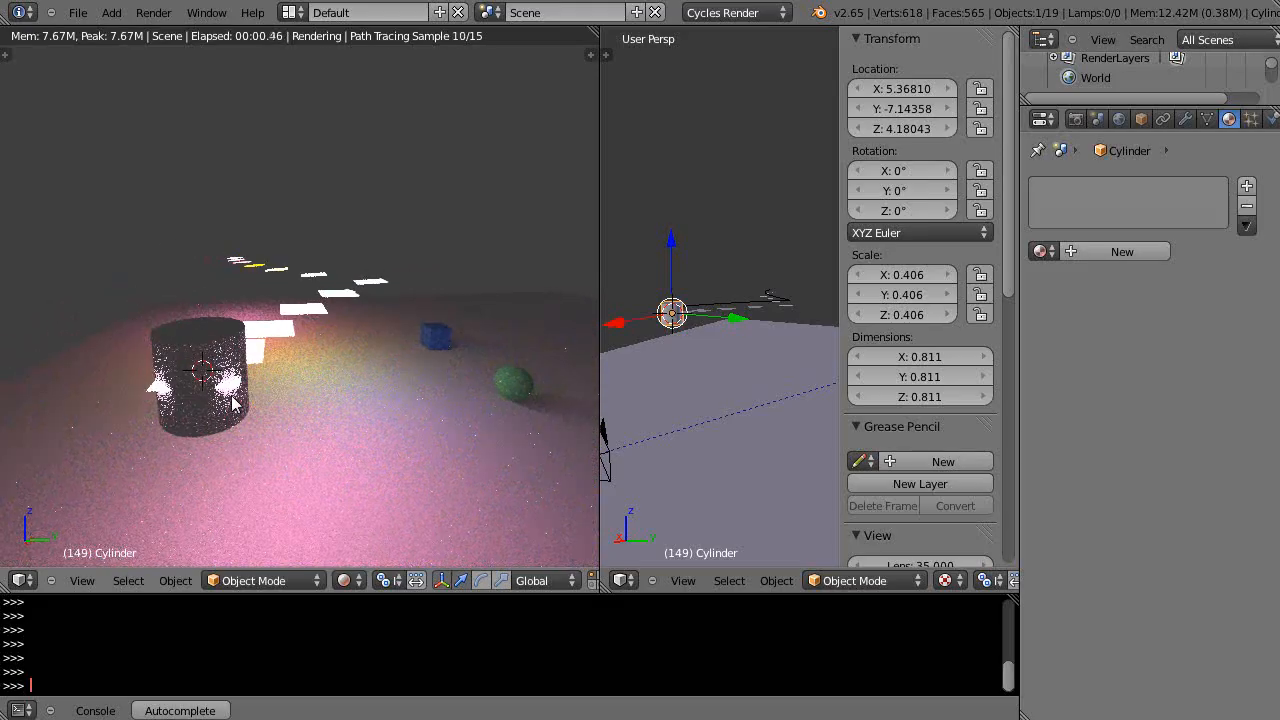
pyautogui.press('s')
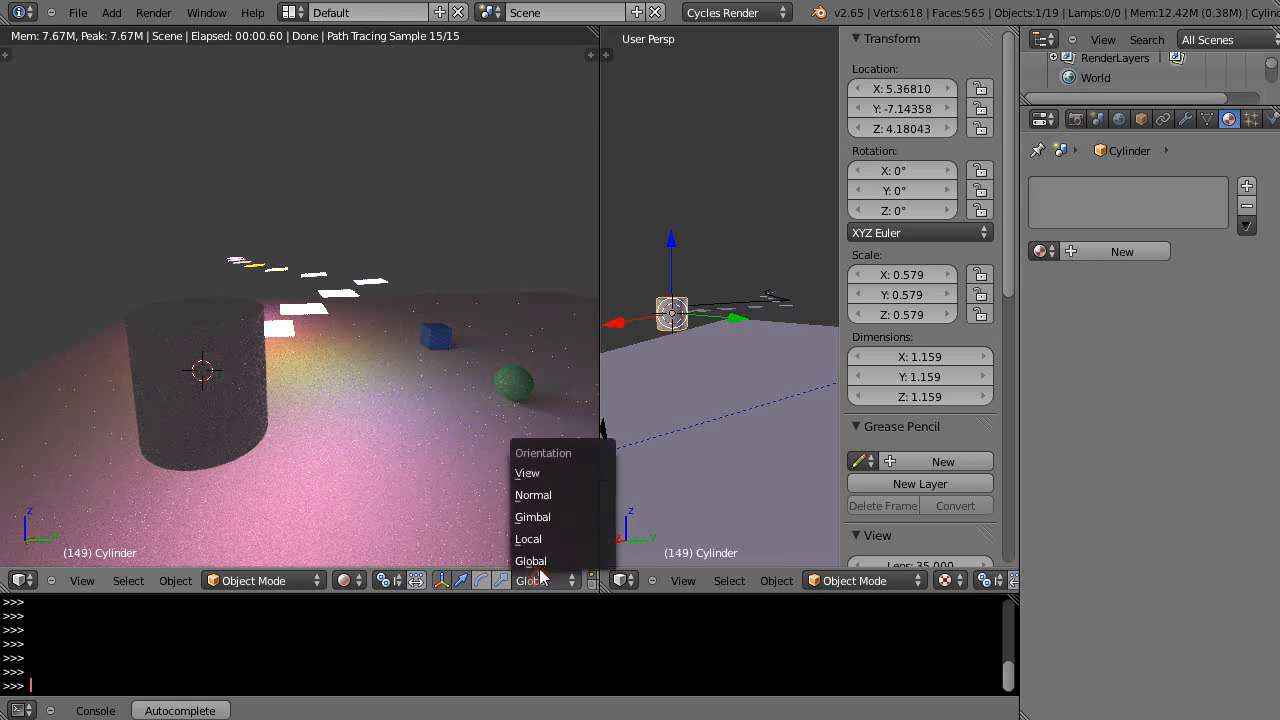
pyautogui.click(528, 538)
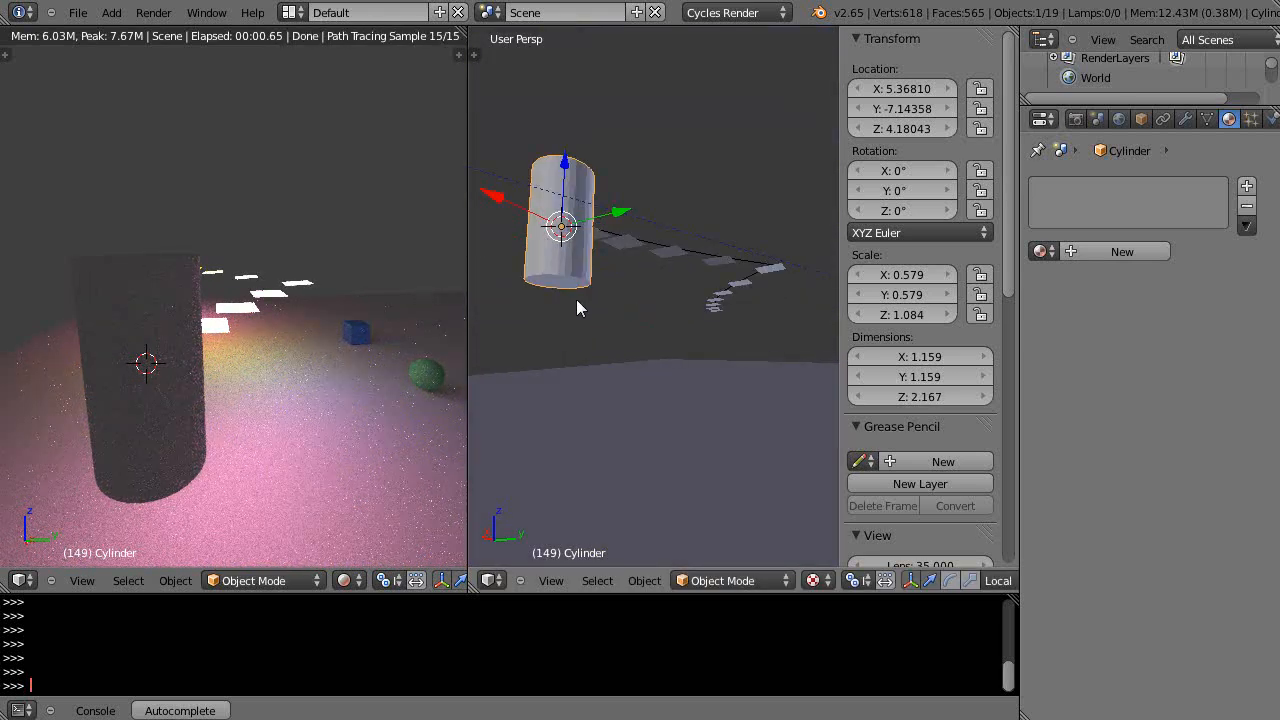
# In Edit Mode delete only the cylinder's bottom face, leaving an open tube
pyautogui.press('Tab')
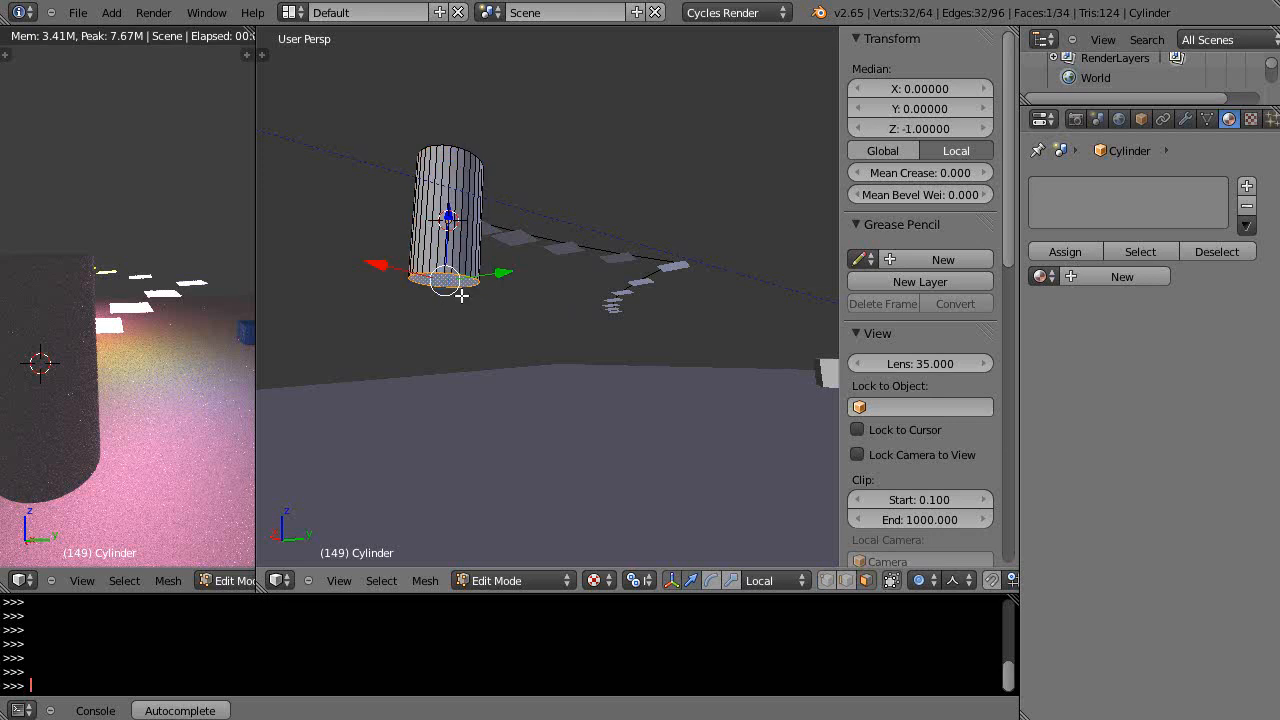
pyautogui.press('X')
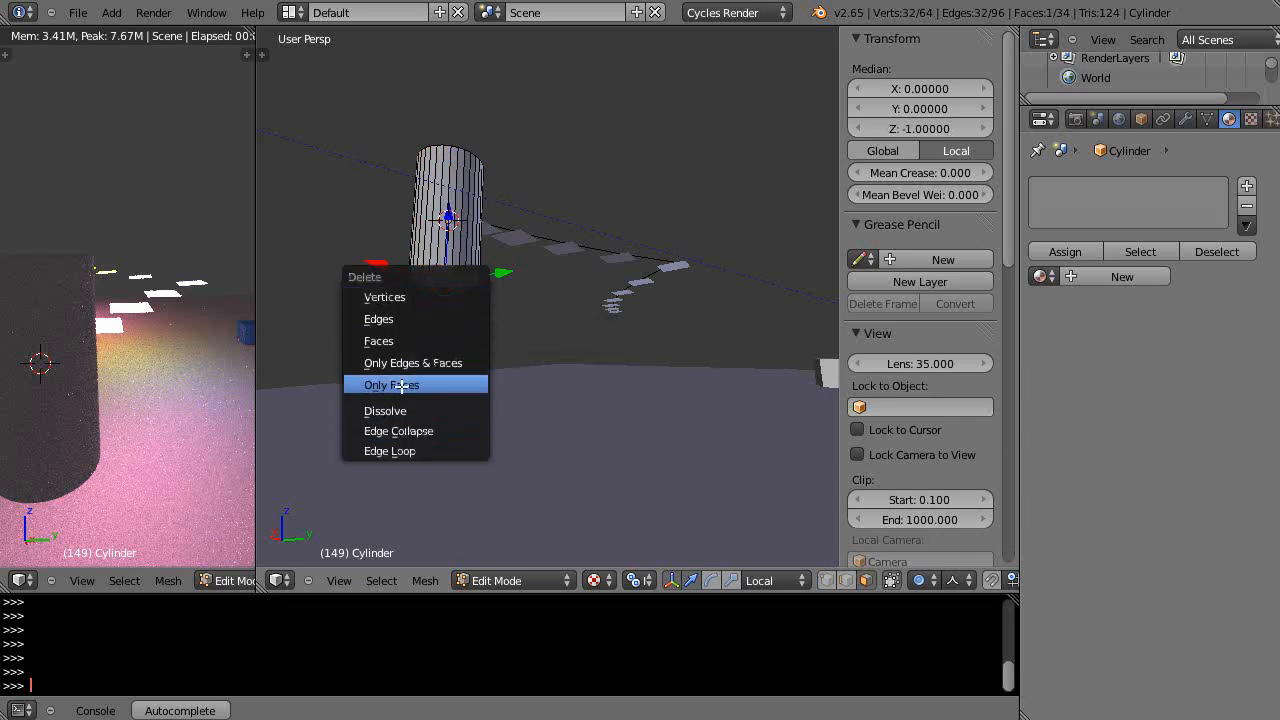
pyautogui.click(392, 384)
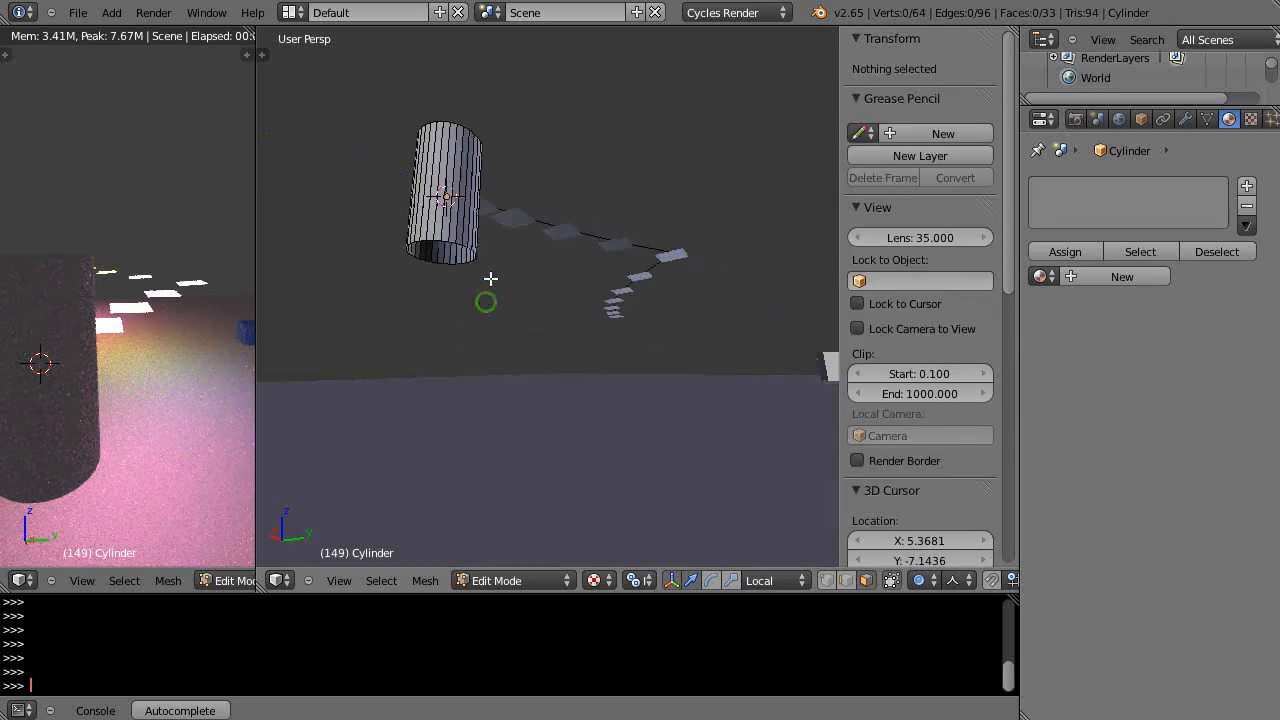
pyautogui.moveTo(490, 280); pyautogui.dragTo(290, 360)
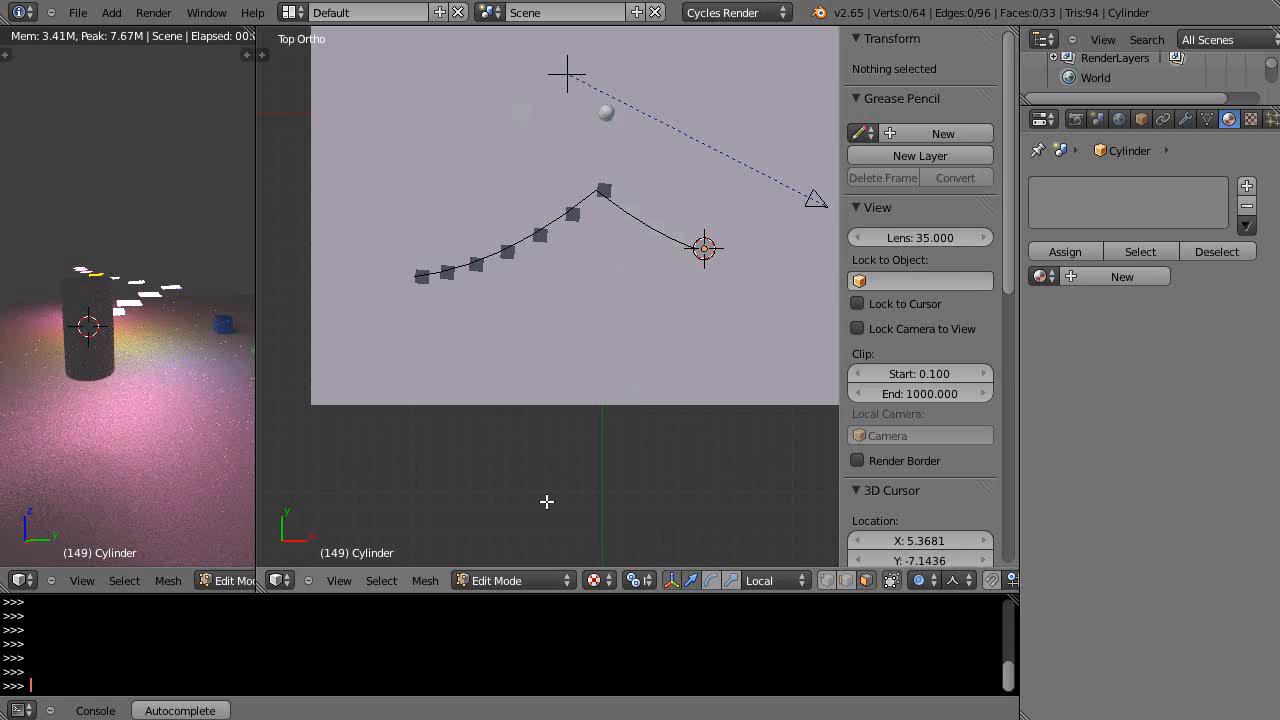
pyautogui.moveTo(624, 584)
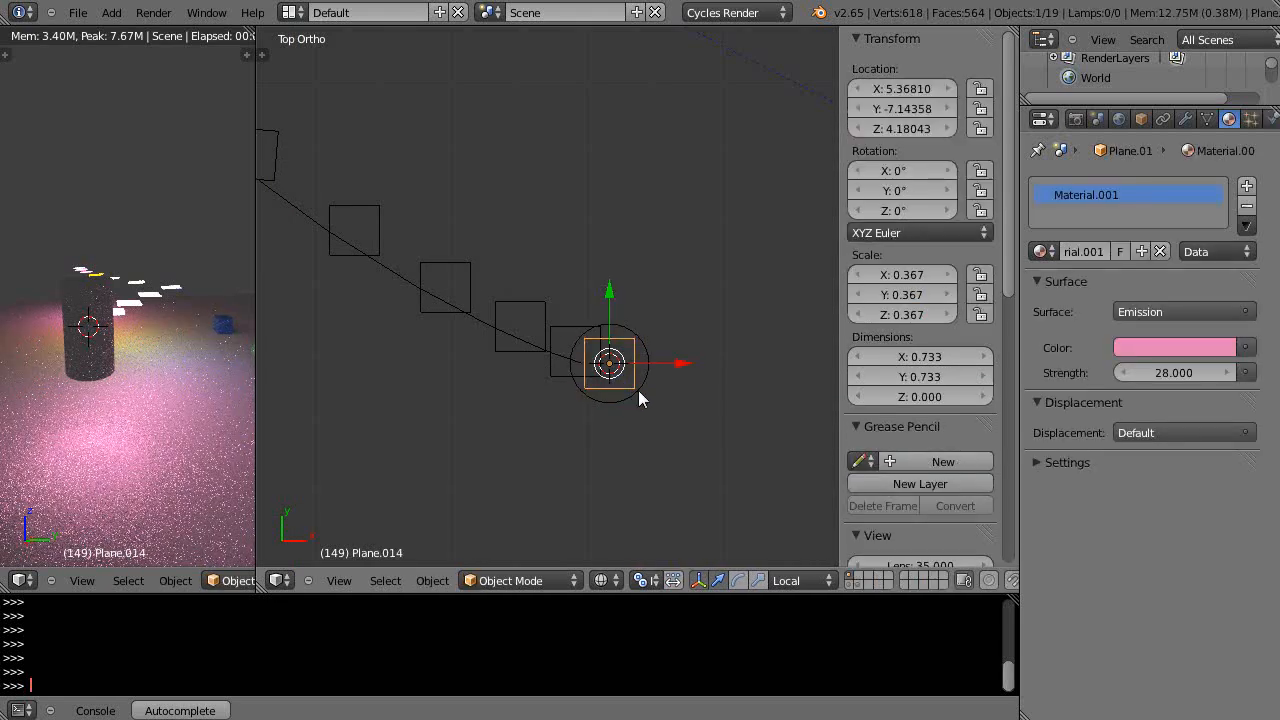
pyautogui.moveTo(548, 404)
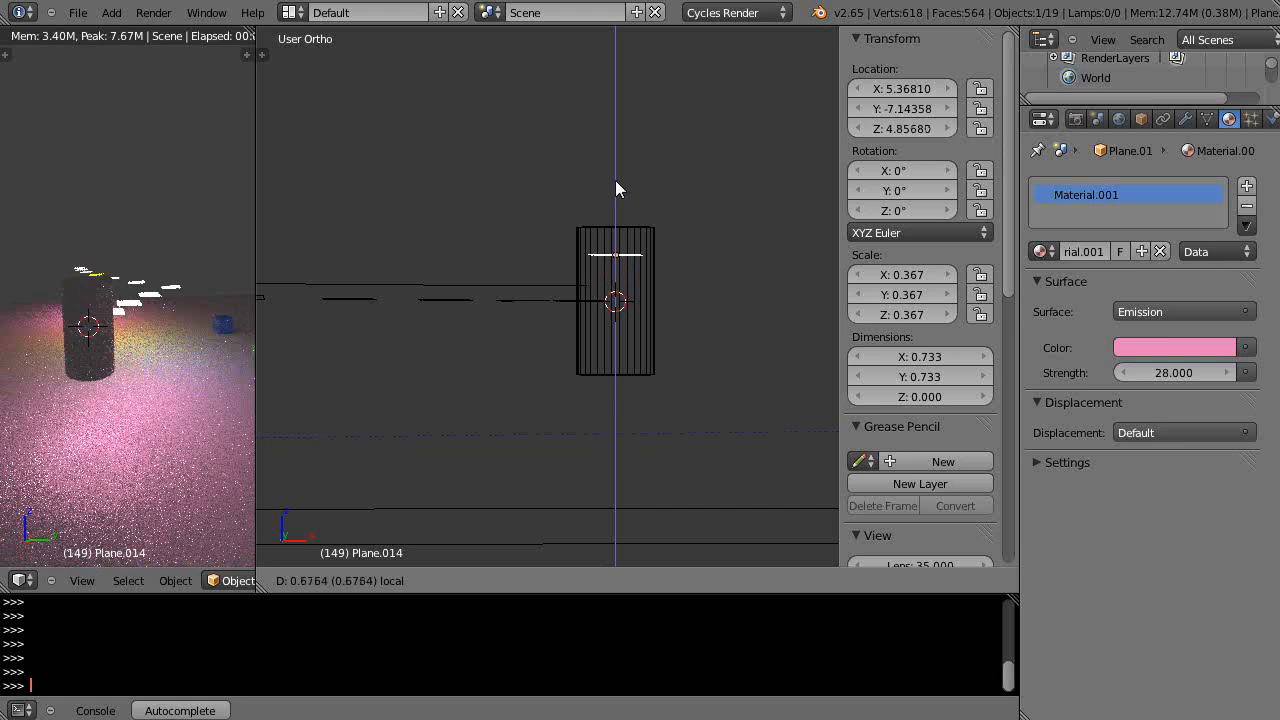
# Confirm the plane's raised position inside the cylinder and add the cylinder to the selection
pyautogui.click(616, 300)
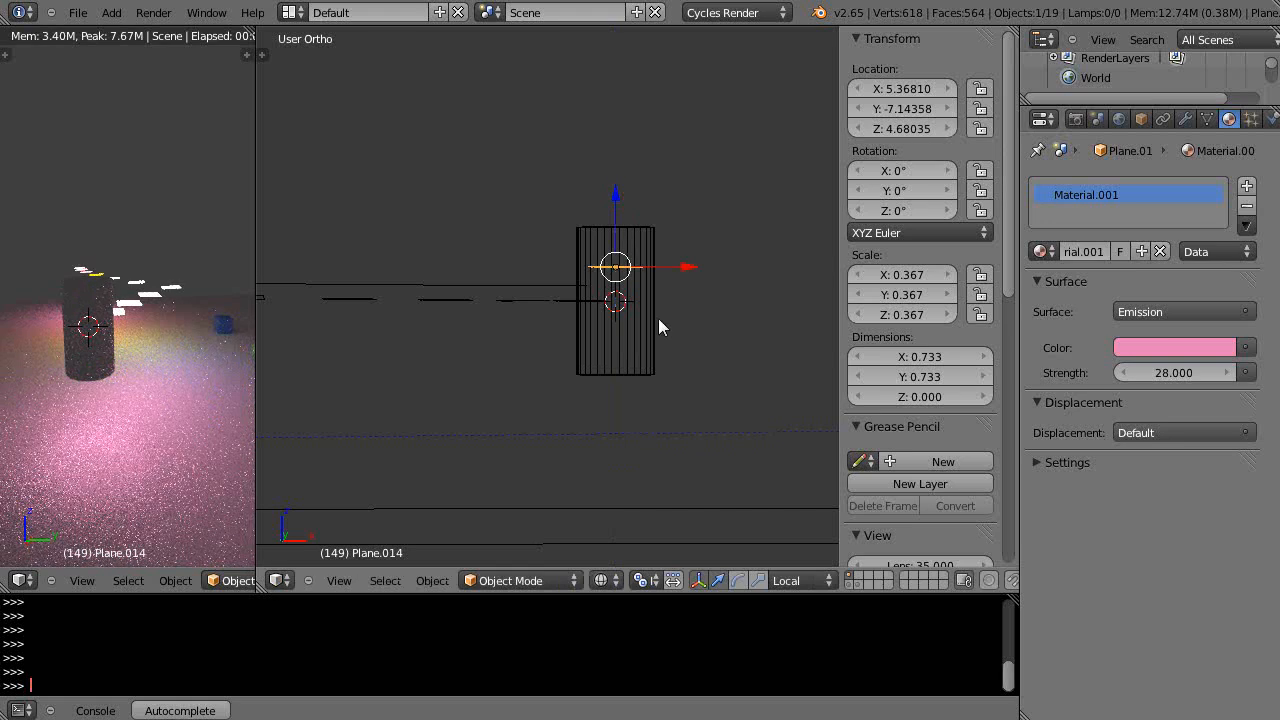
pyautogui.click(616, 300)
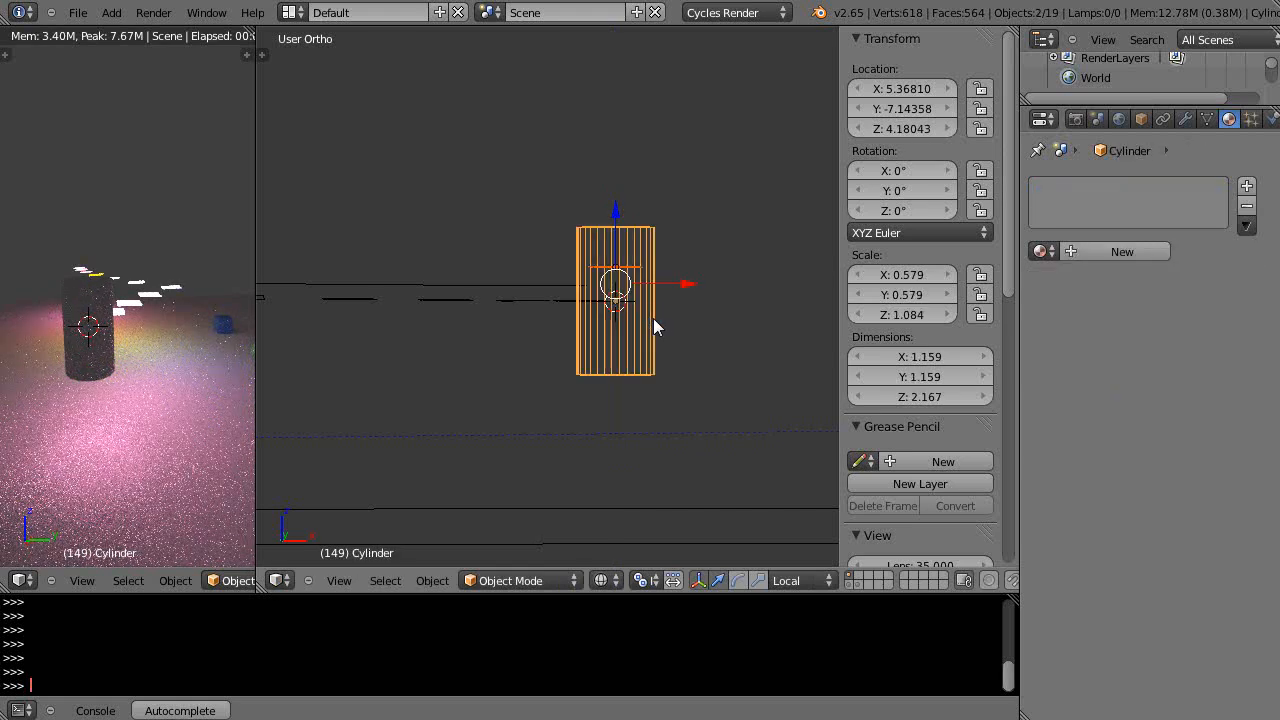
# Parent the plane to the cylinder as Object and move the pair beyond the row of planes
pyautogui.press('ctrl+p')
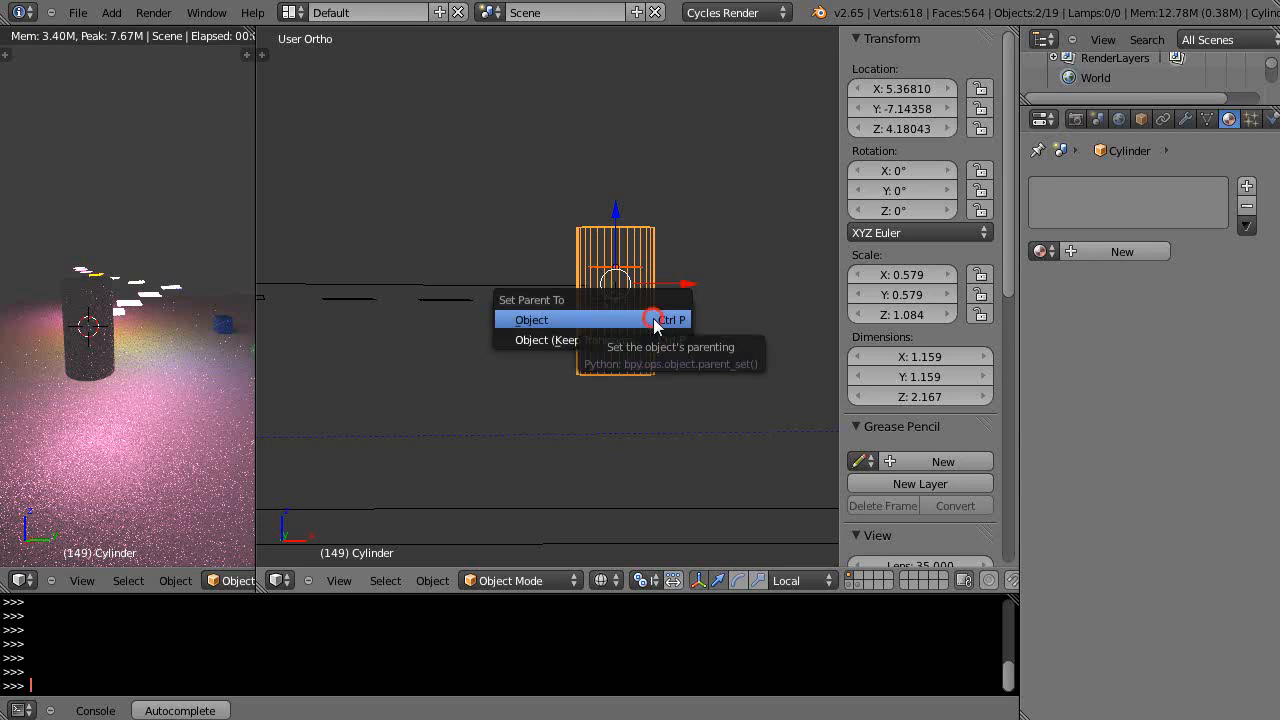
pyautogui.click(532, 320)
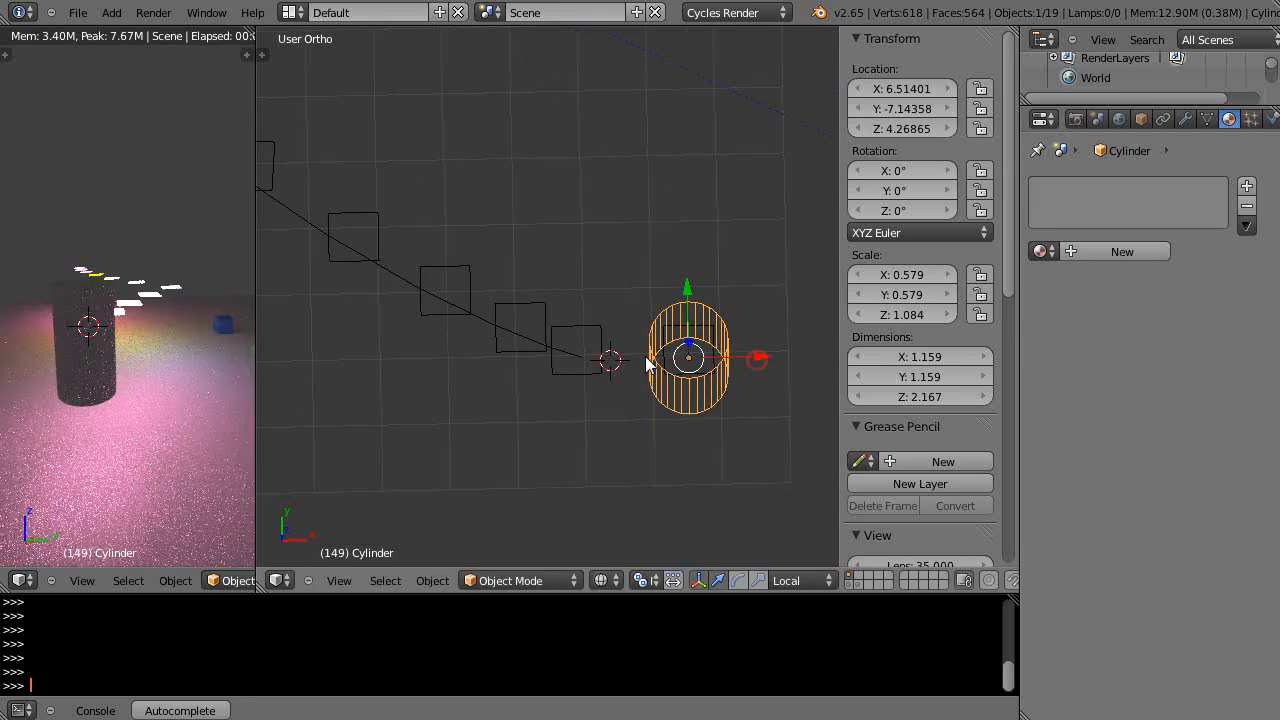
pyautogui.click(576, 350)
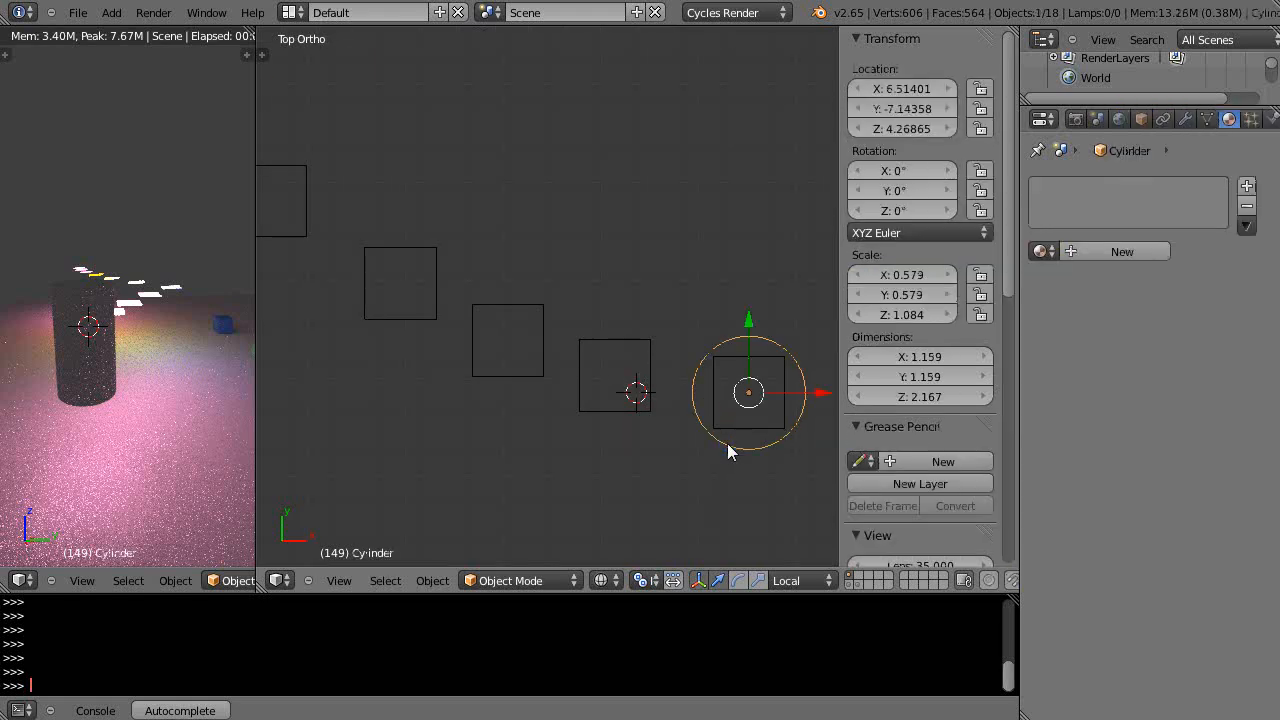
# Duplicate the cylinder with its light and place copies over the other square emission planes
pyautogui.press('shift+d')
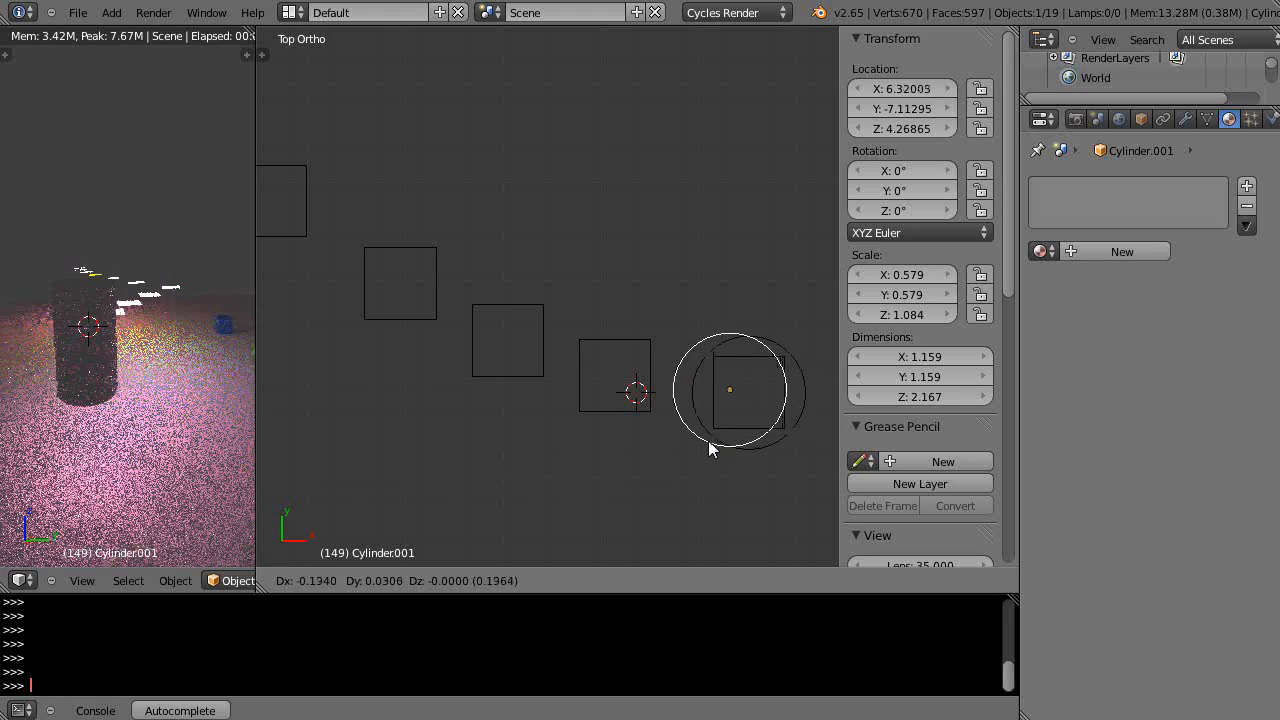
pyautogui.moveTo(640, 470)
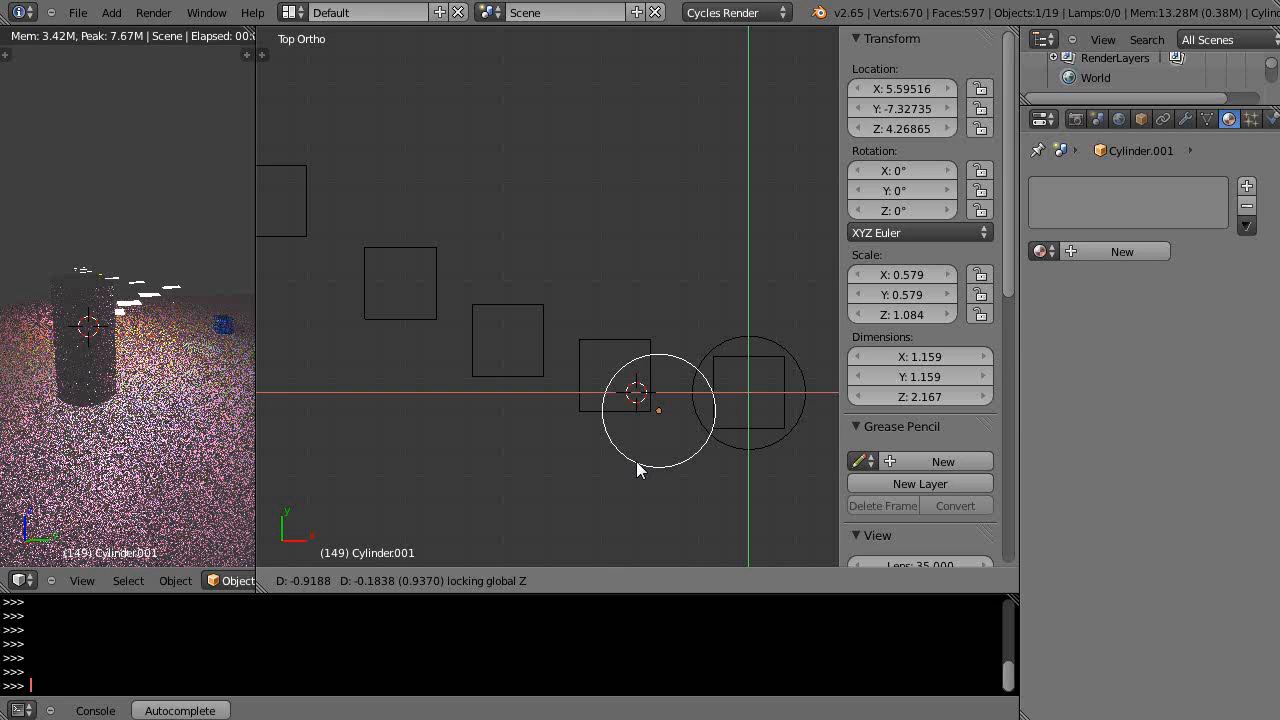
pyautogui.moveTo(600, 432)
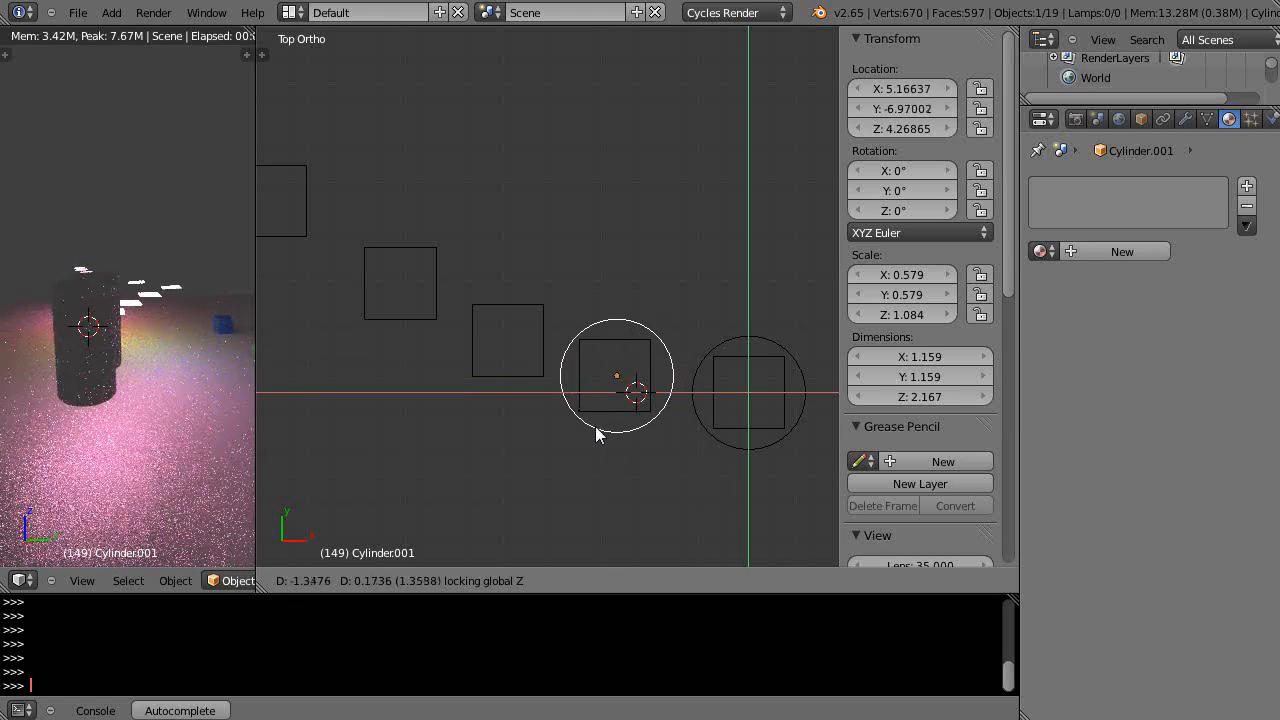
pyautogui.click(616, 376)
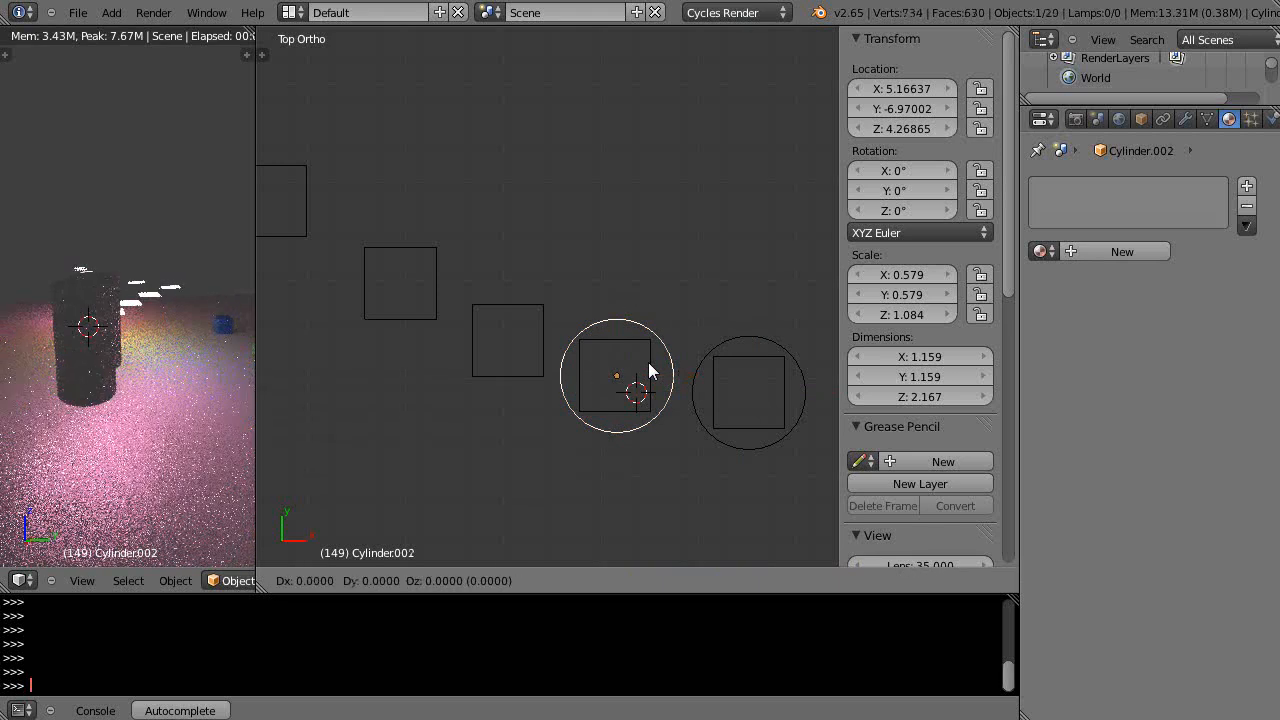
pyautogui.moveTo(630, 376); pyautogui.dragTo(504, 344)
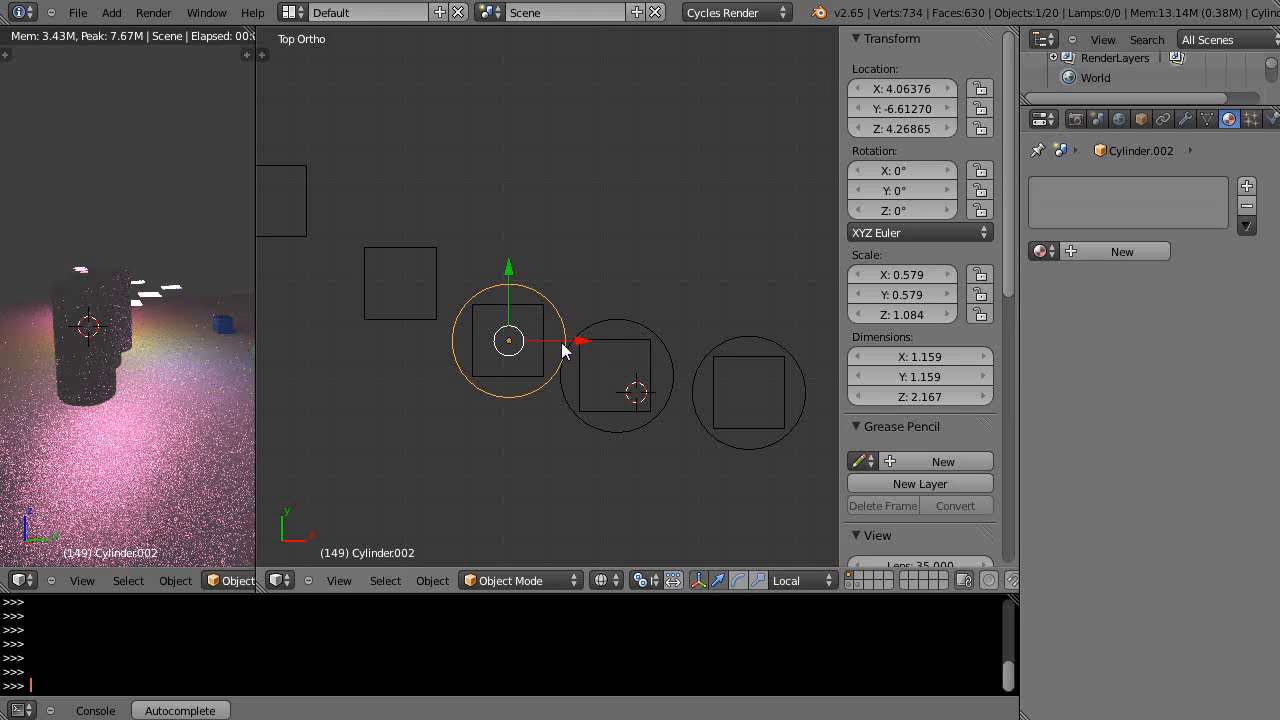
pyautogui.moveTo(550, 328)
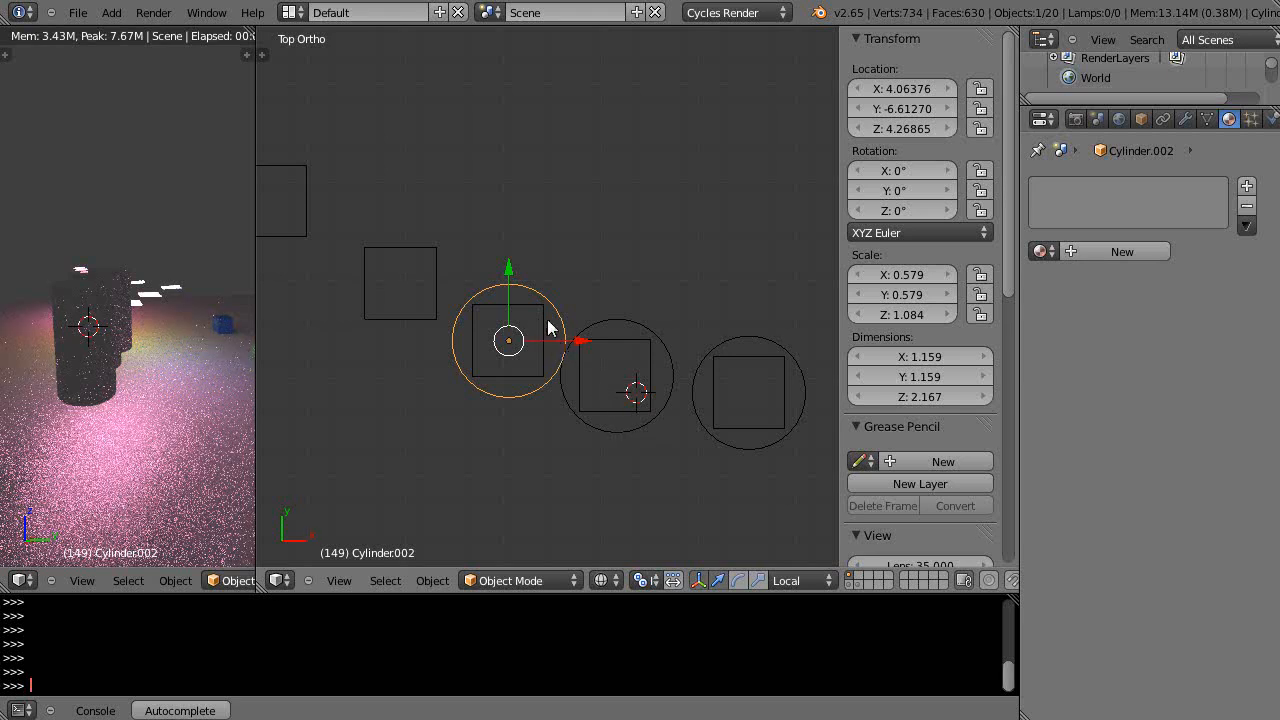
pyautogui.moveTo(630, 330)
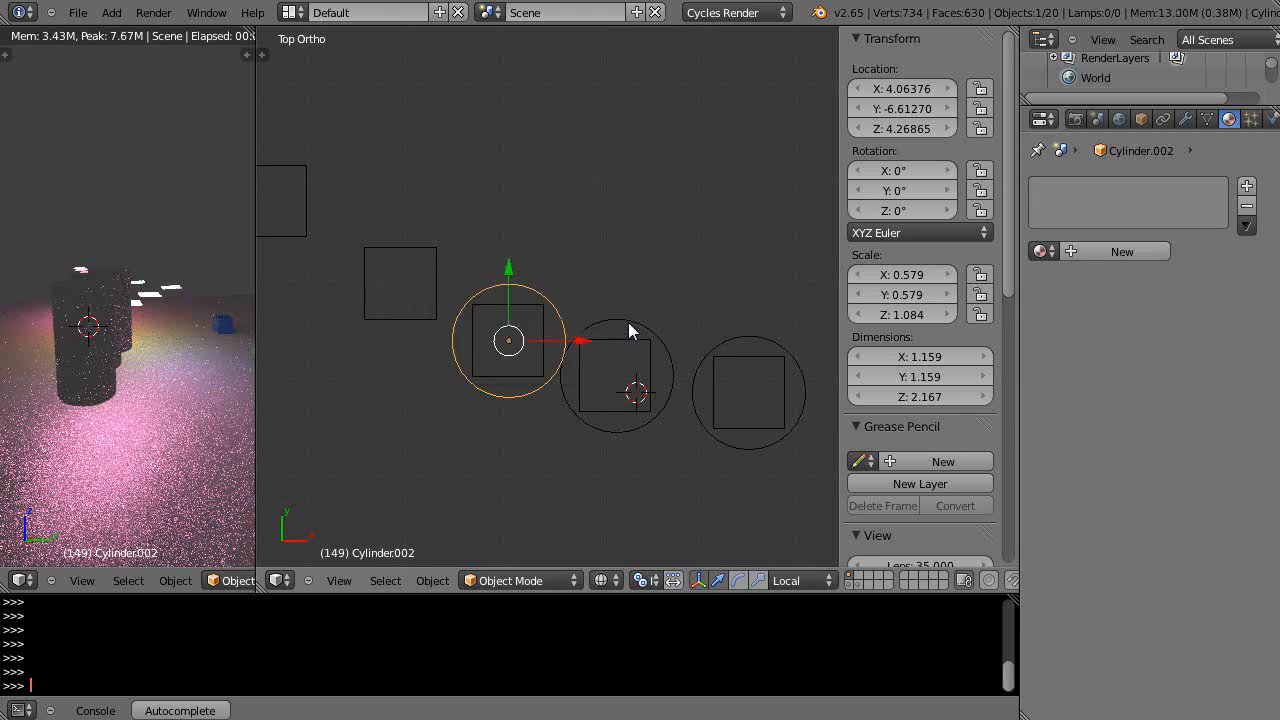
pyautogui.click(616, 376)
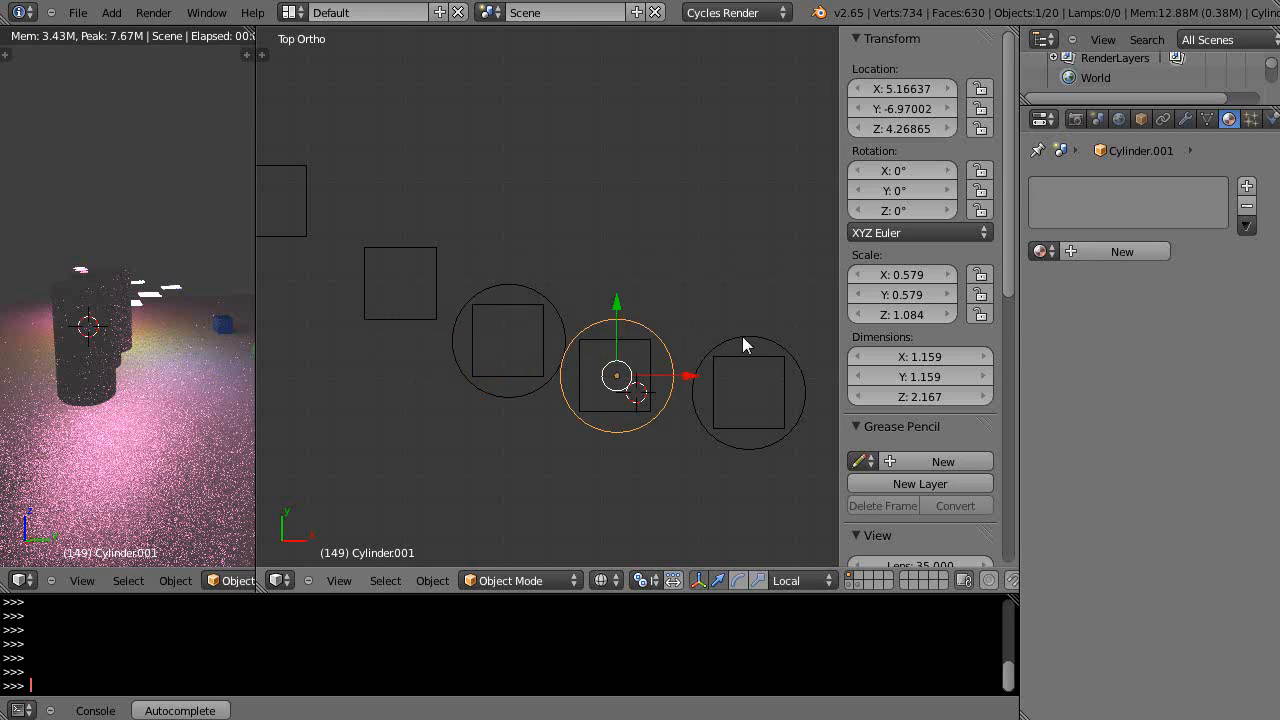
pyautogui.moveTo(648, 352)
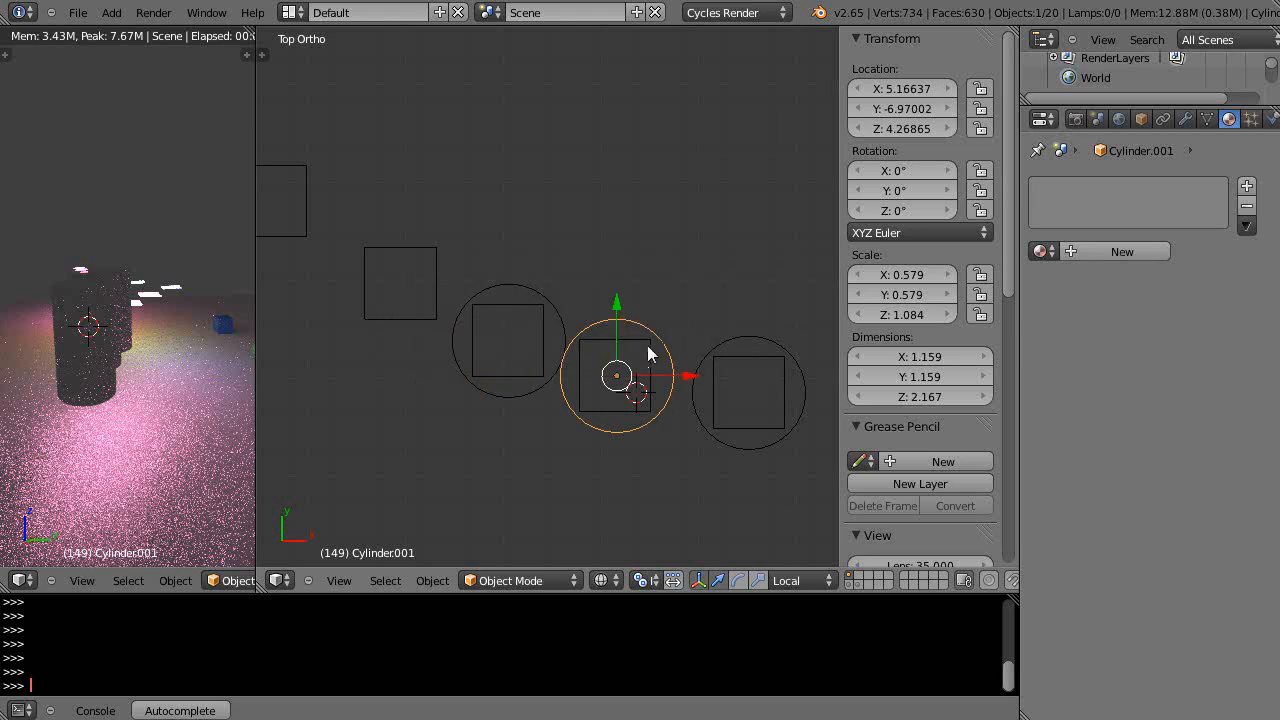
pyautogui.moveTo(630, 320)
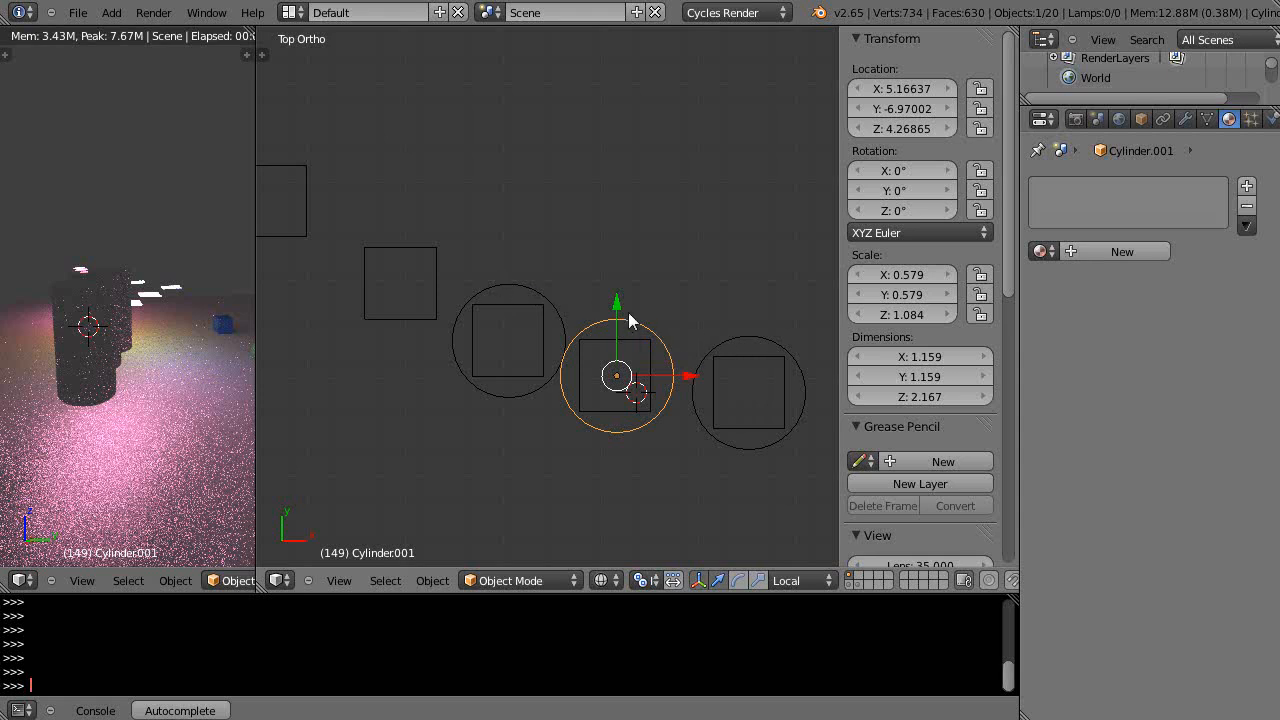
pyautogui.moveTo(192, 310)
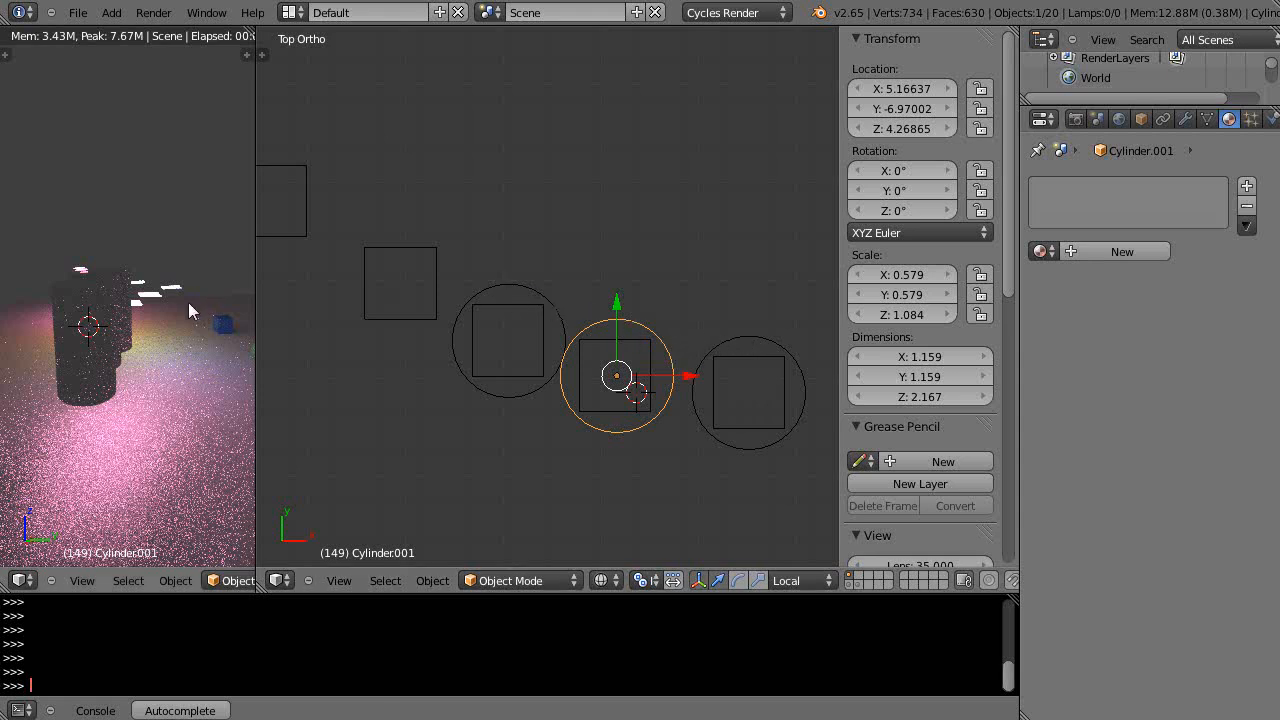
pyautogui.moveTo(500, 350)
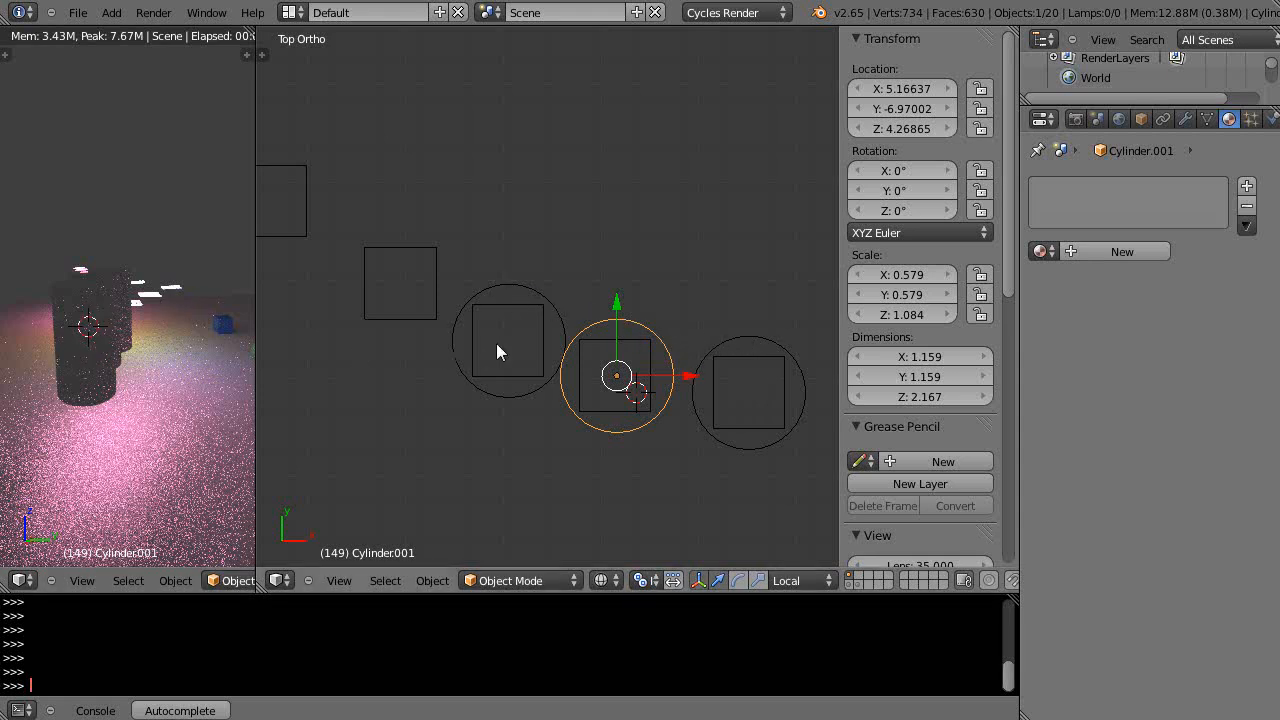
pyautogui.moveTo(780, 362)
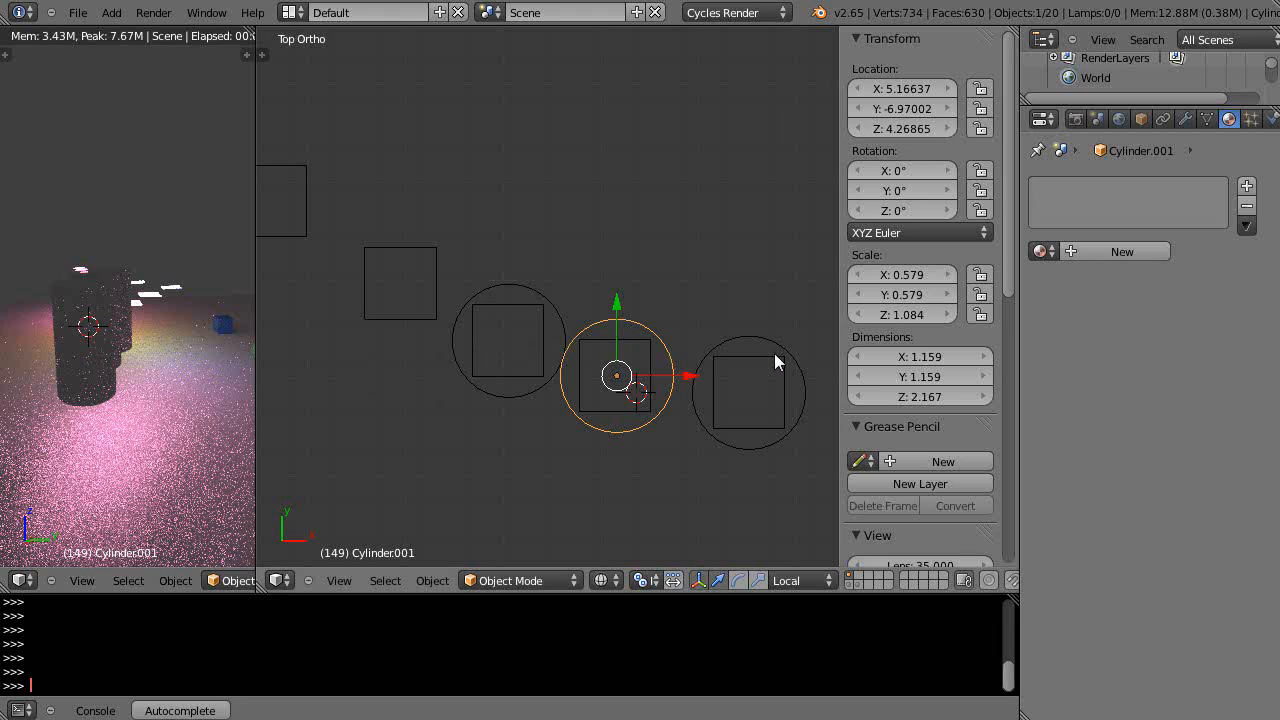
pyautogui.moveTo(762, 456)
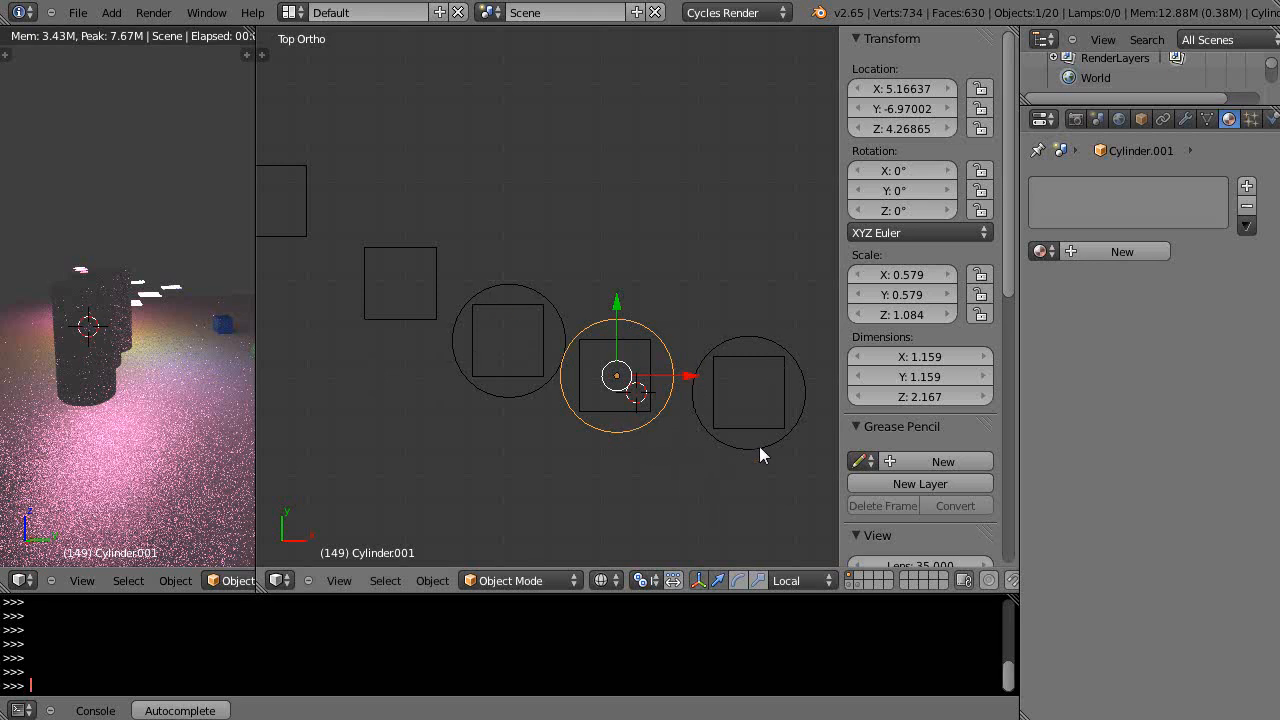
pyautogui.moveTo(696, 448)
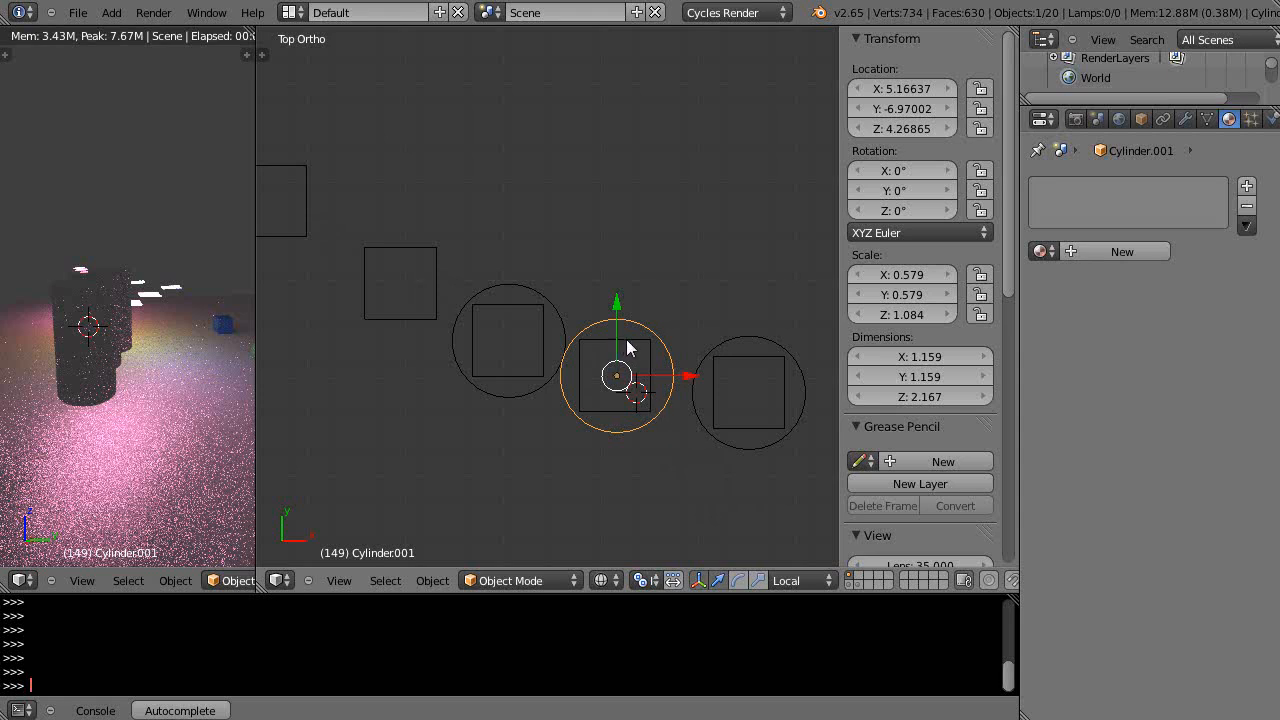
# Move the pink emission plane into the left cylinder and confirm its position
pyautogui.click(616, 376)
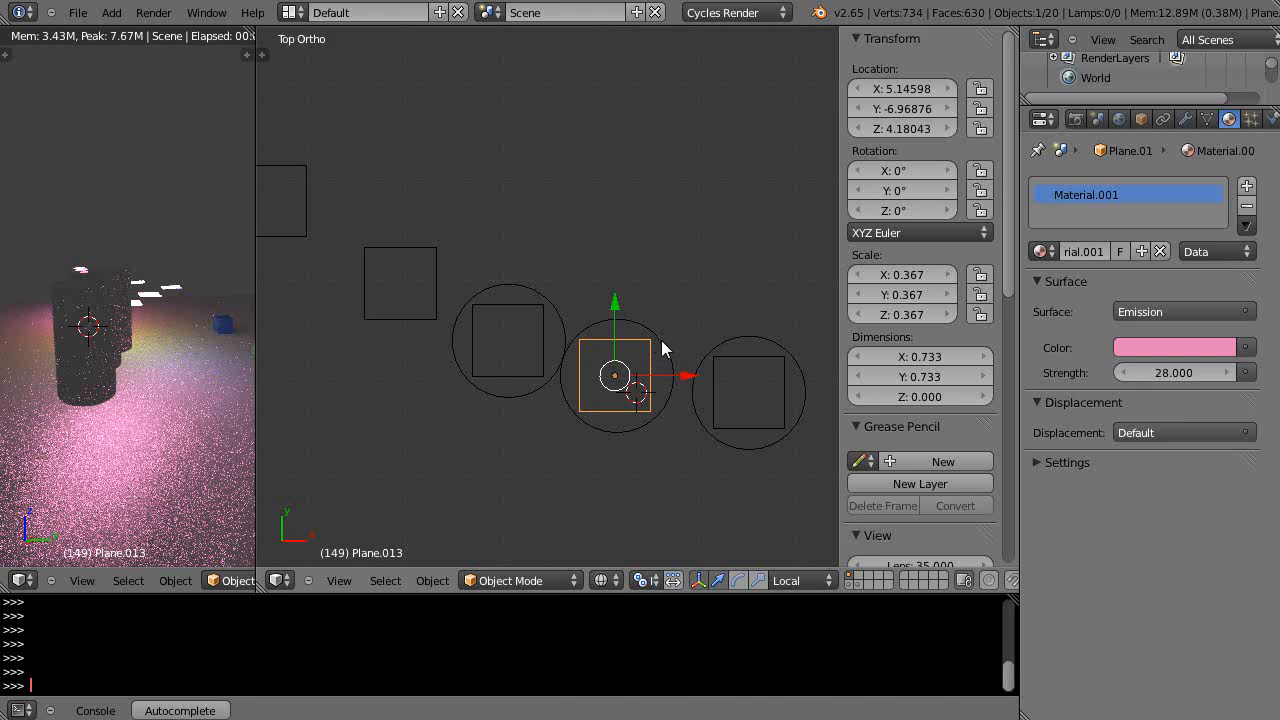
pyautogui.press('ctrl+p')
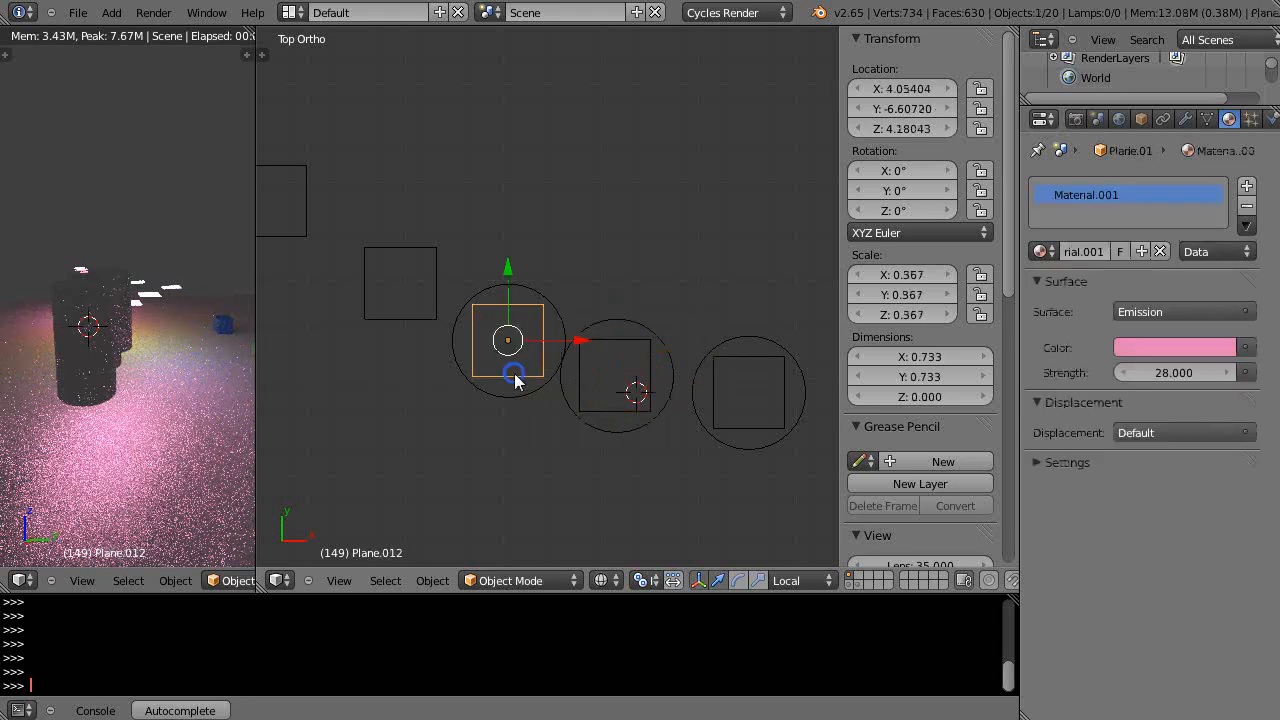
pyautogui.press('ctrl+p')
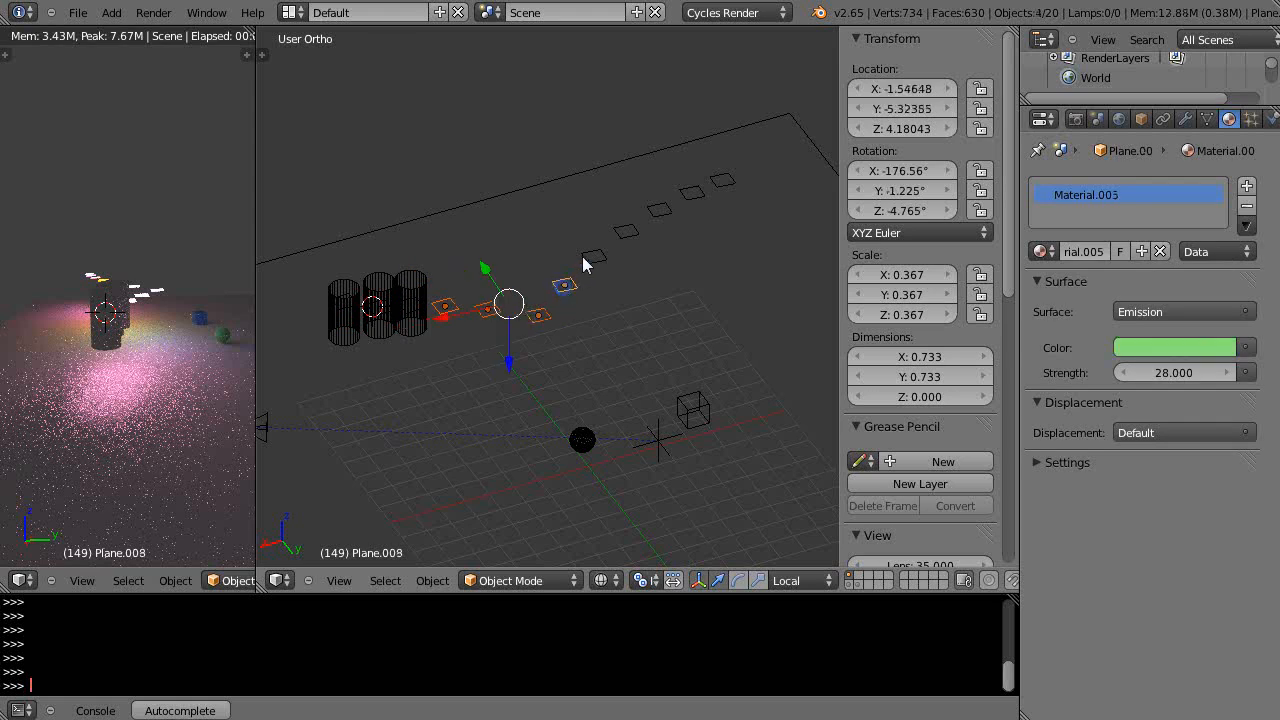
# Send the leftover emission planes to an empty layer so they disappear from view
pyautogui.click(662, 204)
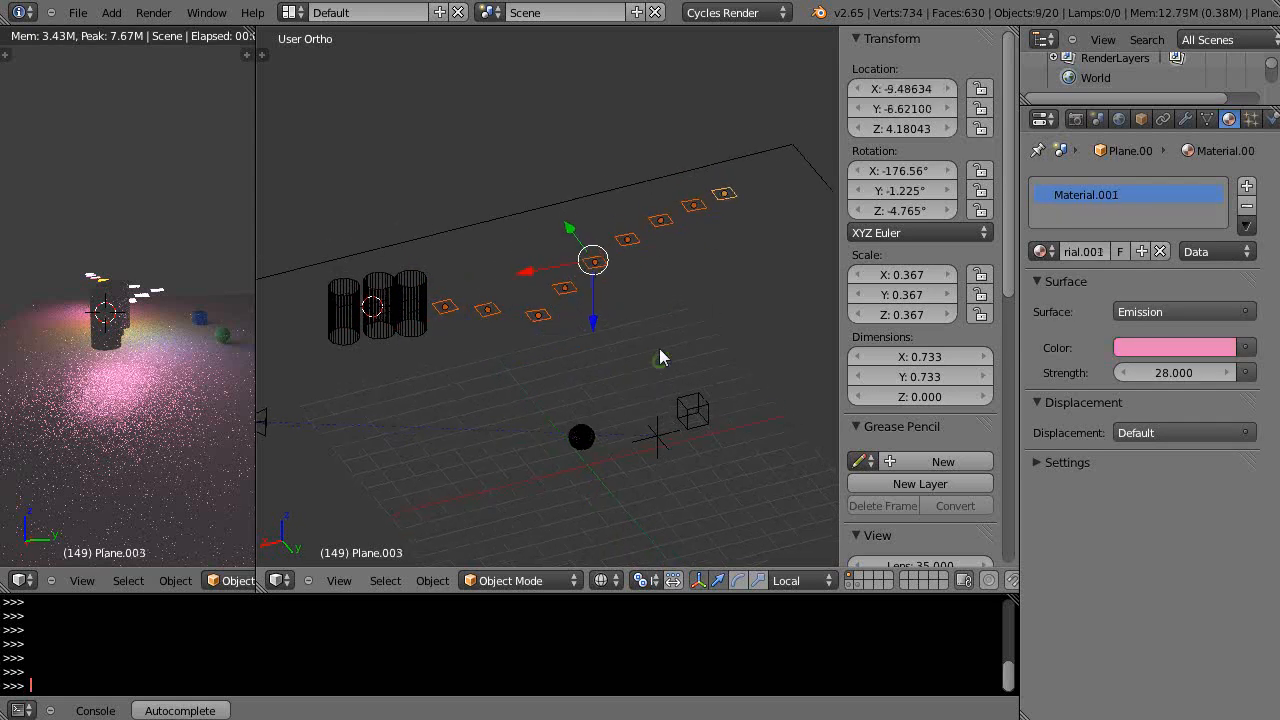
pyautogui.press('m')
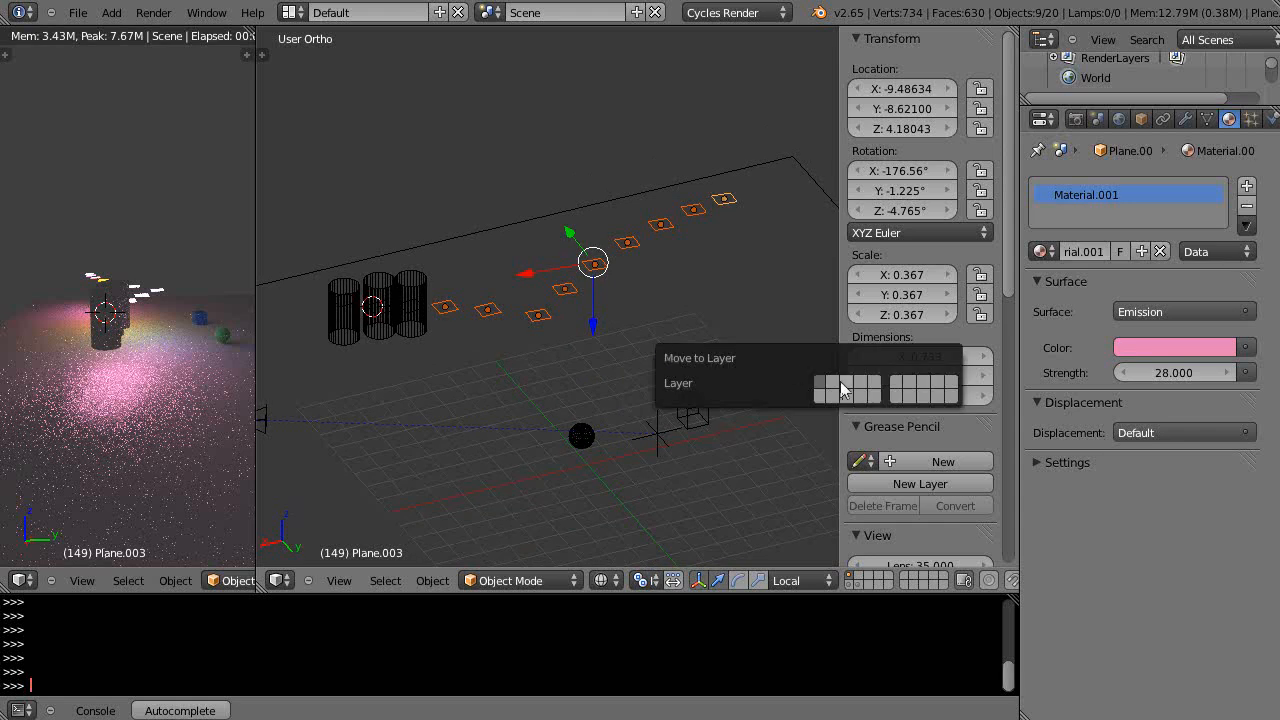
pyautogui.moveTo(848, 402)
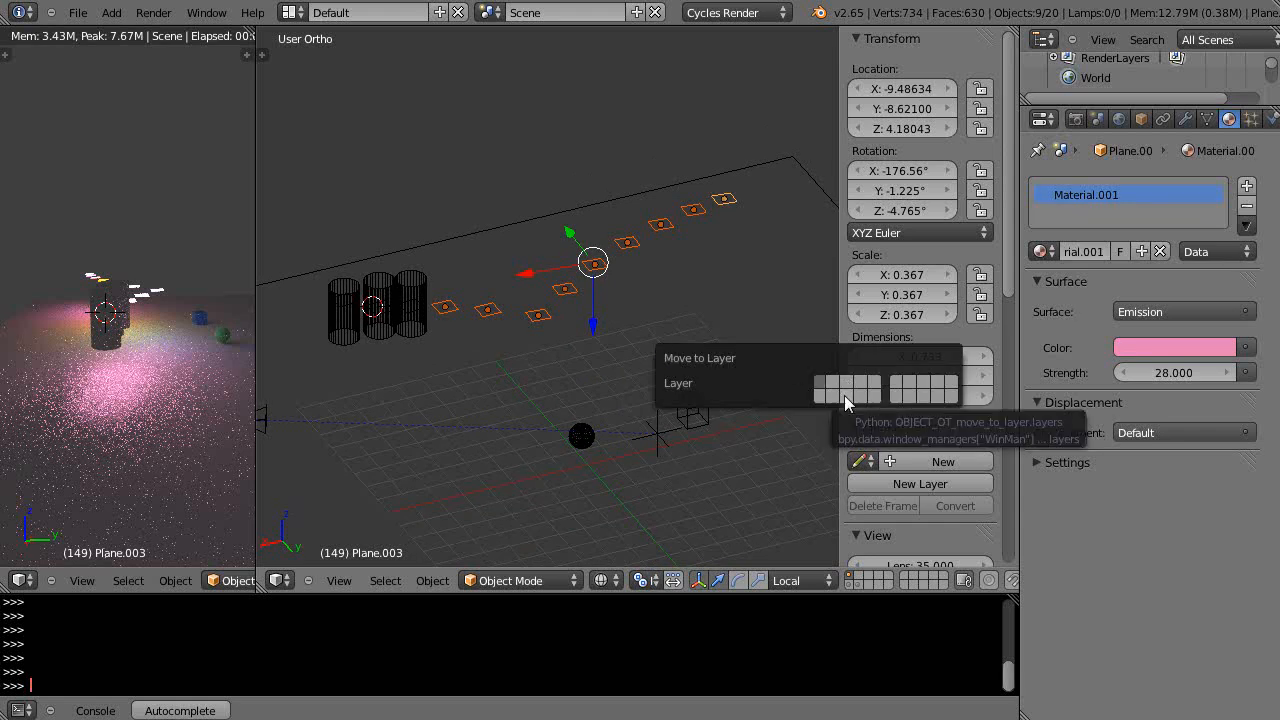
pyautogui.click(832, 388)
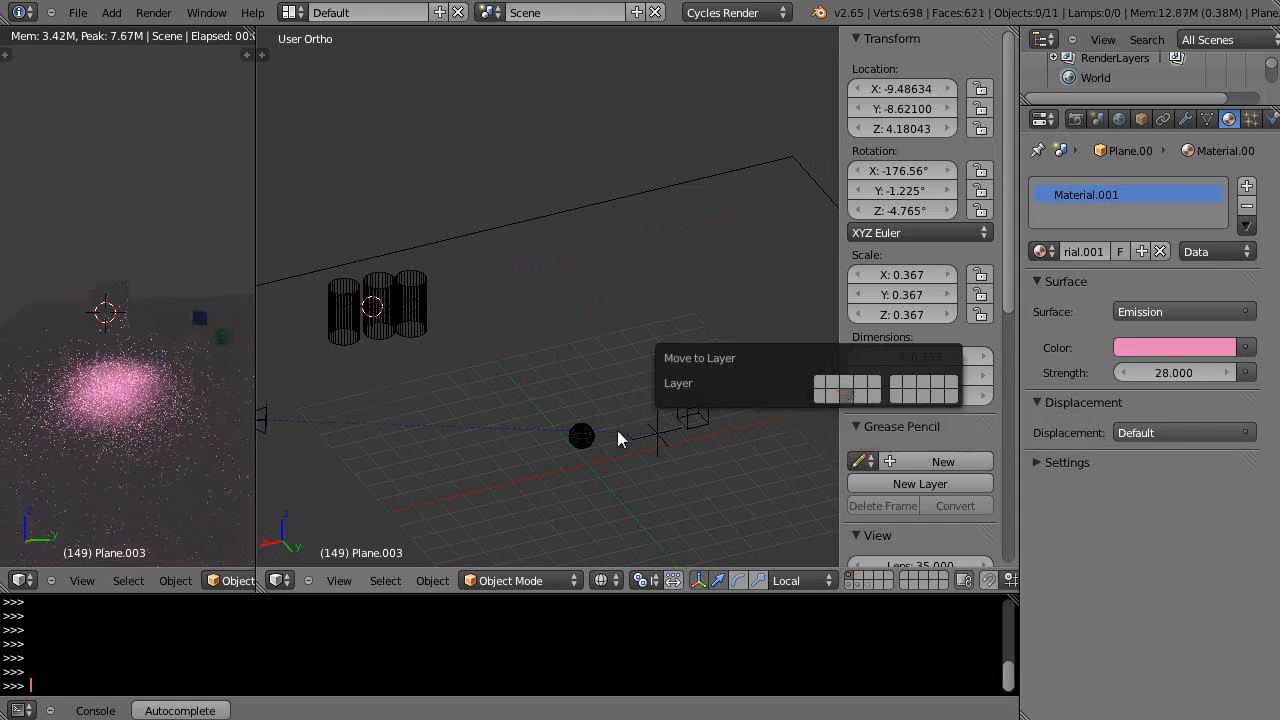
pyautogui.moveTo(880, 410)
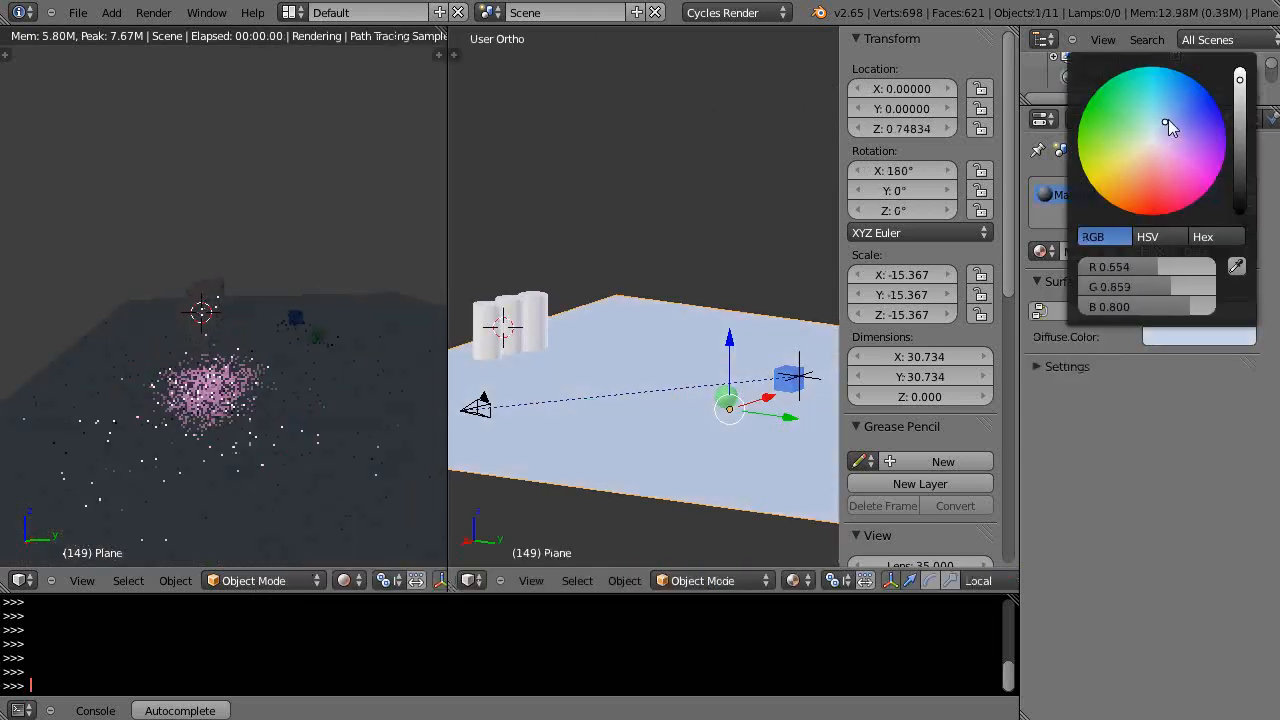
# Pick a pale blue-green diffuse colour for the floor and select the three cylinders
pyautogui.click(540, 336)
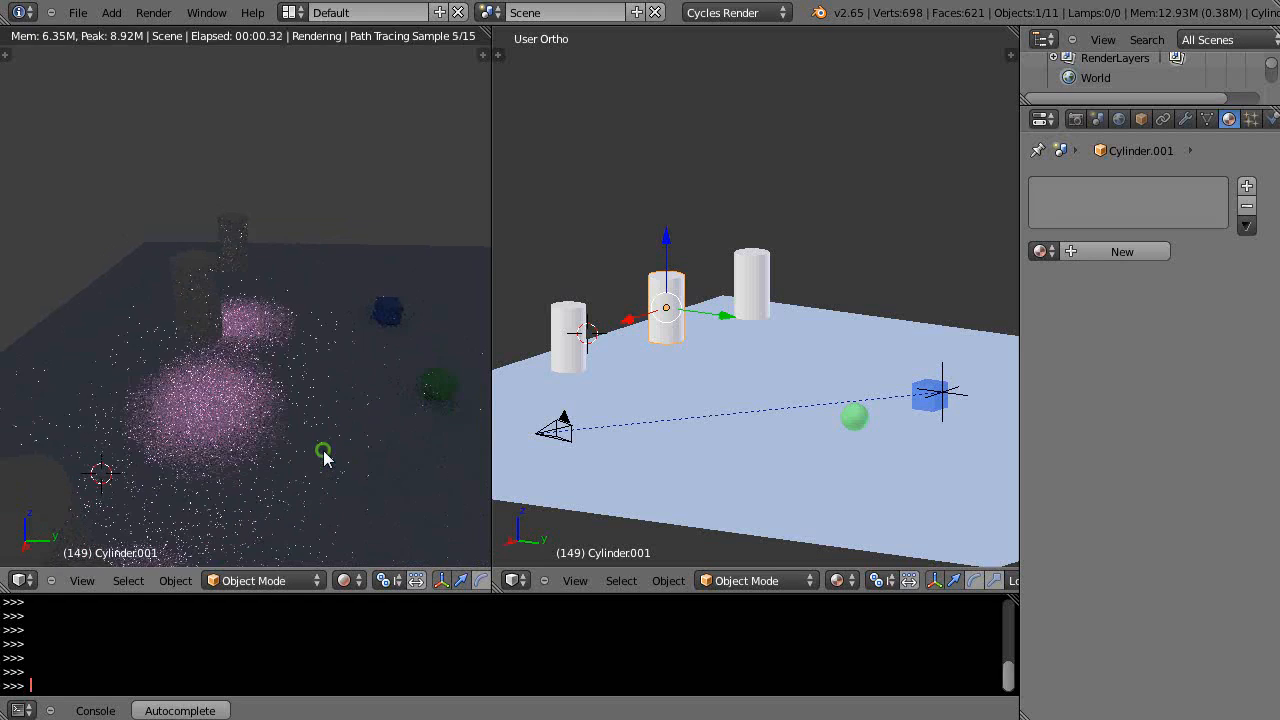
pyautogui.click(752, 284)
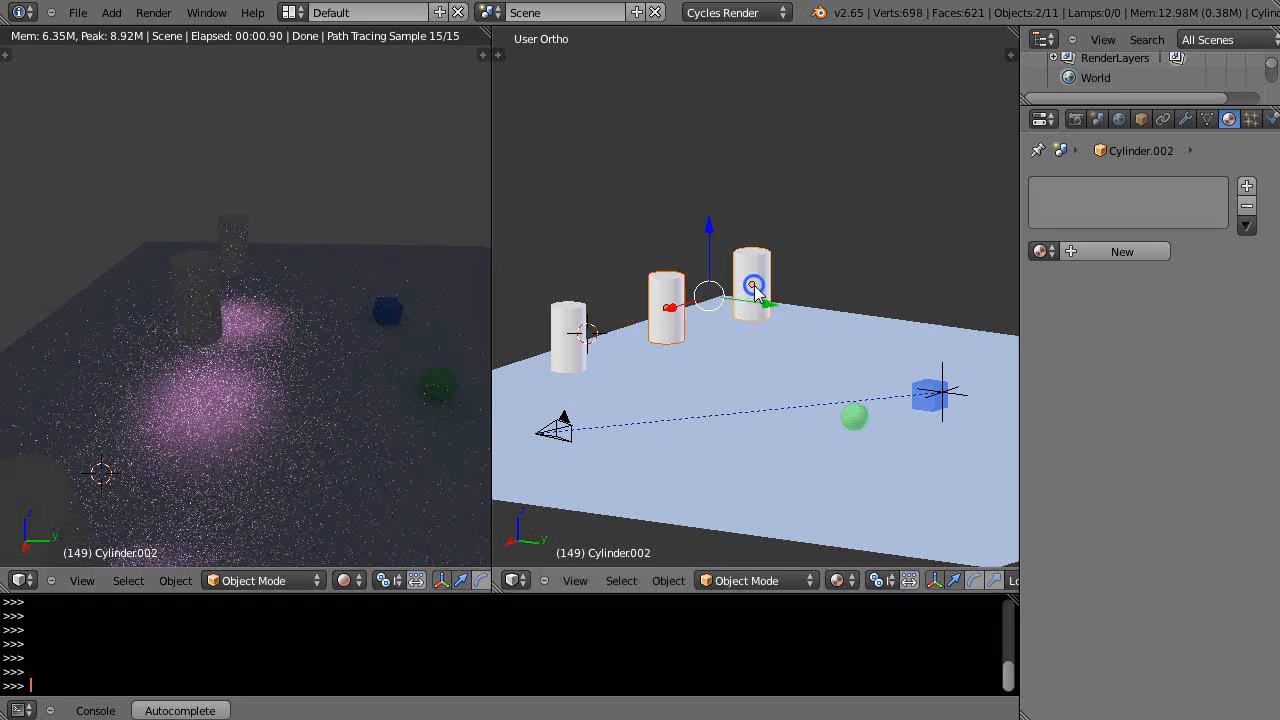
pyautogui.click(664, 300)
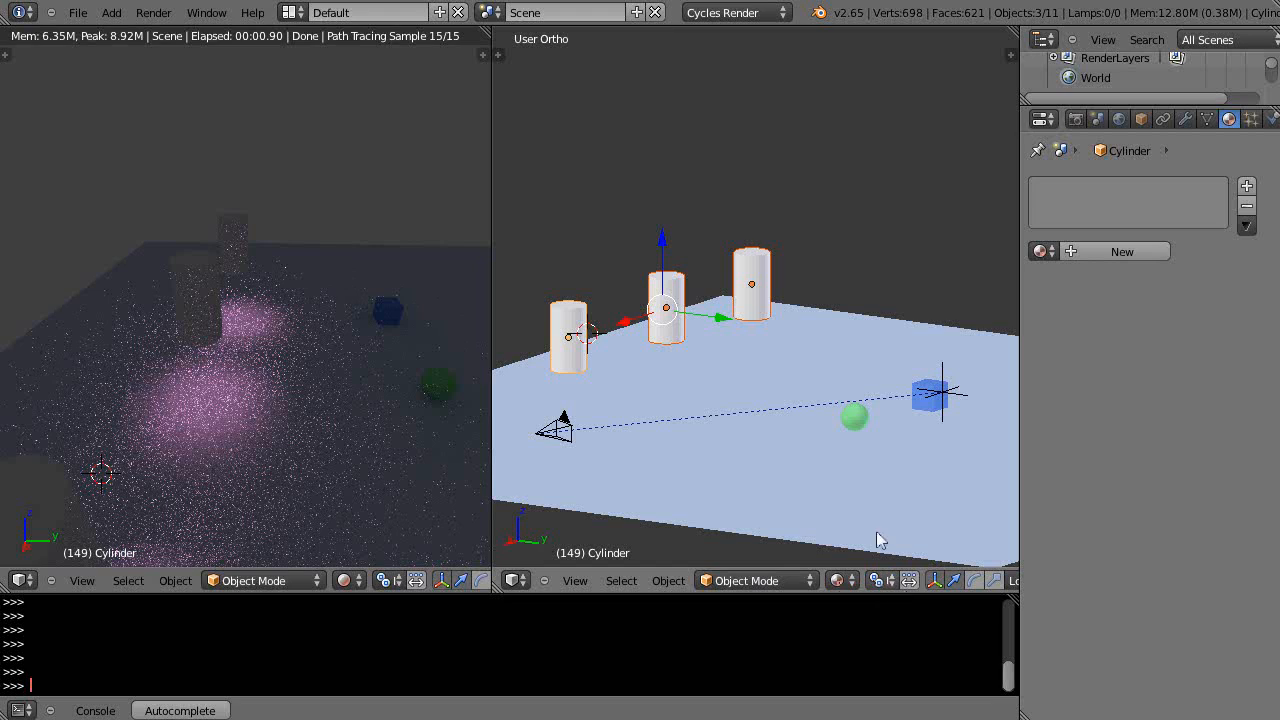
pyautogui.moveTo(838, 296)
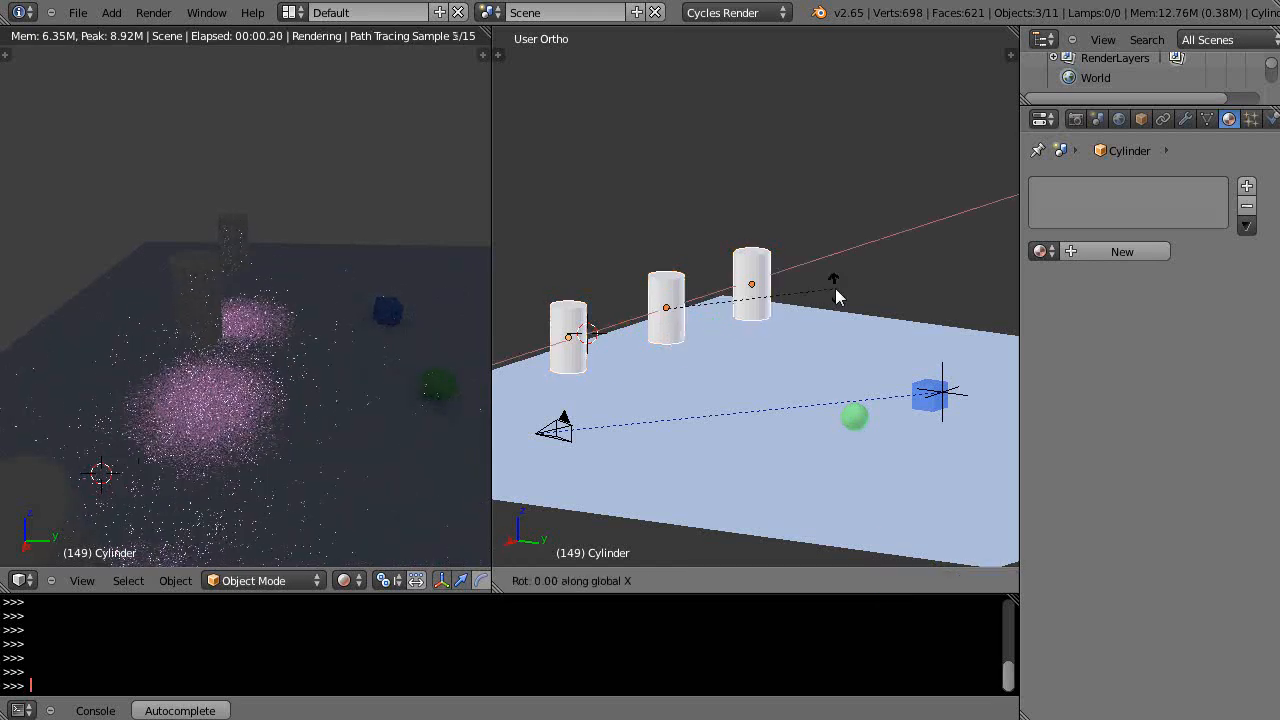
pyautogui.moveTo(770, 206)
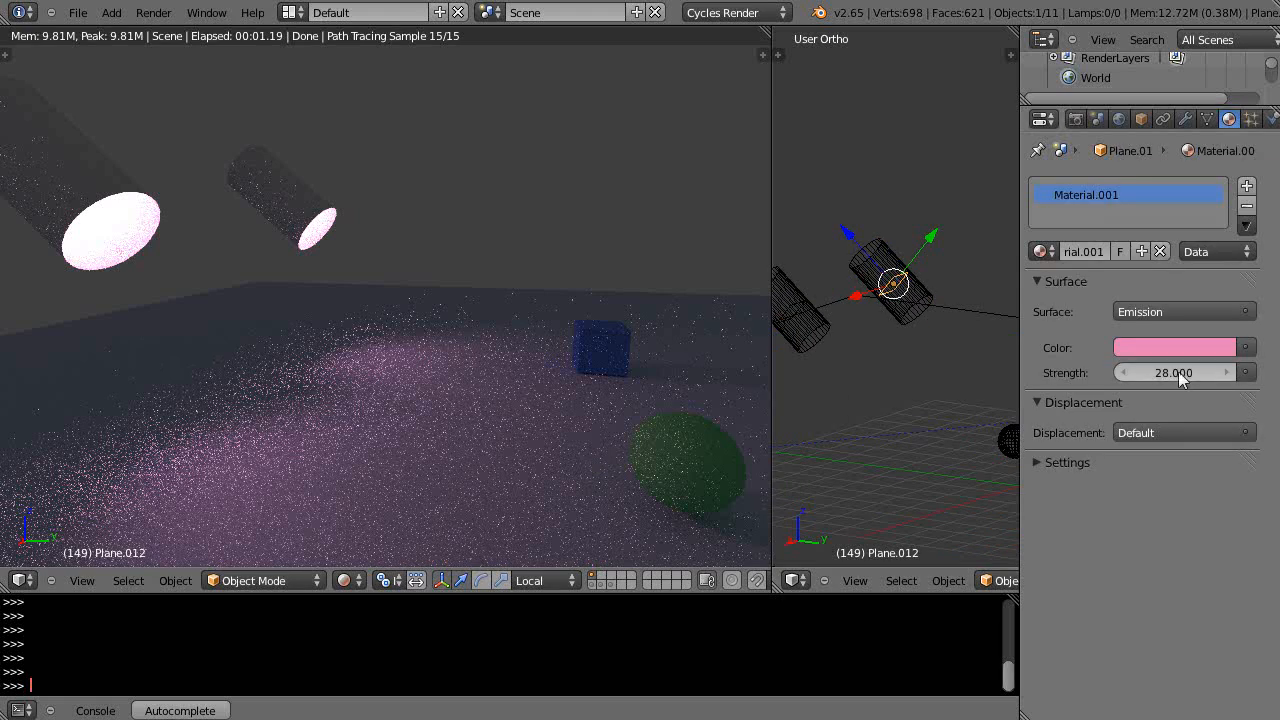
pyautogui.moveTo(1180, 372)
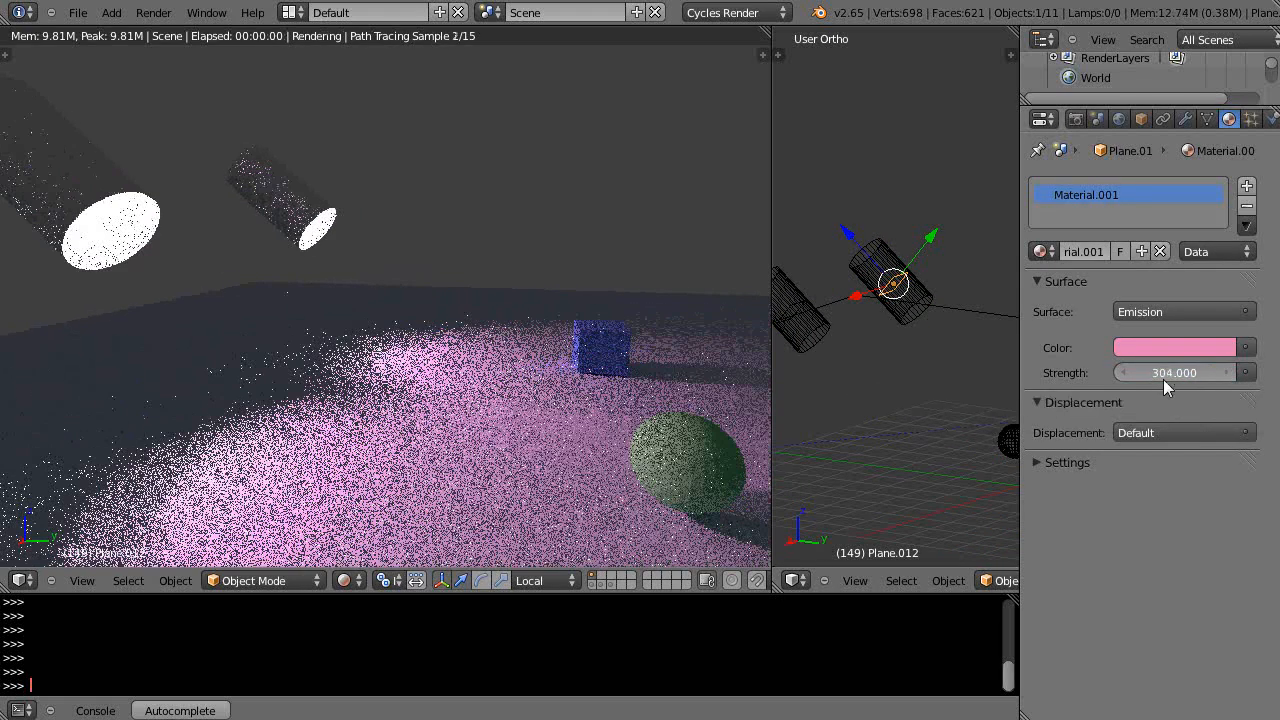
pyautogui.click(800, 304)
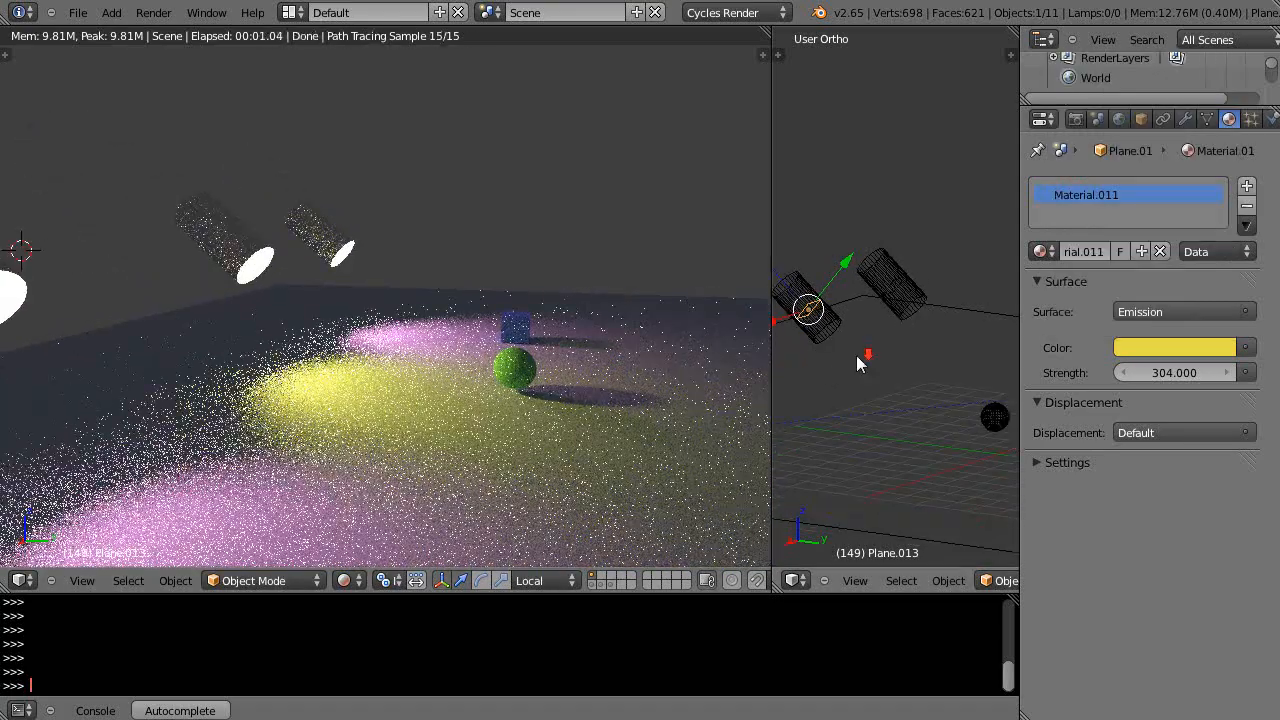
pyautogui.click(808, 312)
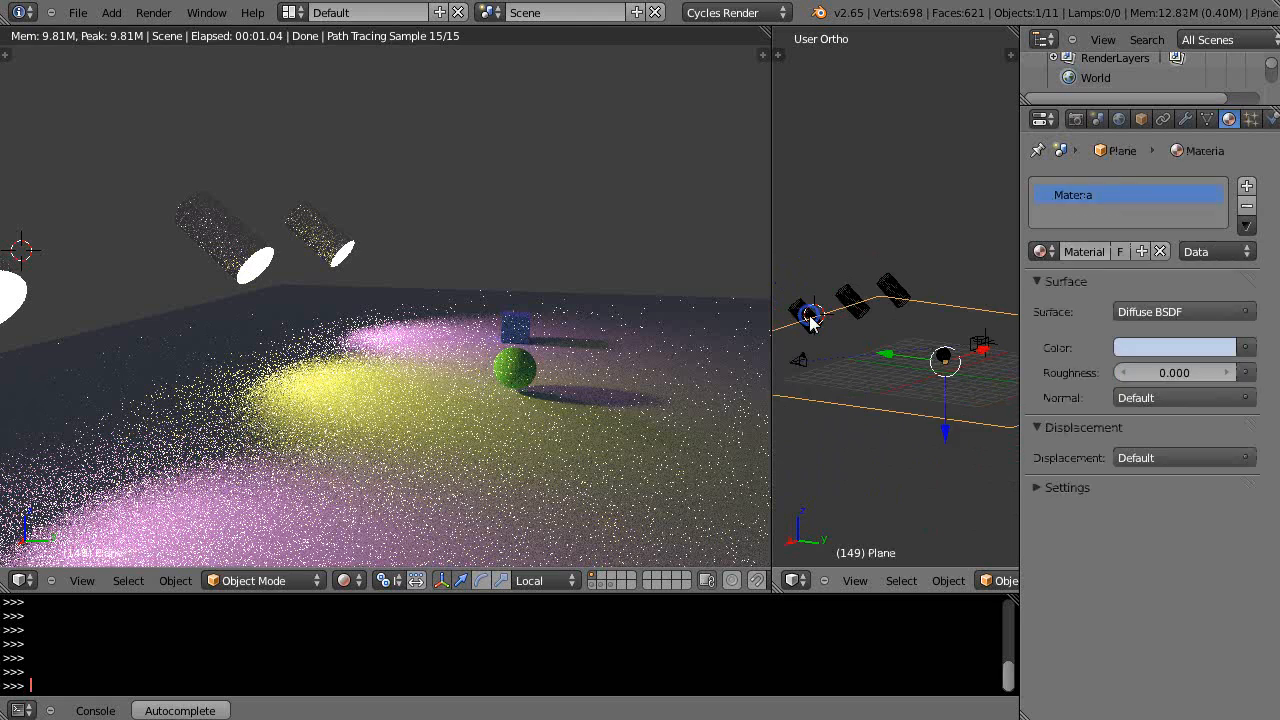
pyautogui.click(804, 312)
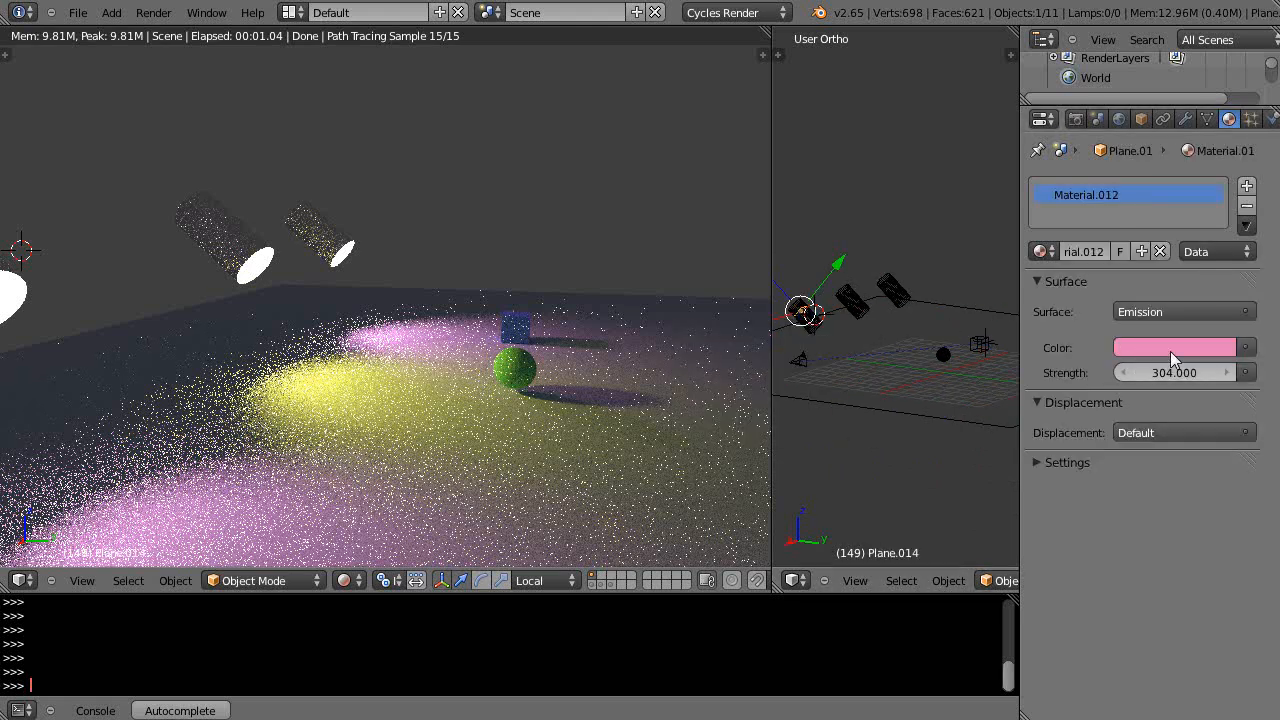
pyautogui.click(1176, 348)
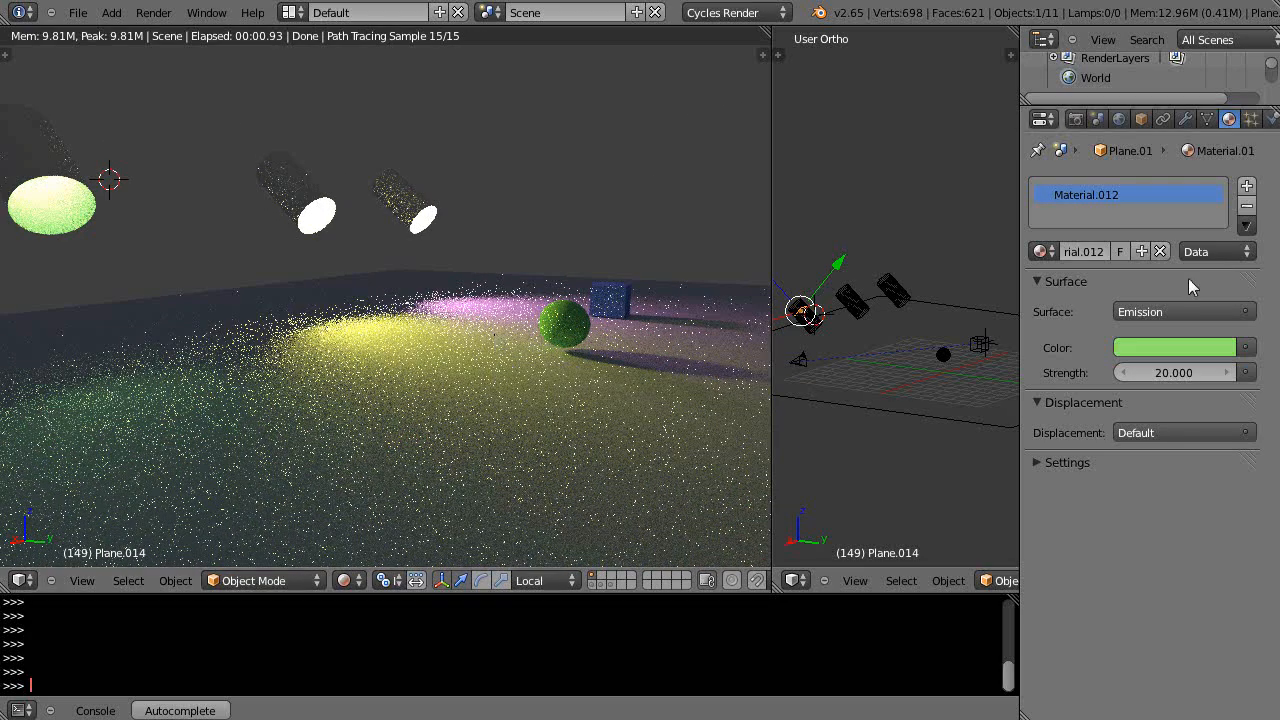
# In Render properties Sampling, raise the viewport Preview samples to 200
pyautogui.click(1076, 118)
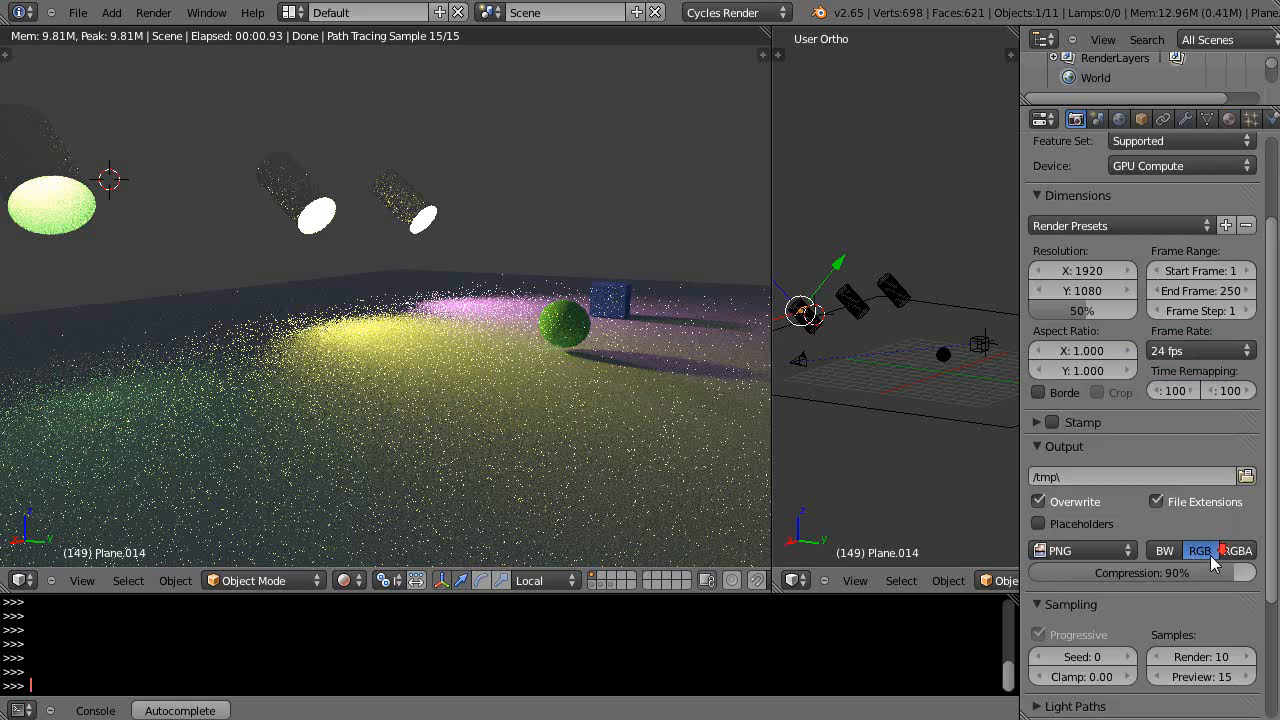
pyautogui.scroll(-3)
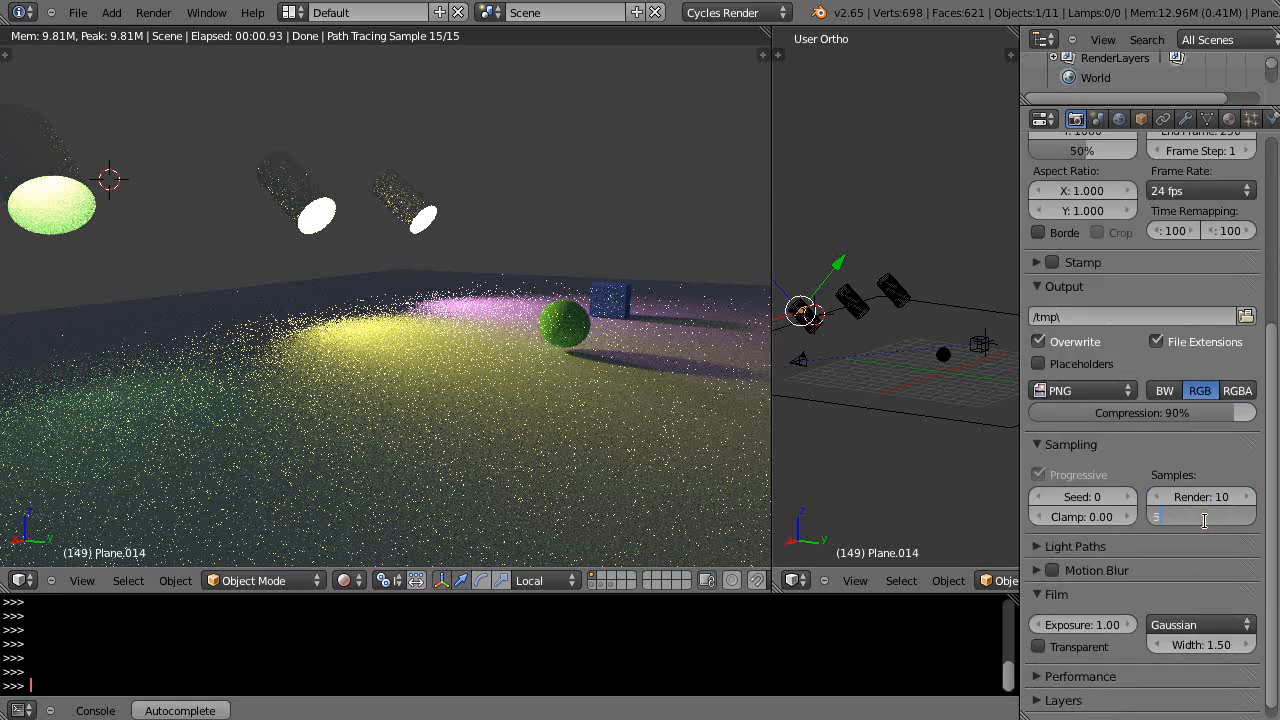
pyautogui.write('50')
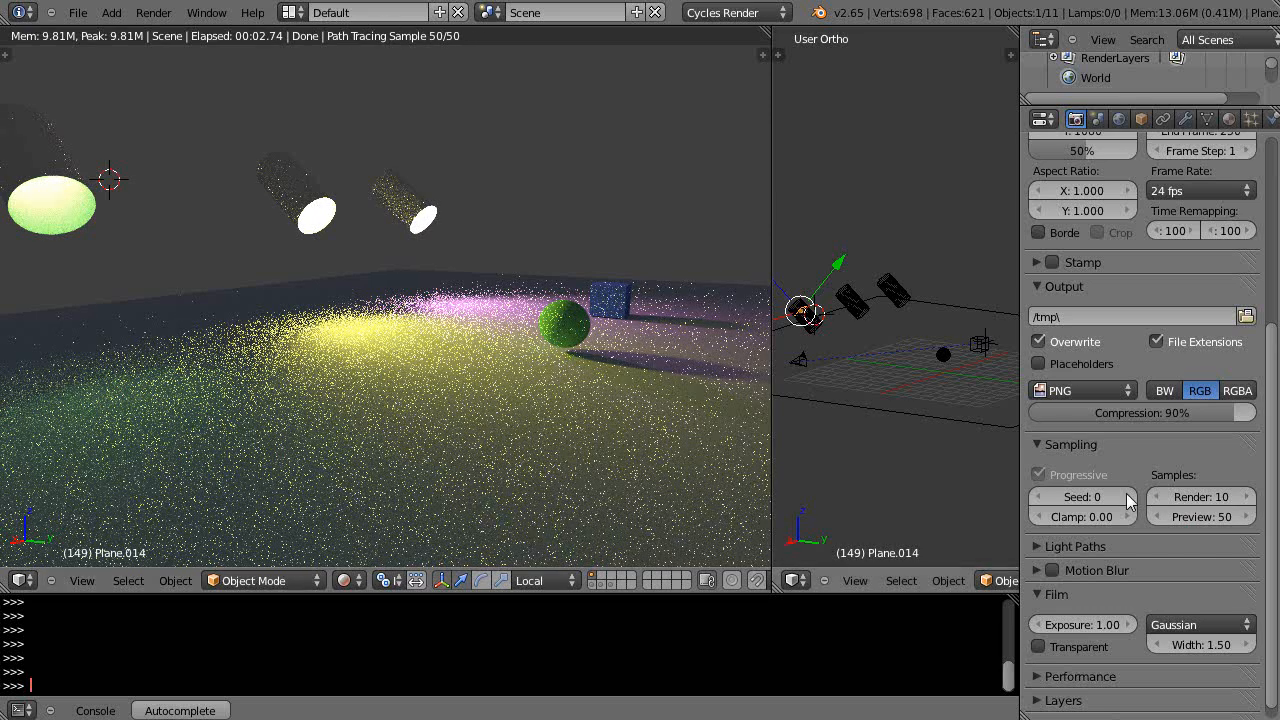
pyautogui.click(1200, 516)
pyautogui.write('200')
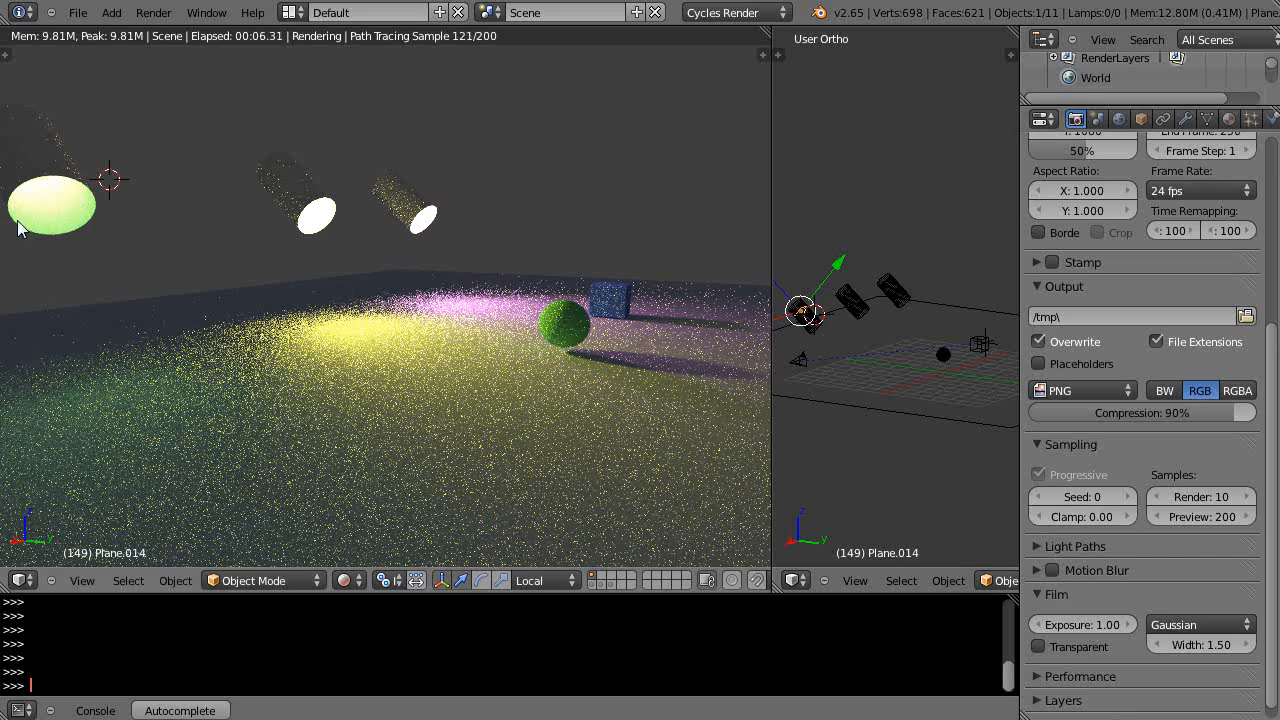
pyautogui.moveTo(44, 204)
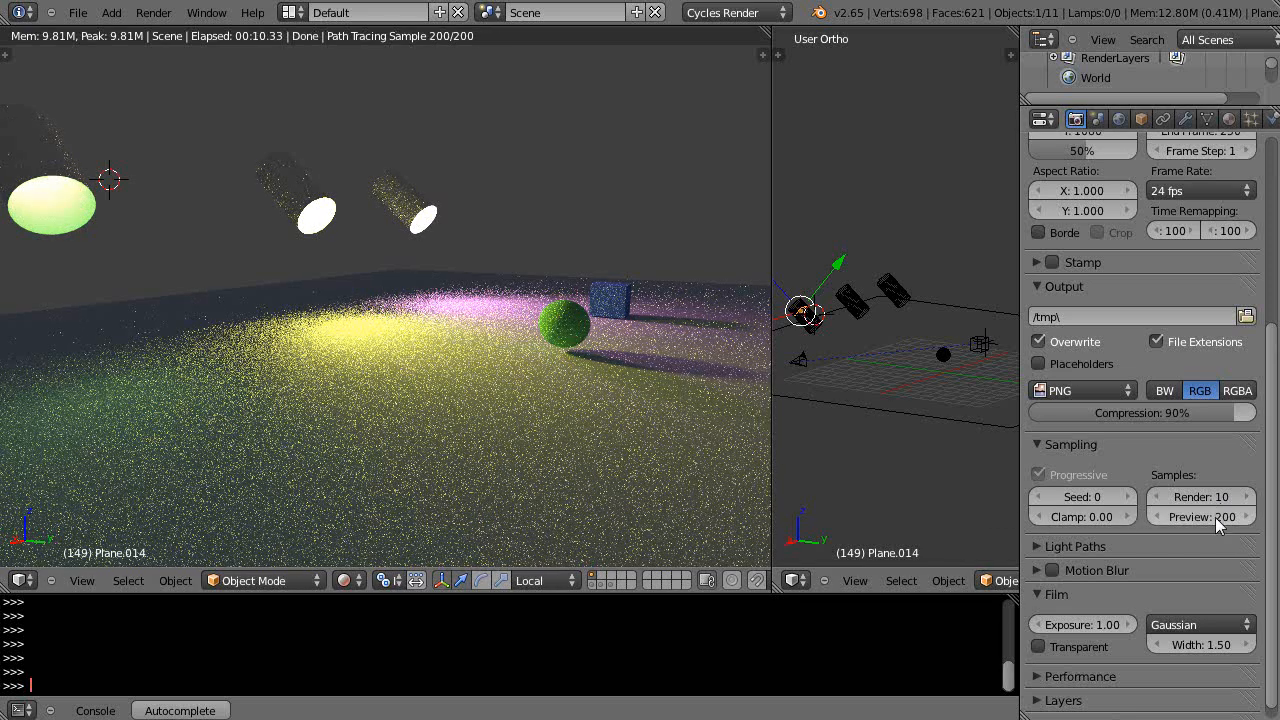
pyautogui.moveTo(1216, 516)
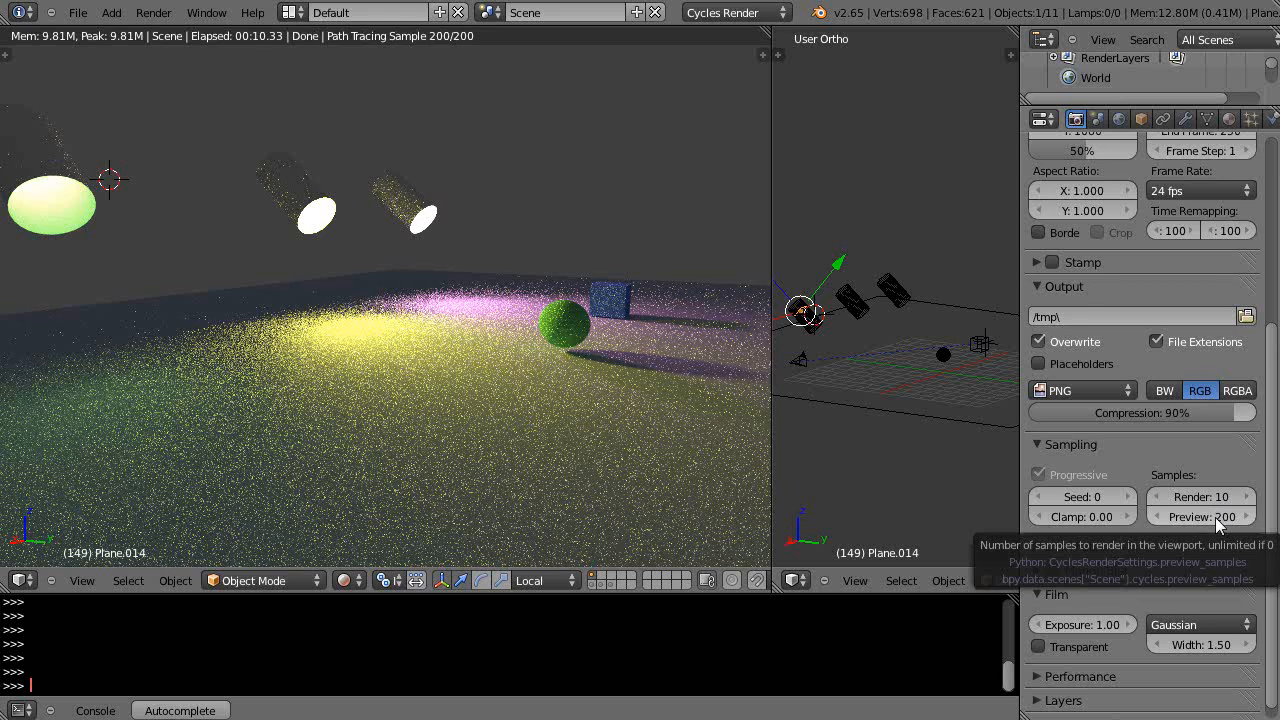
pyautogui.click(1200, 516)
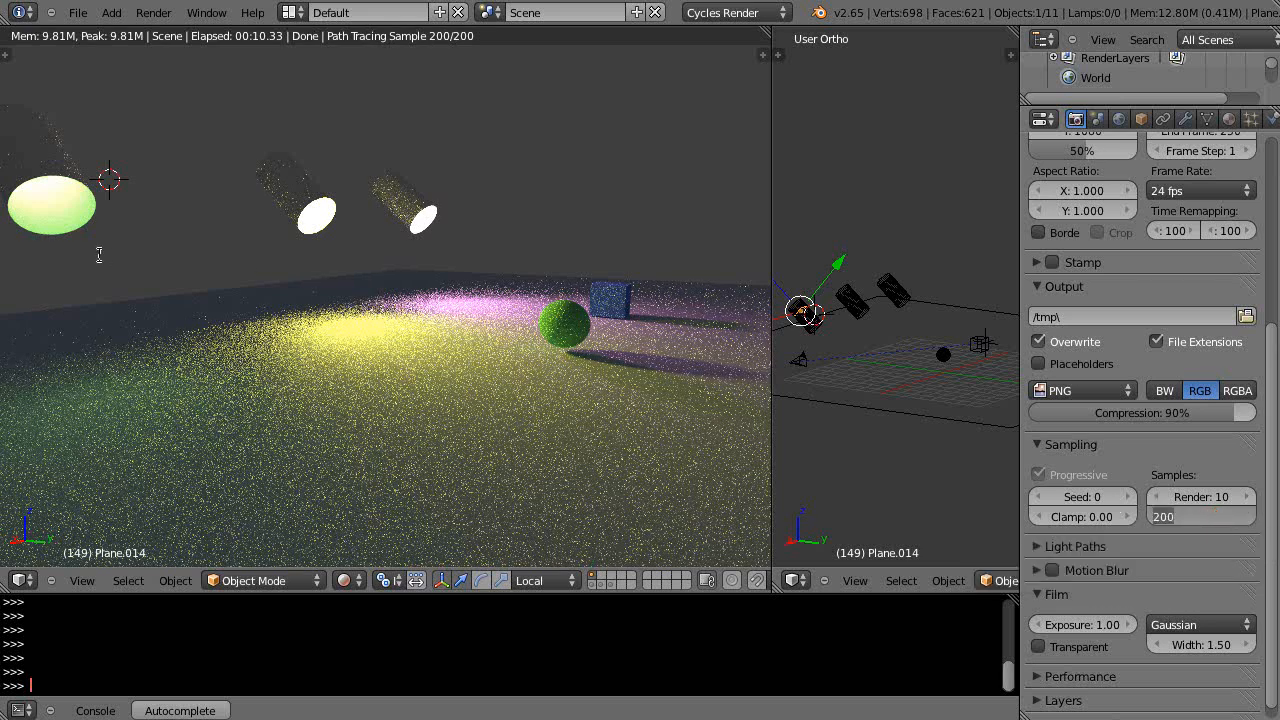
pyautogui.moveTo(1216, 300)
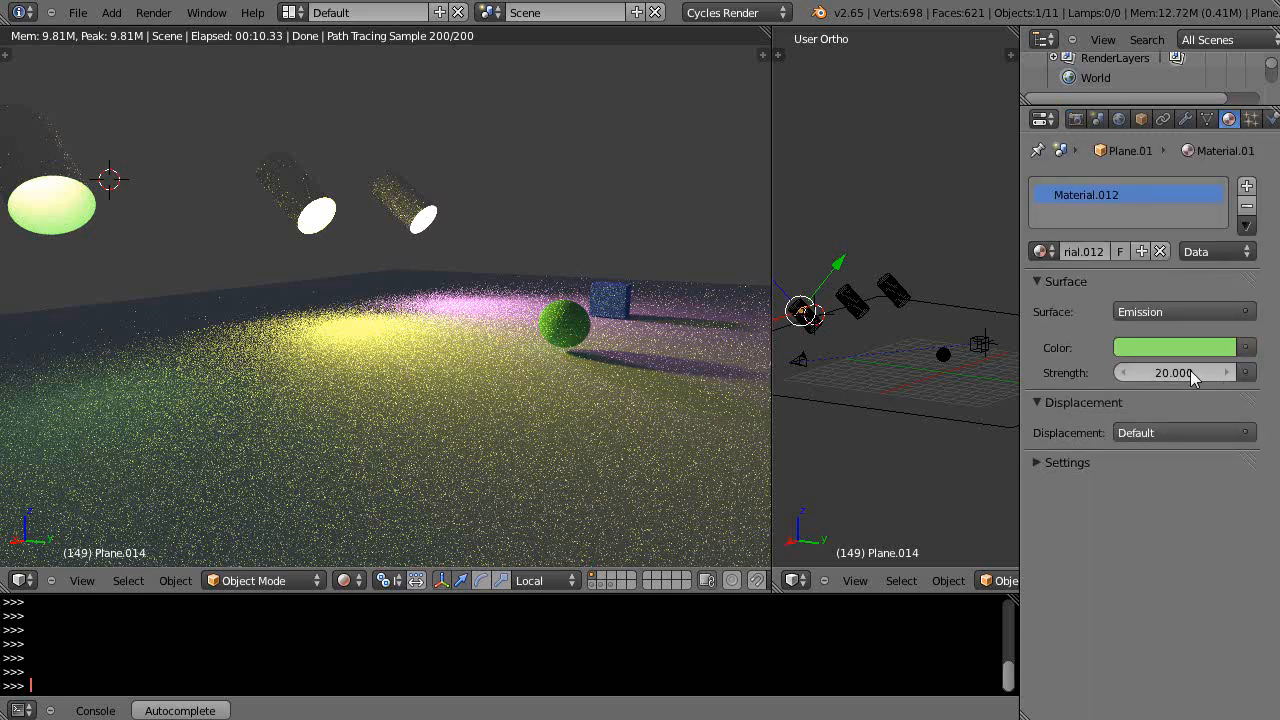
# Lower the emission strength of Plane.014, Plane.013 and Plane.012 to 5 each
pyautogui.click(1184, 372)
pyautogui.write('5.000')
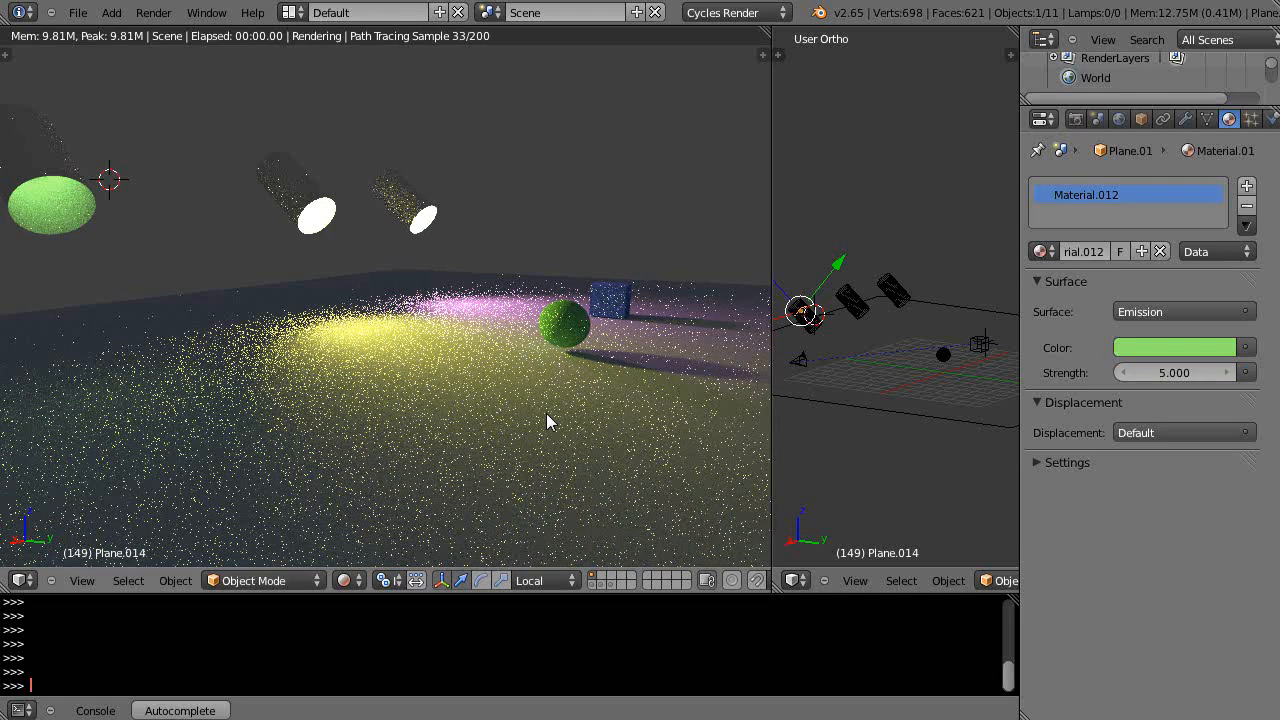
pyautogui.moveTo(336, 236)
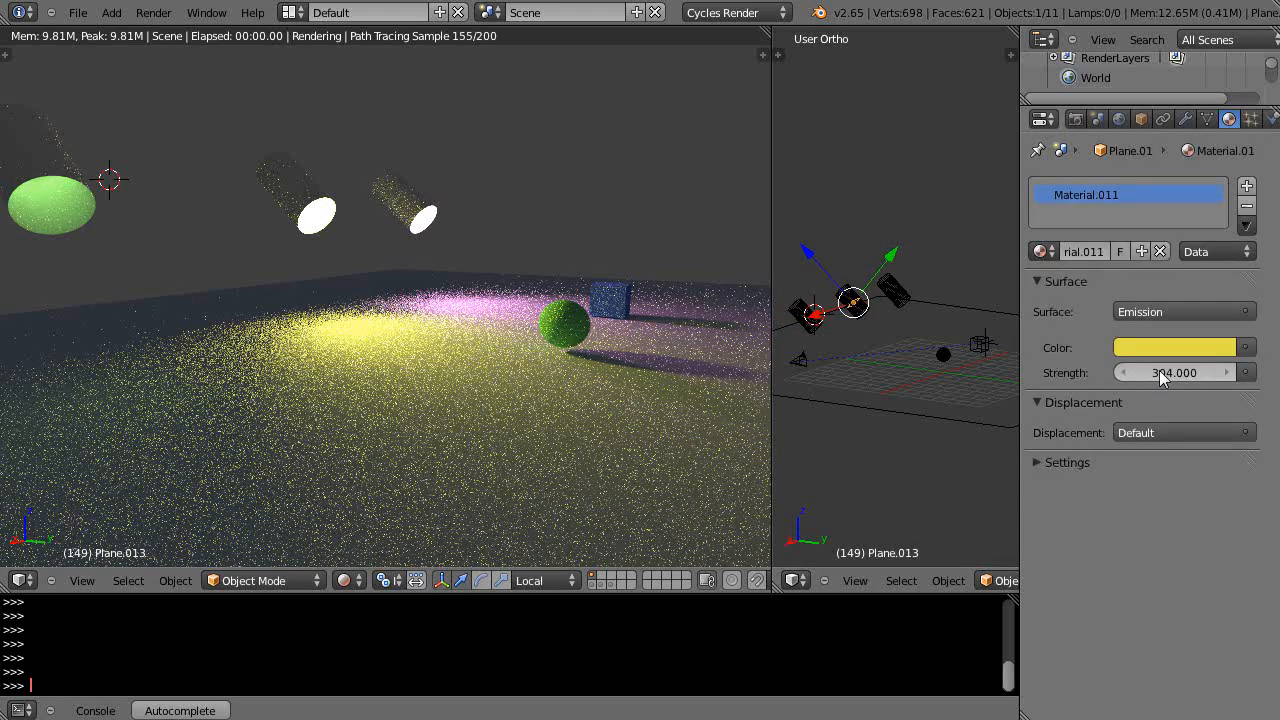
pyautogui.click(1176, 372)
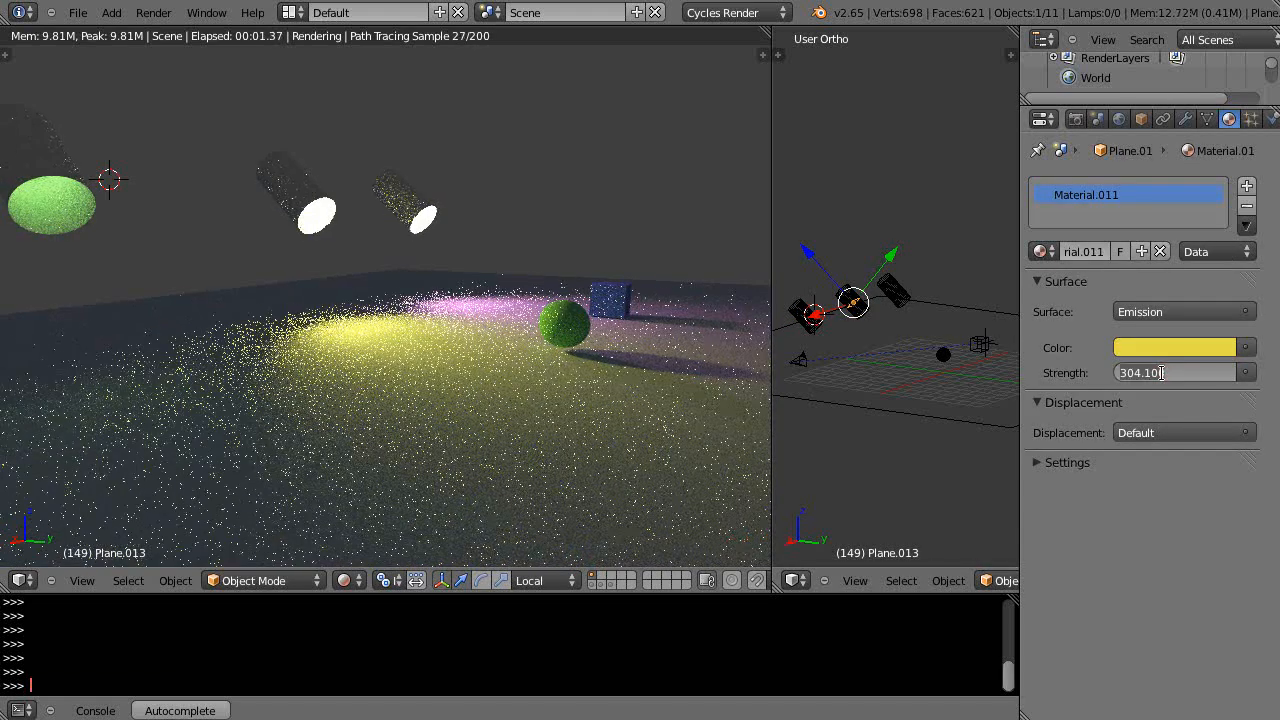
pyautogui.write('5.000')
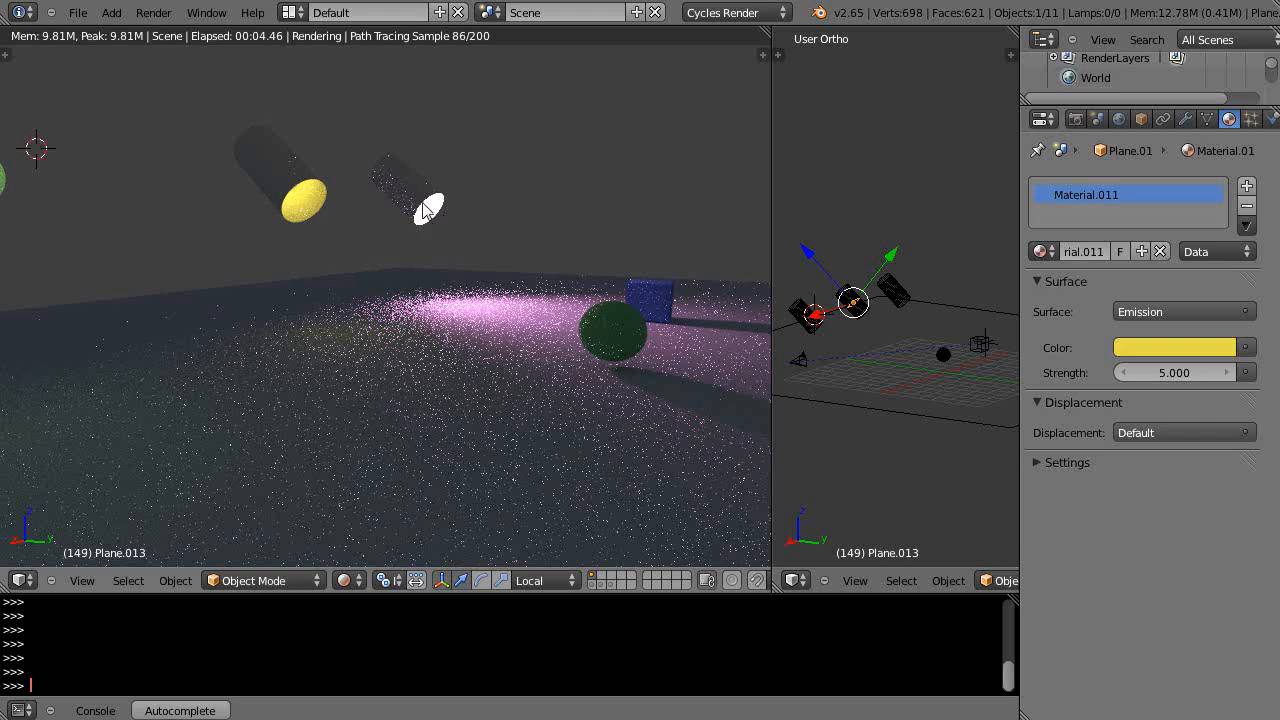
pyautogui.click(890, 290)
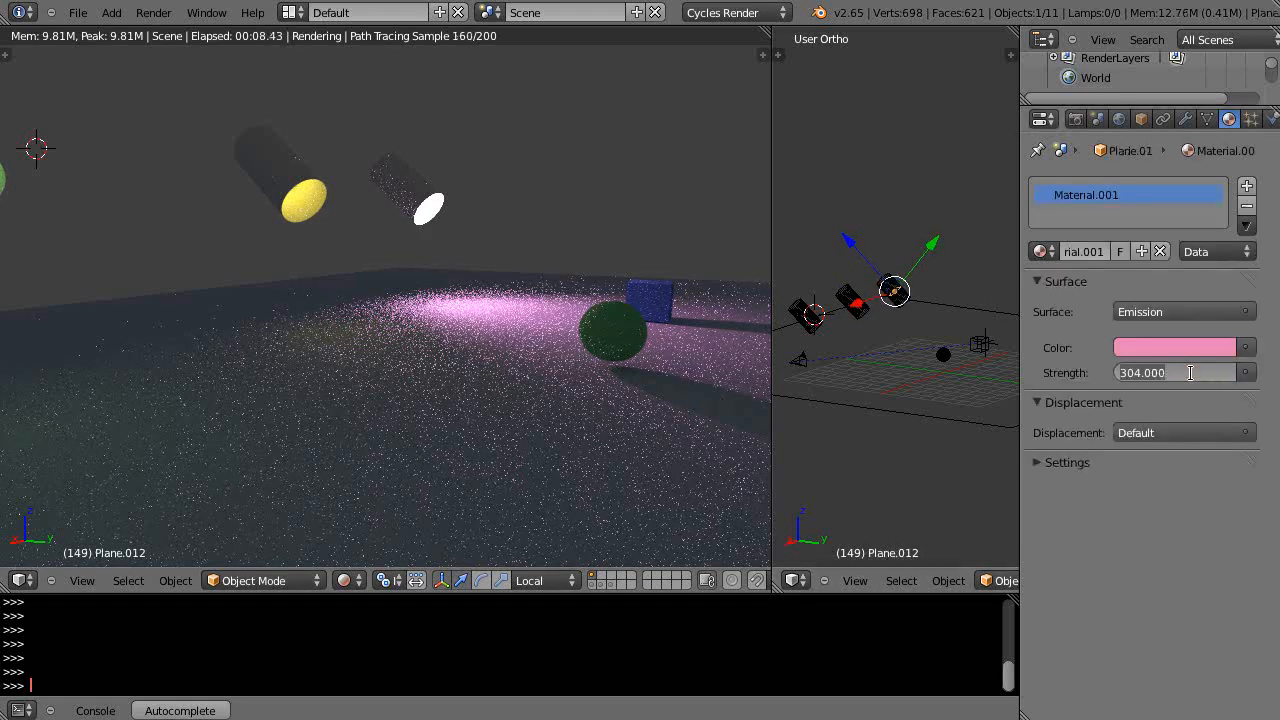
pyautogui.write('5.000')
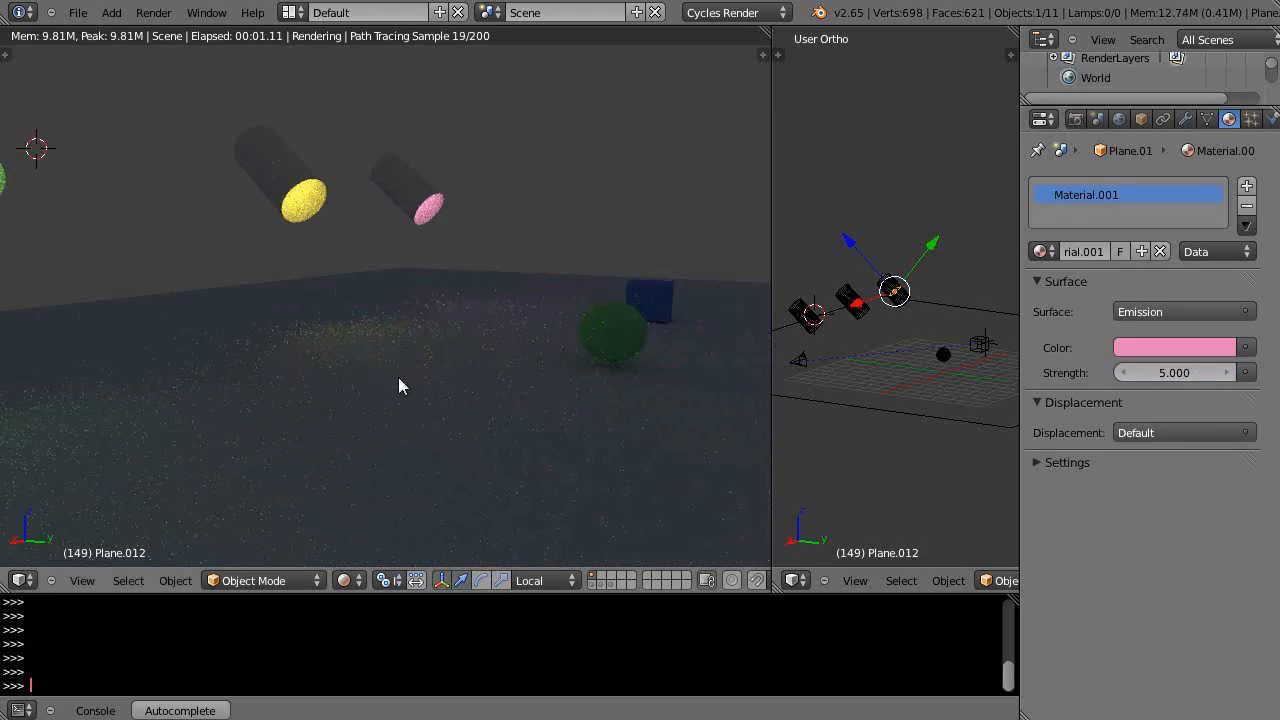
pyautogui.click(442, 396)
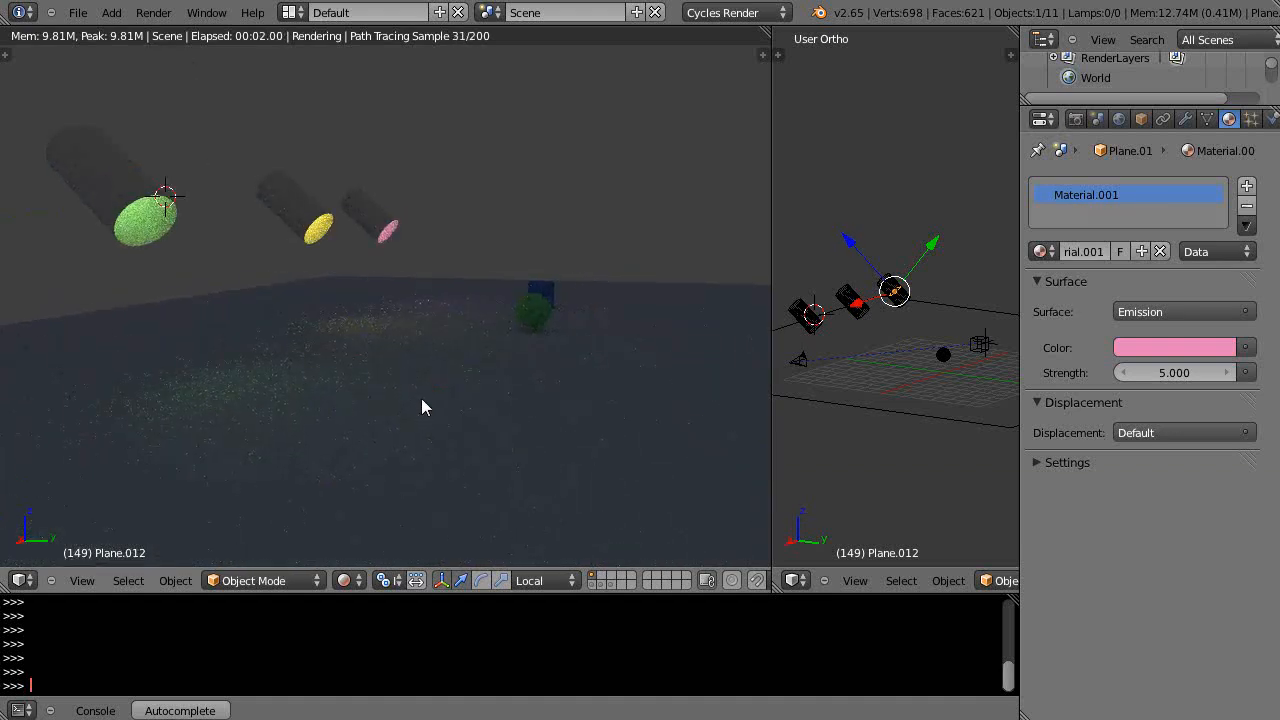
pyautogui.moveTo(388, 256)
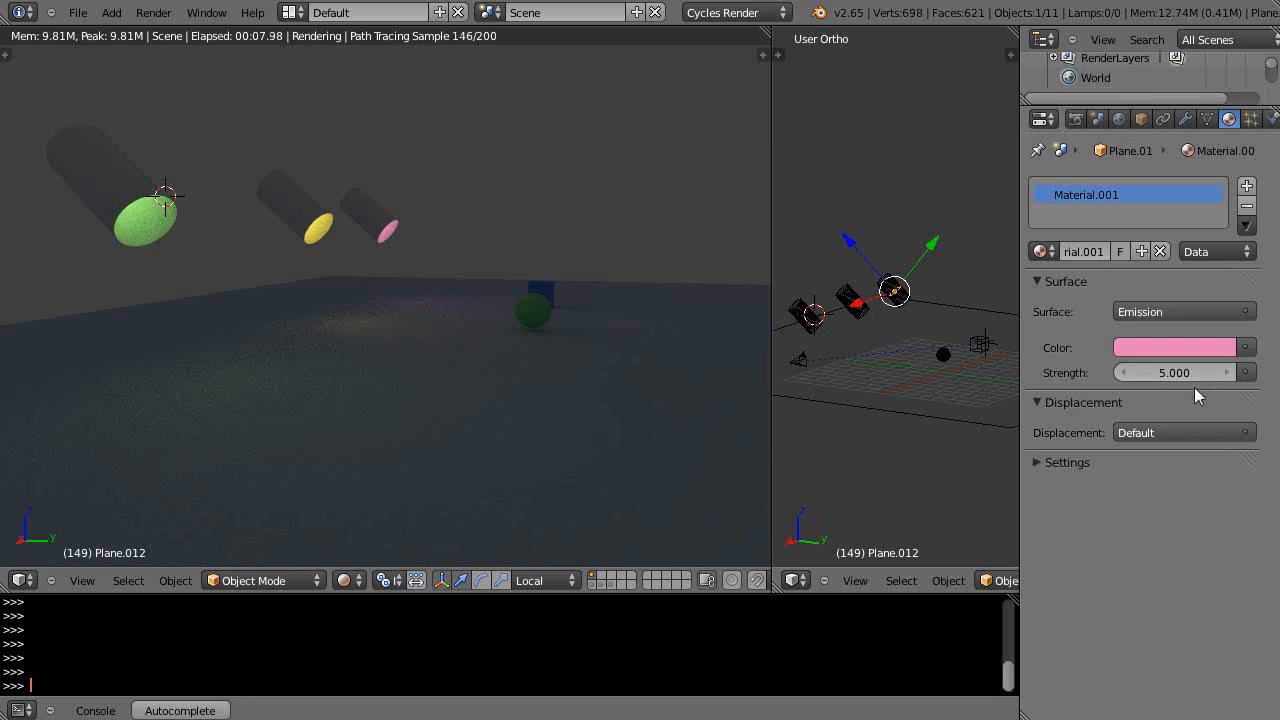
# Raise the emission strength of Plane.013 and Plane.014 to 10, leaving pink at 5
pyautogui.click(1174, 372)
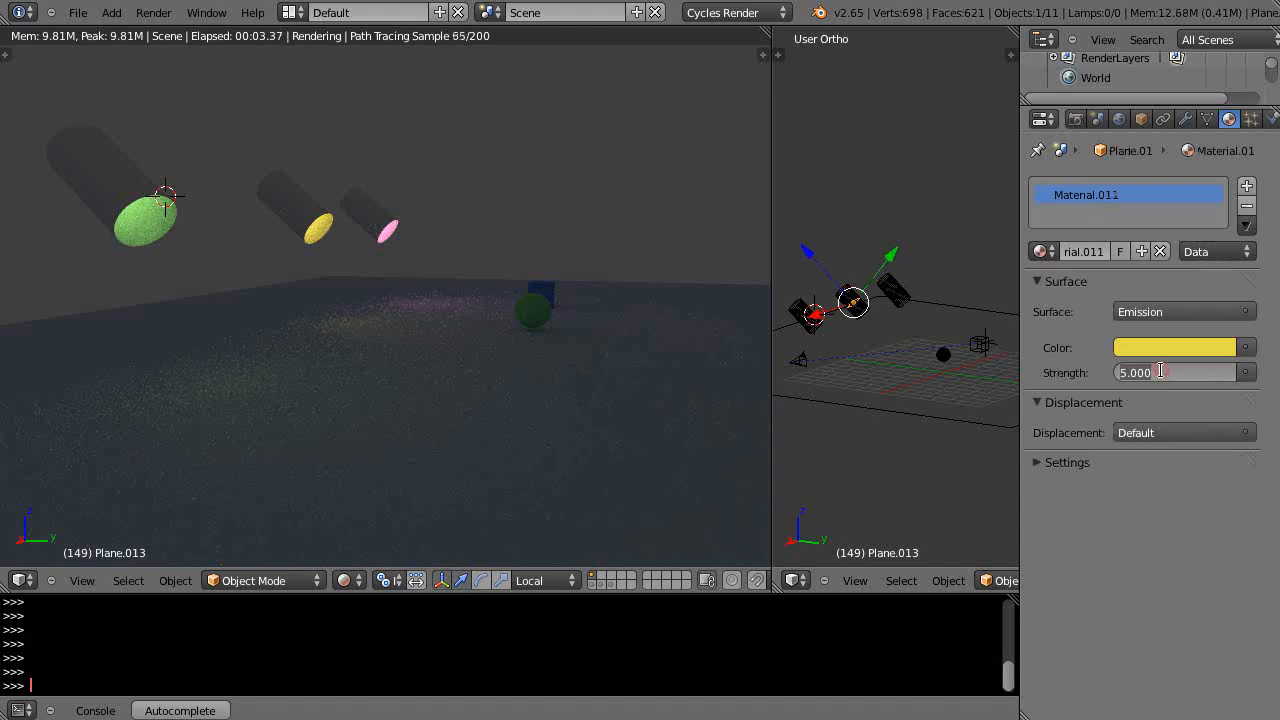
pyautogui.write('10.000')
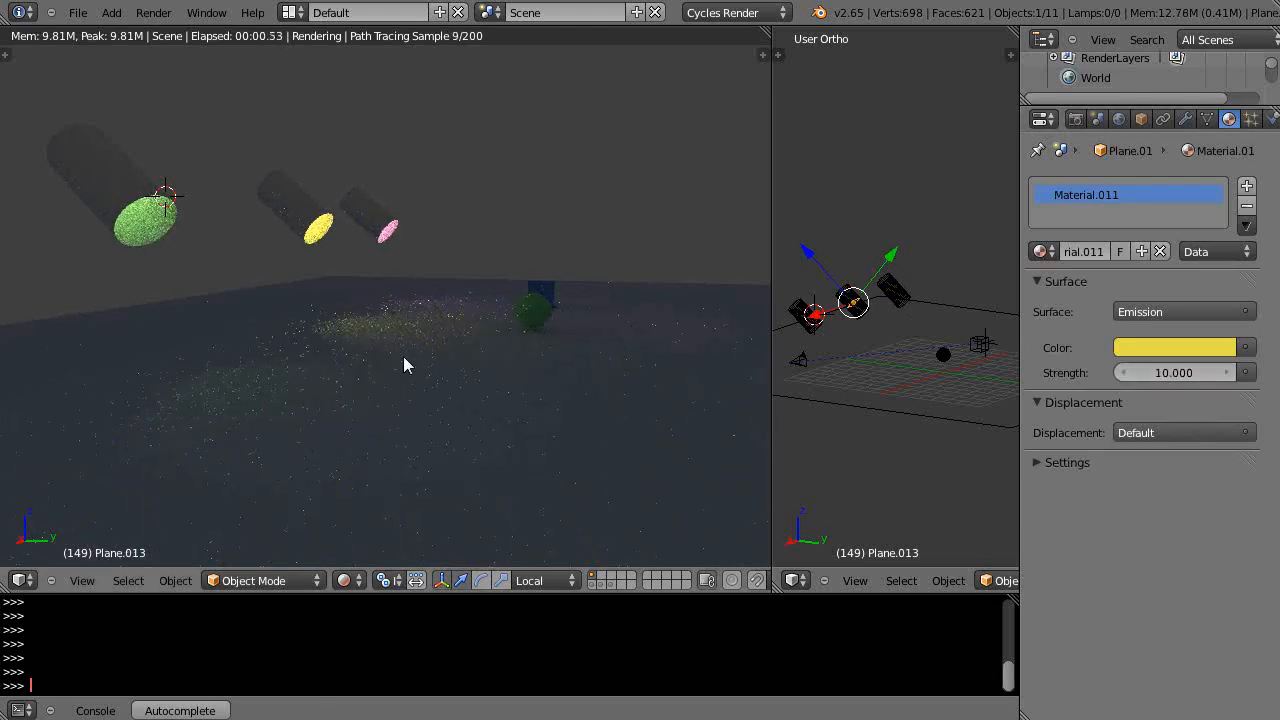
pyautogui.click(804, 316)
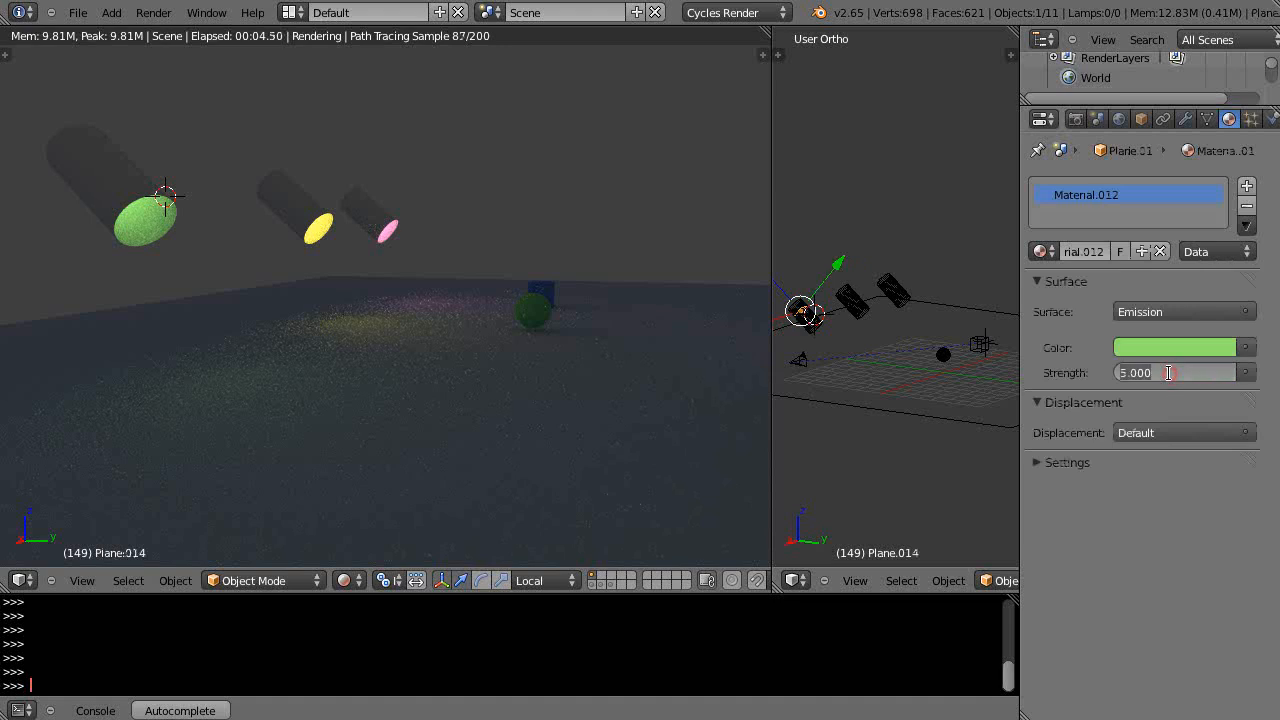
pyautogui.write('10.000')
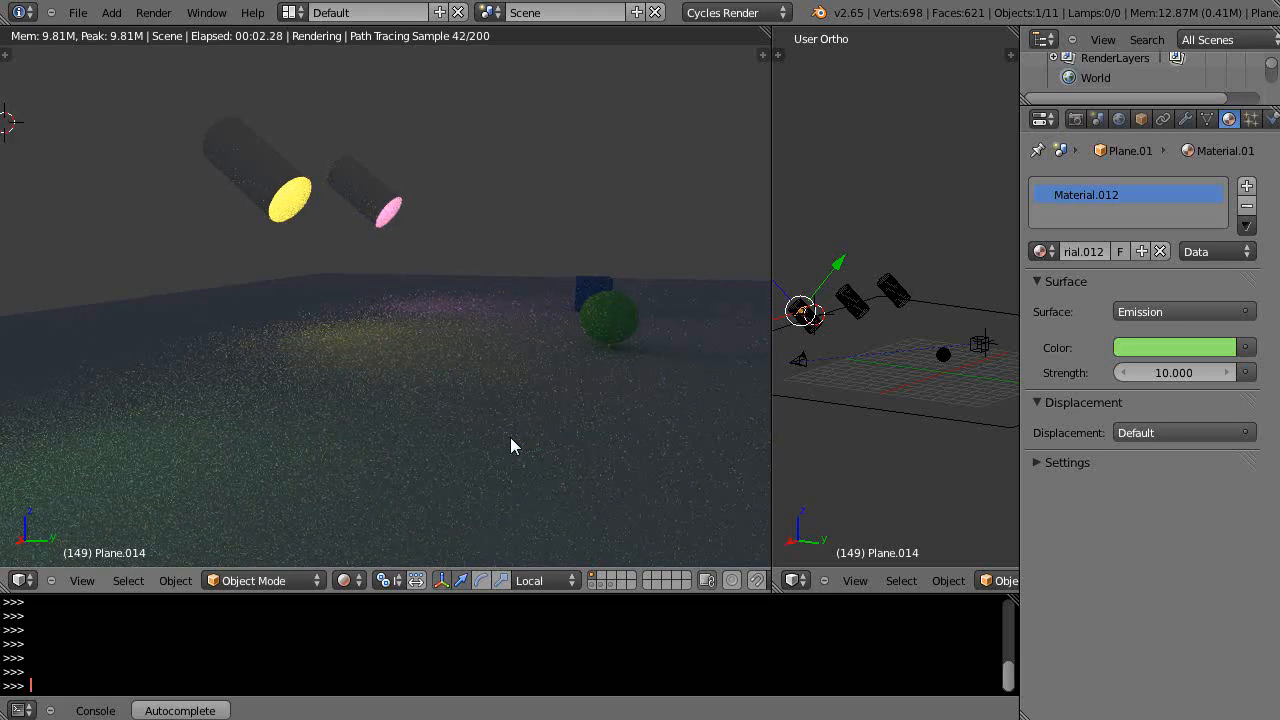
pyautogui.moveTo(296, 388)
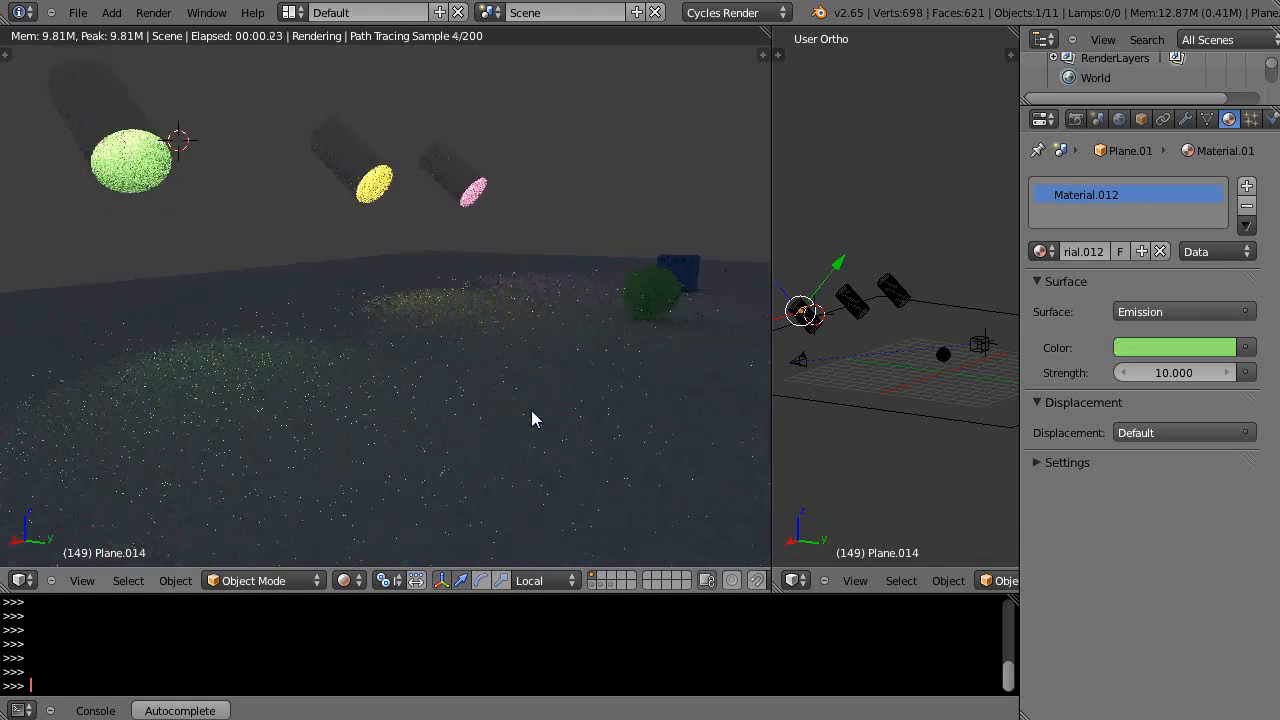
pyautogui.moveTo(810, 516)
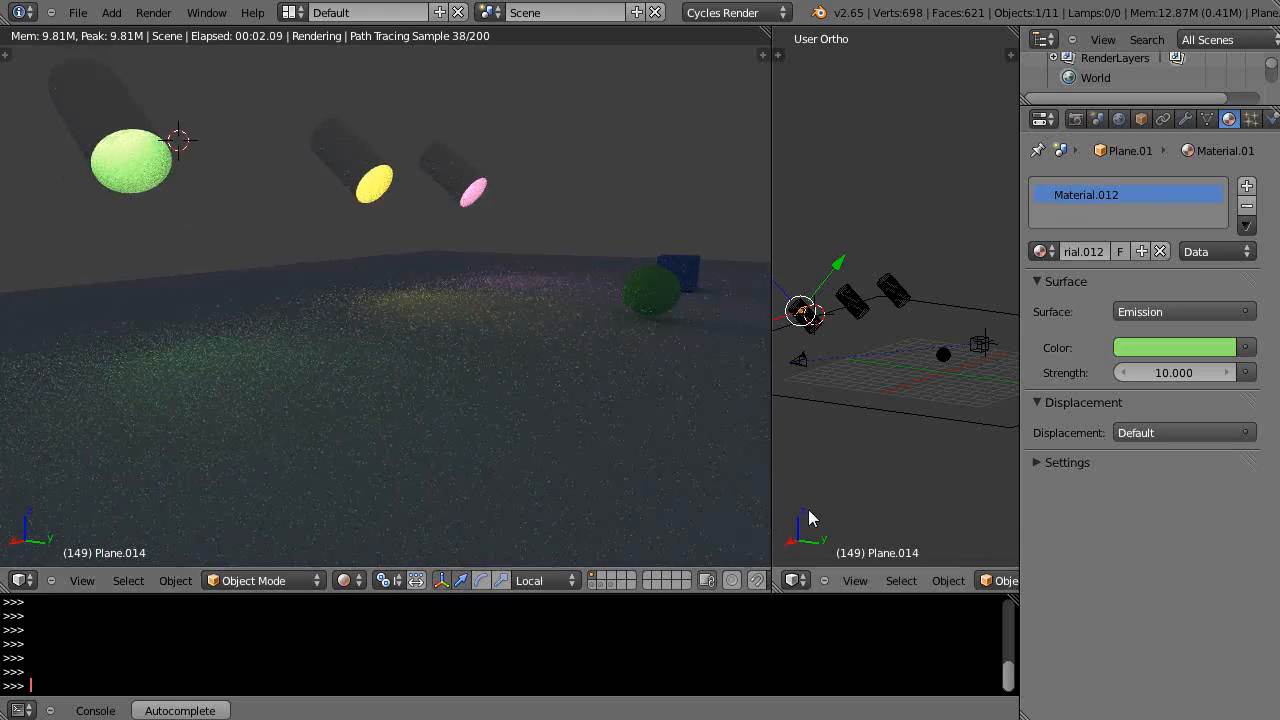